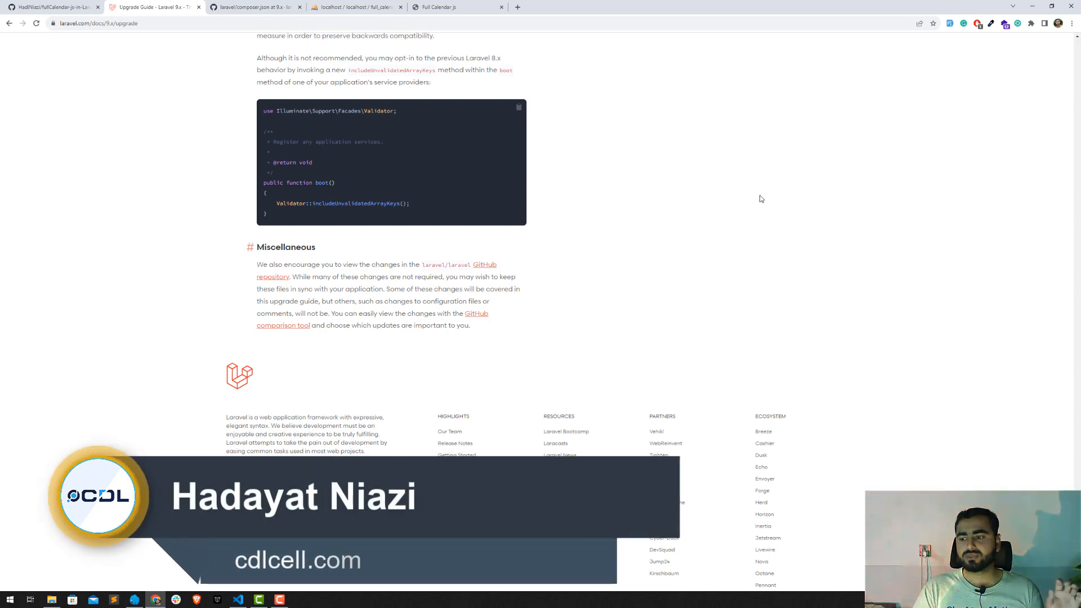
- Try the docs Version dropdown, landing on the Master version of the upgrade guide first
scroll("down", 3)
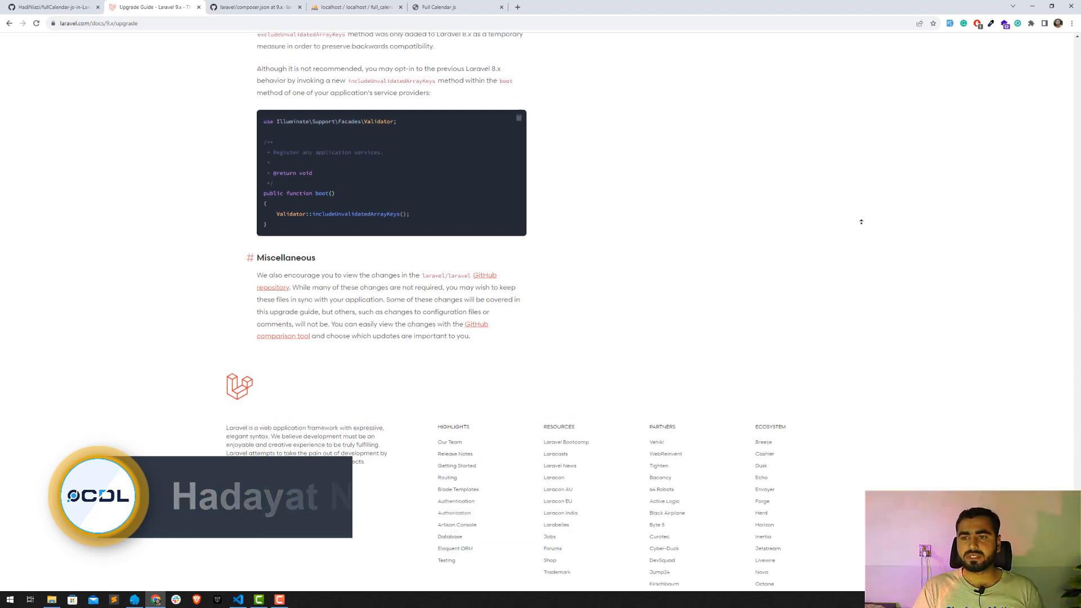
scroll("up", 3)
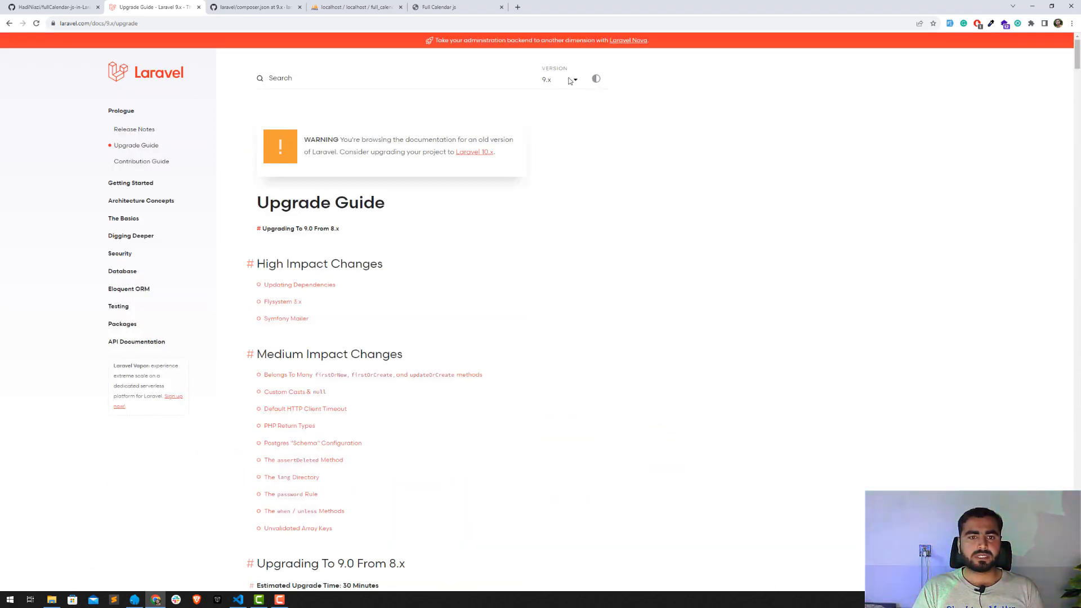
left_click(559, 78)
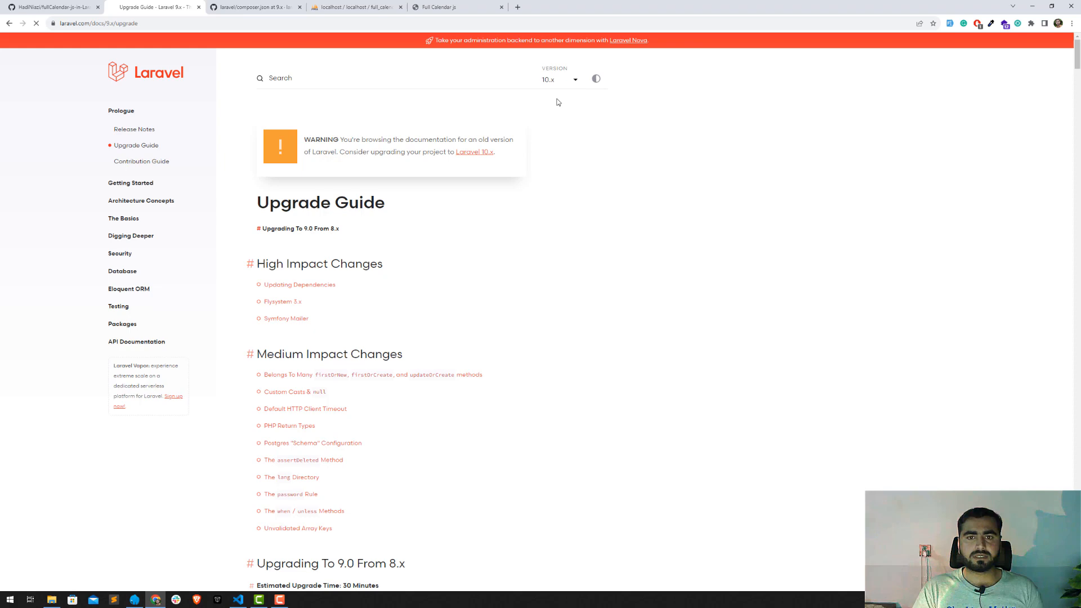
left_click(474, 153)
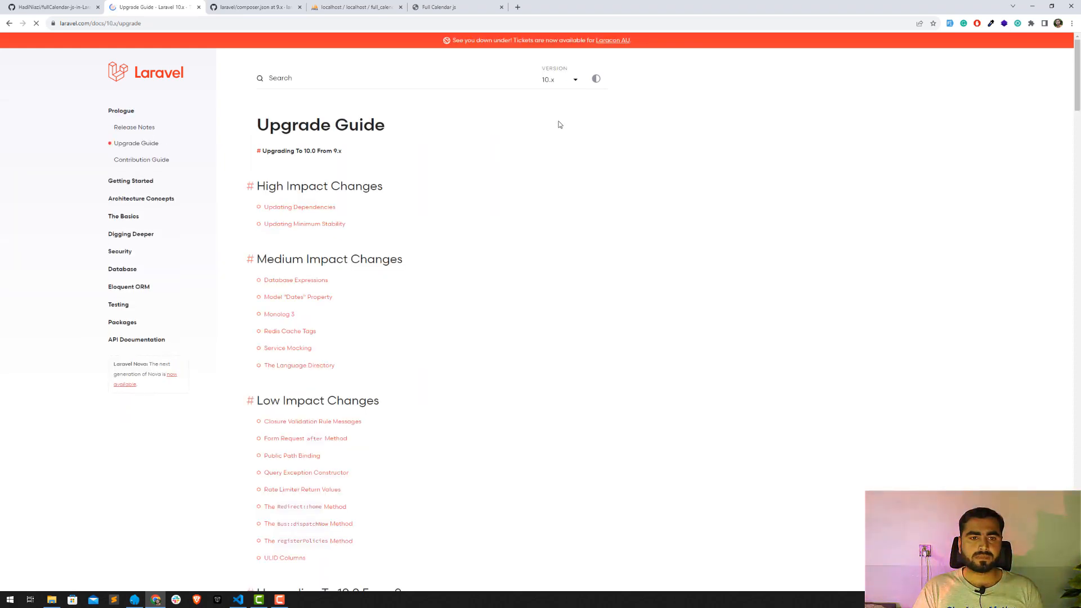
left_click(558, 79)
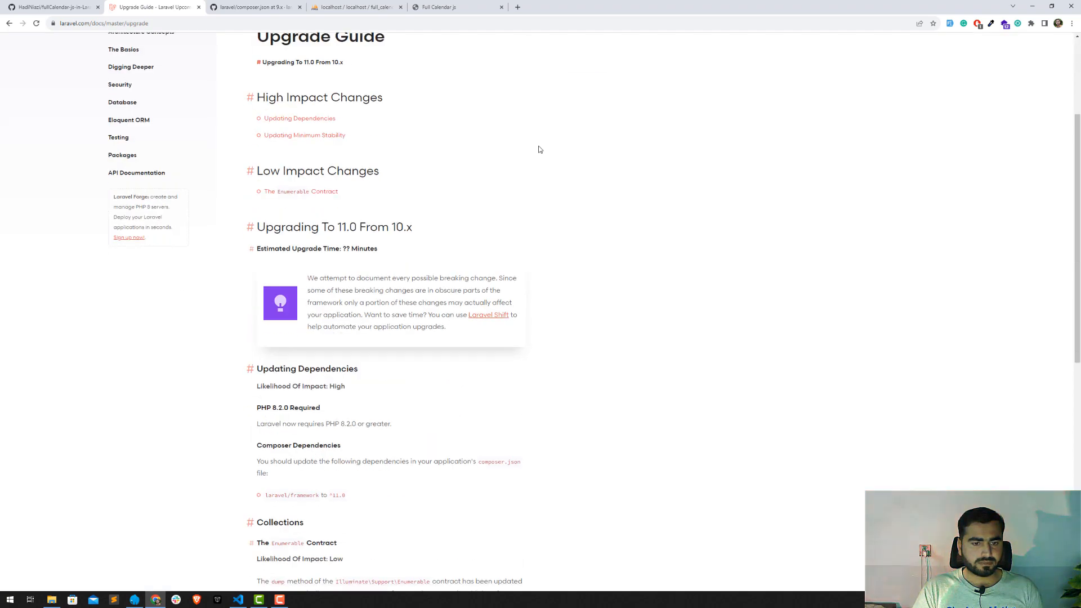
scroll("up", 3)
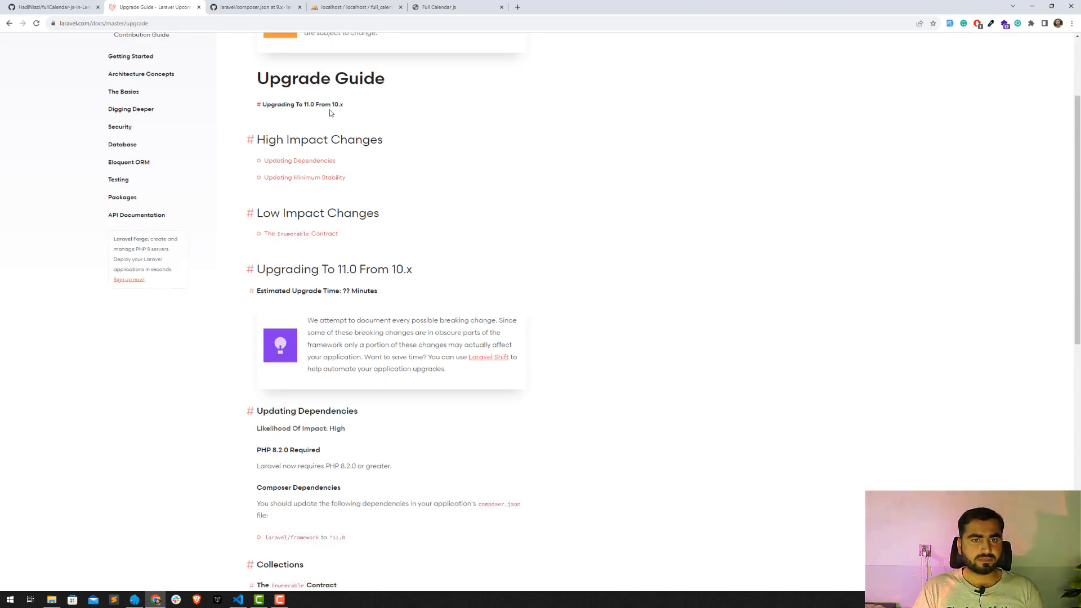
- Pick 10.x from the version list so the guide reads Upgrading To 10.0 From 9.x
left_click(560, 79)
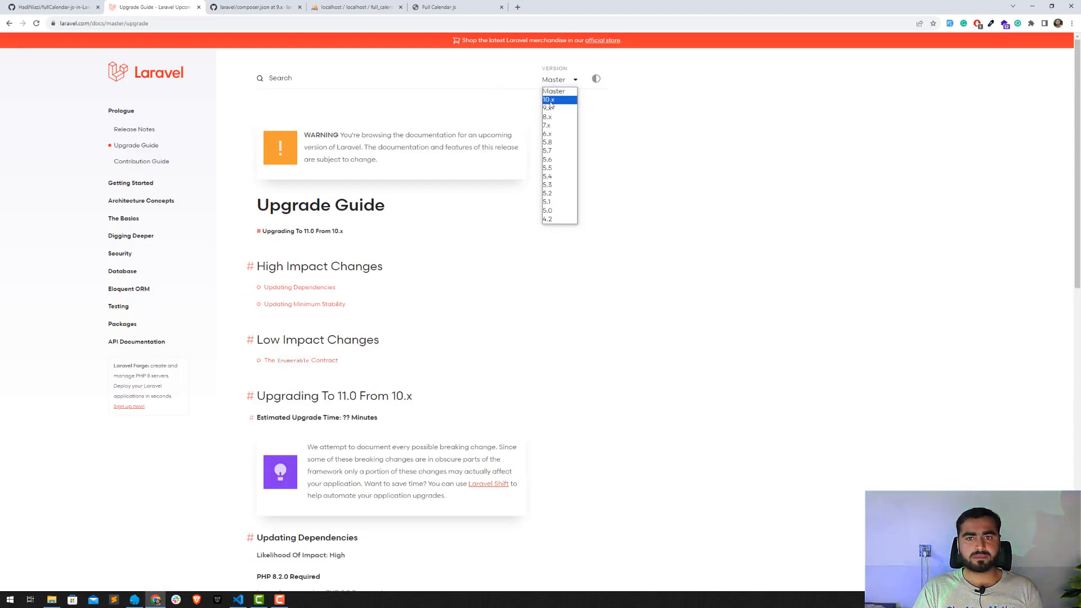
left_click(547, 100)
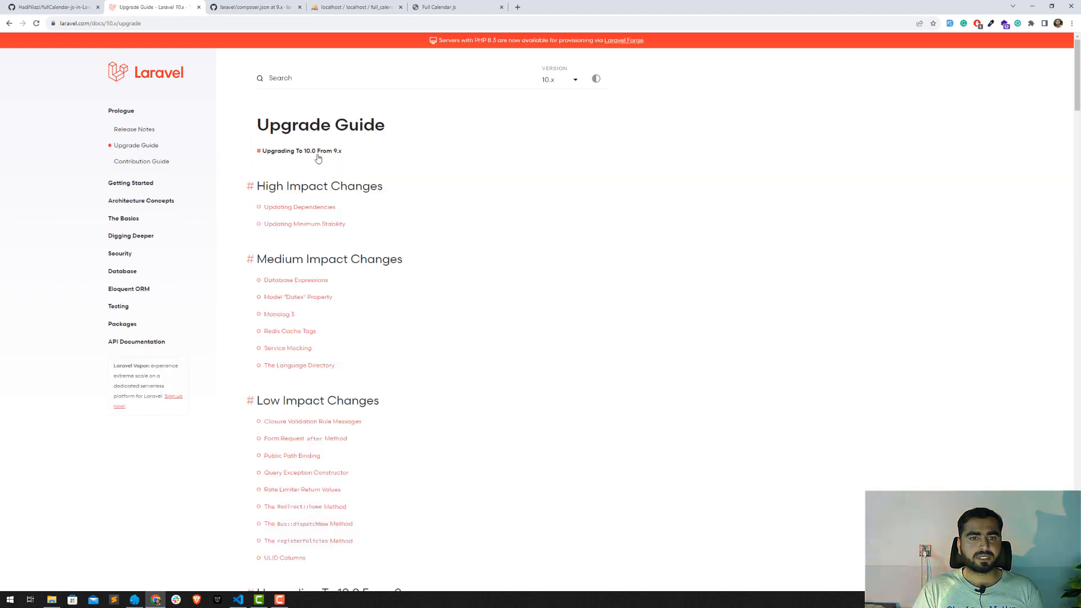
mouse_move(358, 166)
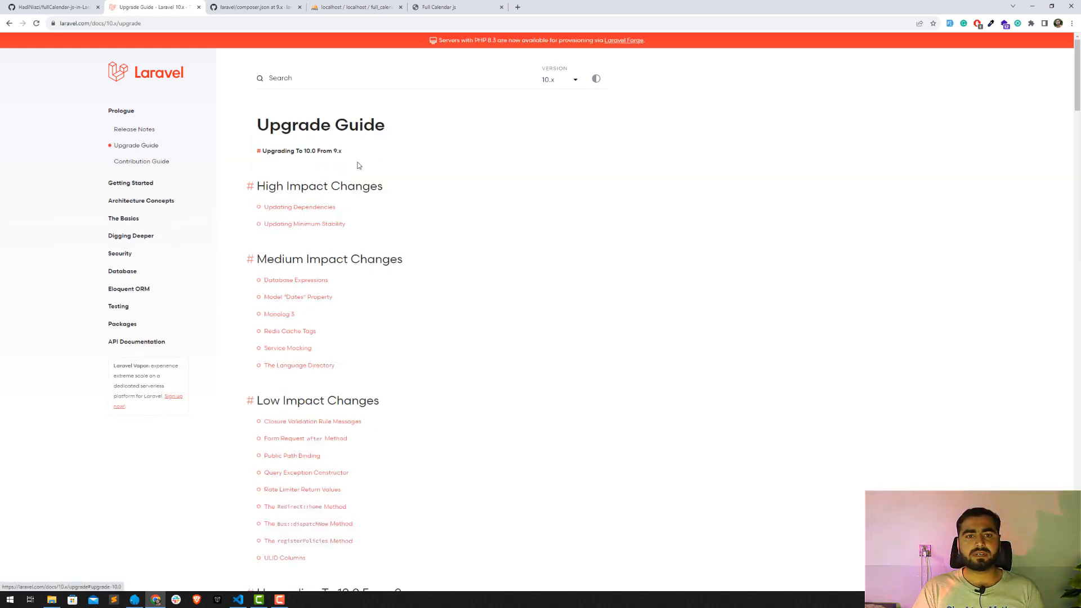
key("alt+tab")
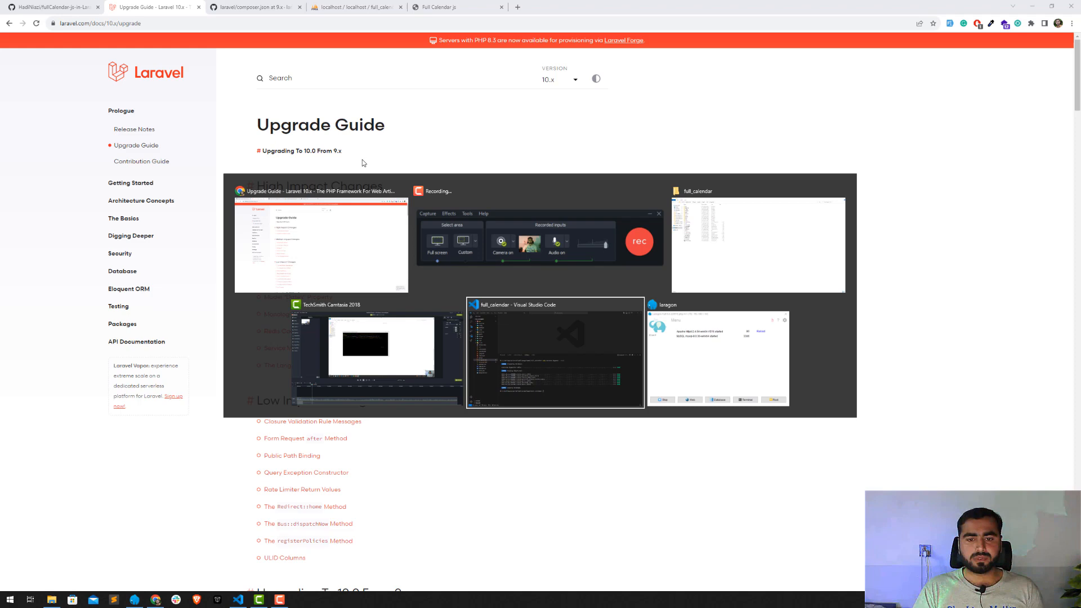
- Run php artisan --version in the full_calendar project's integrated terminal
left_click(555, 355)
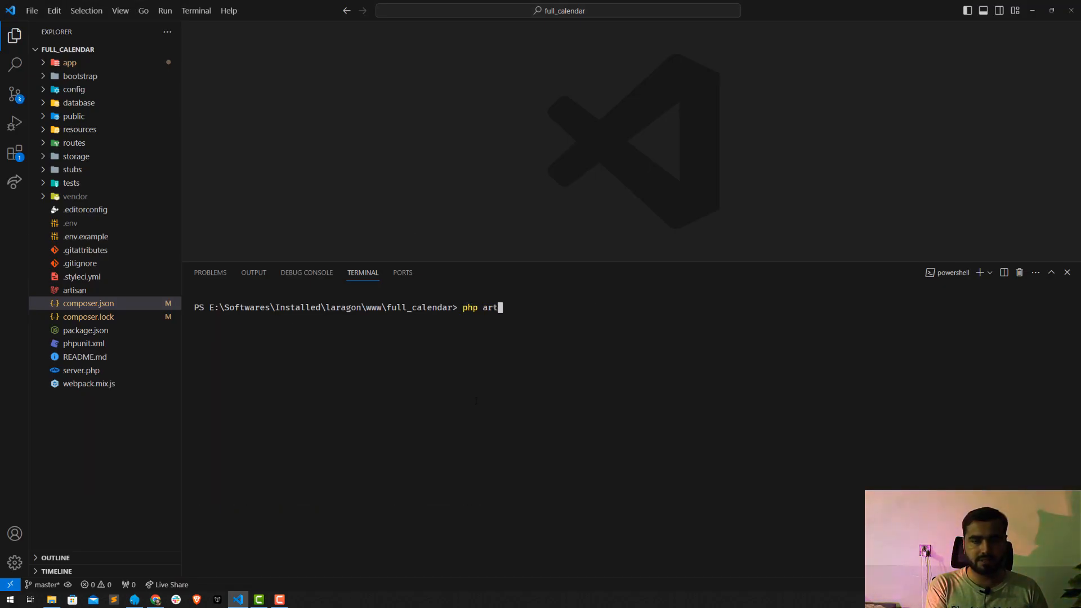
type("isan --")
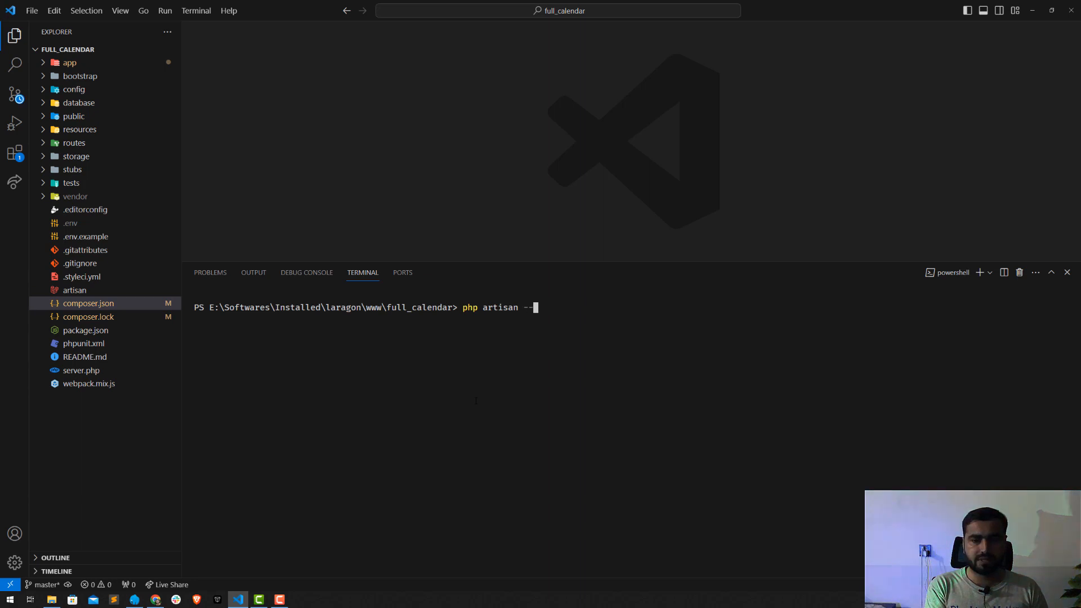
type("version")
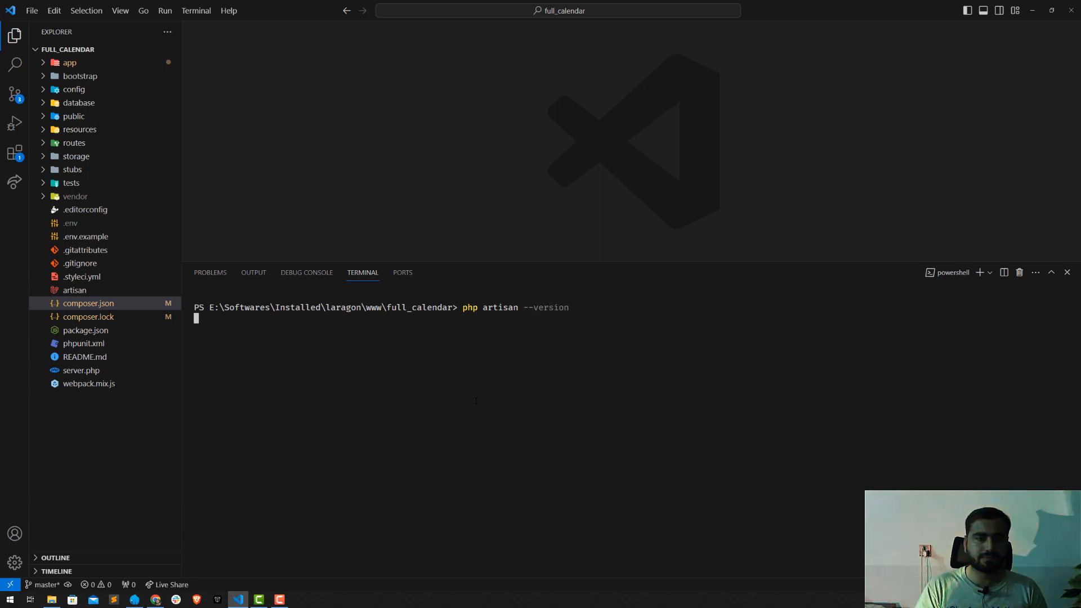
key("Return")
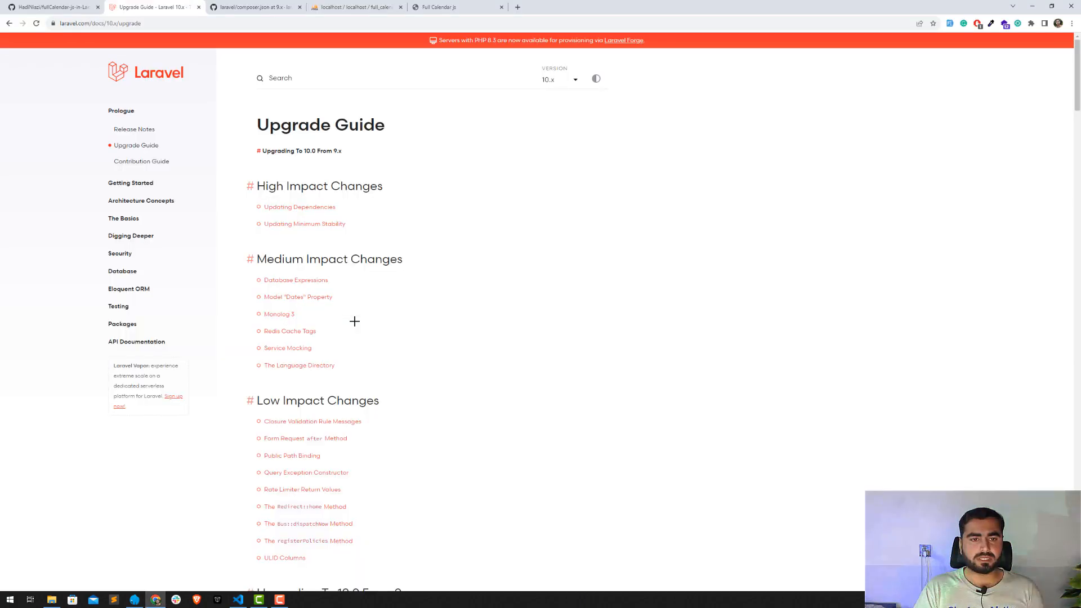
- Scroll the guide to Updating Dependencies and select the required PHP 8.1.0 version
scroll("down", 3)
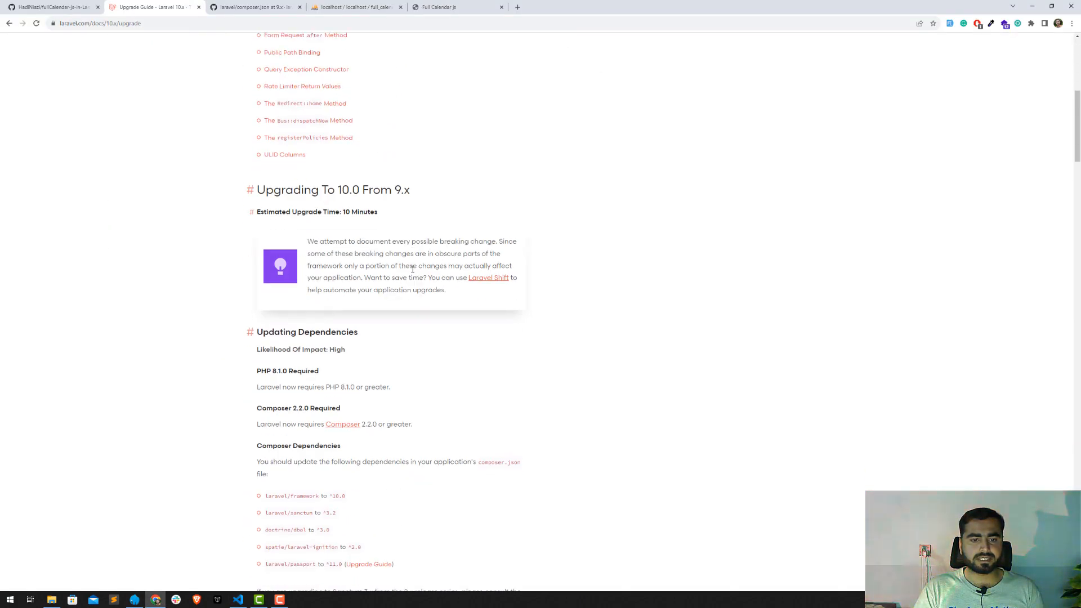
scroll("down", 3)
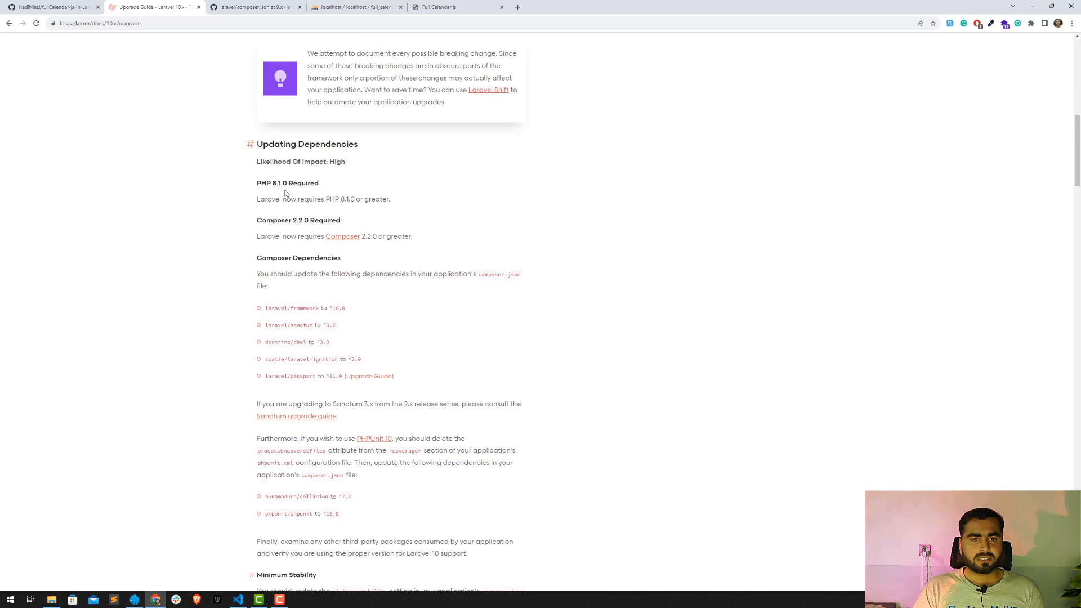
mouse_move(365, 200)
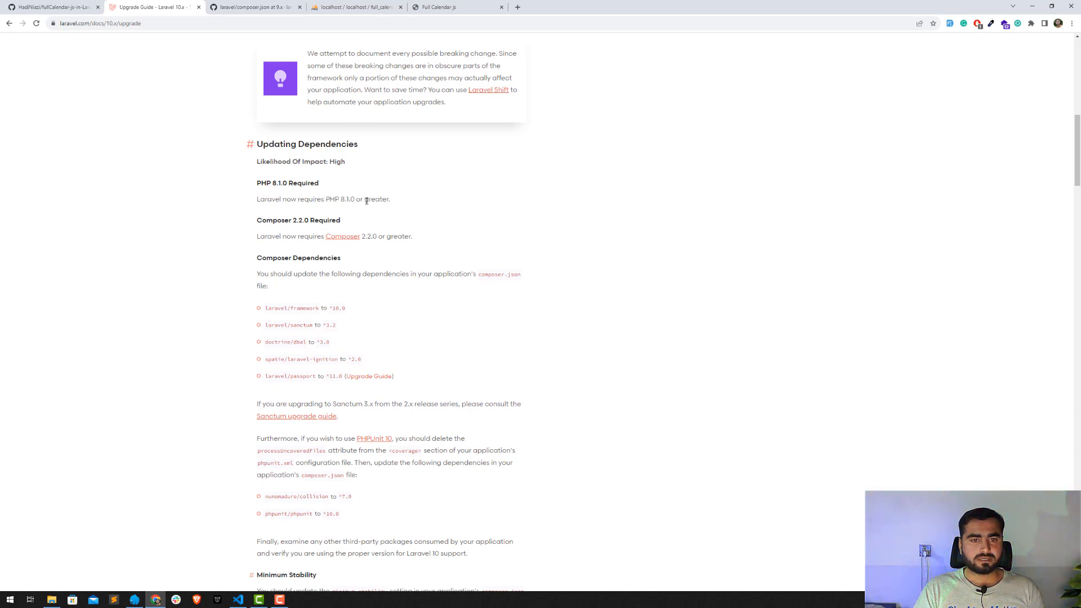
double_click(347, 199)
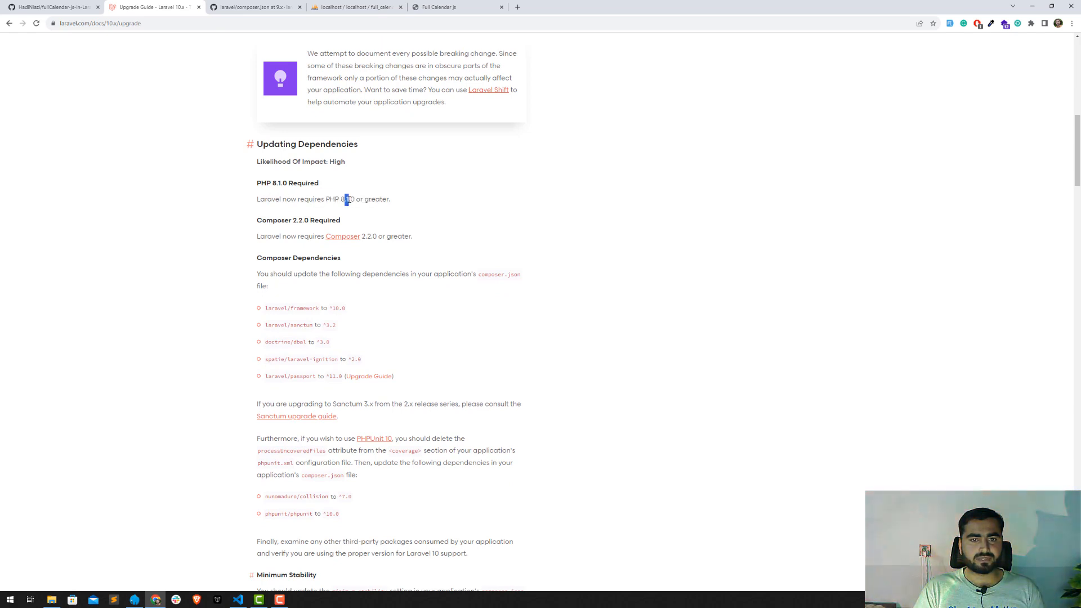
- Edit composer.json's php requirement from ^8.0.2 to ^8.1.0 and return to the guide's Composer requirement
left_click(238, 598)
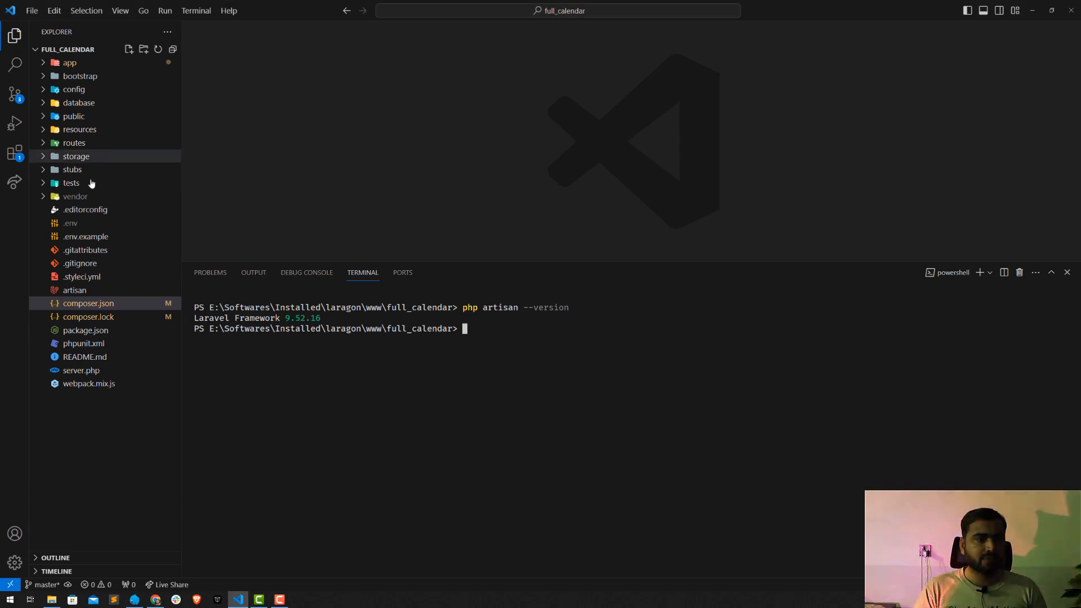
left_click(88, 303)
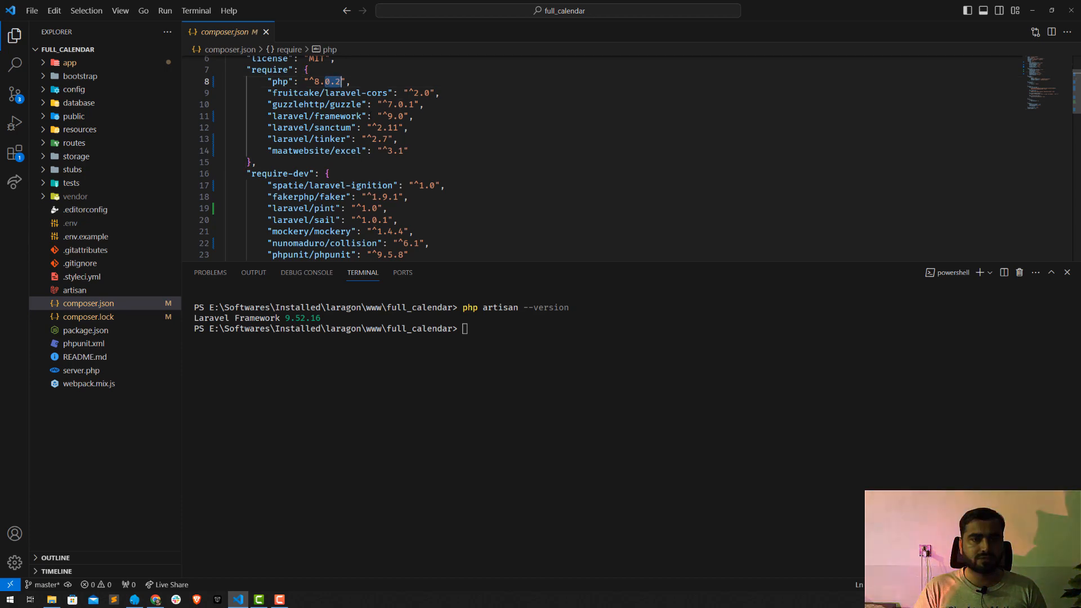
left_click(155, 598)
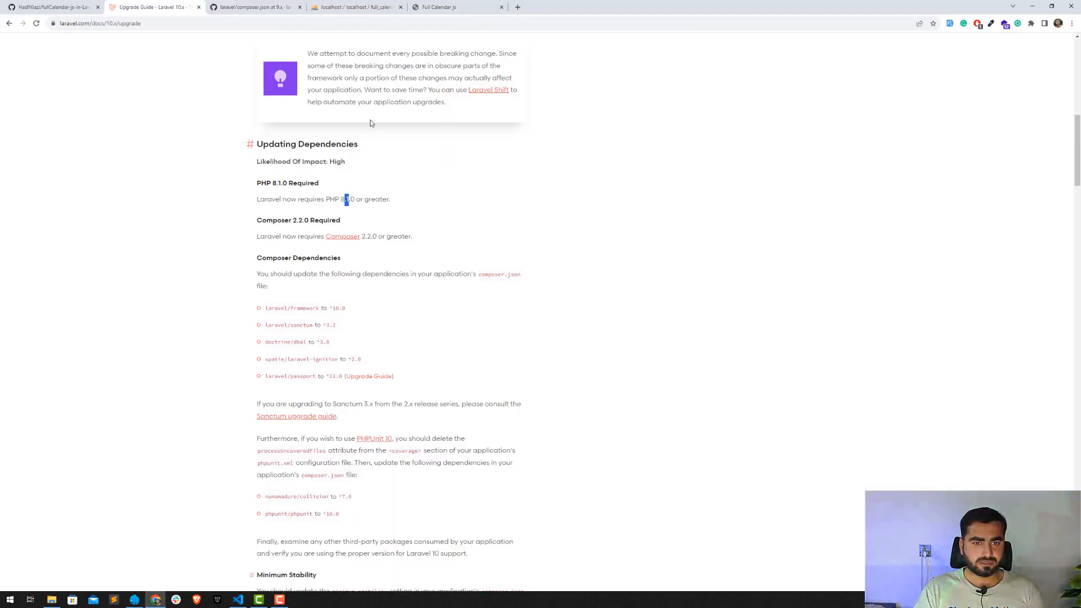
left_click(238, 598)
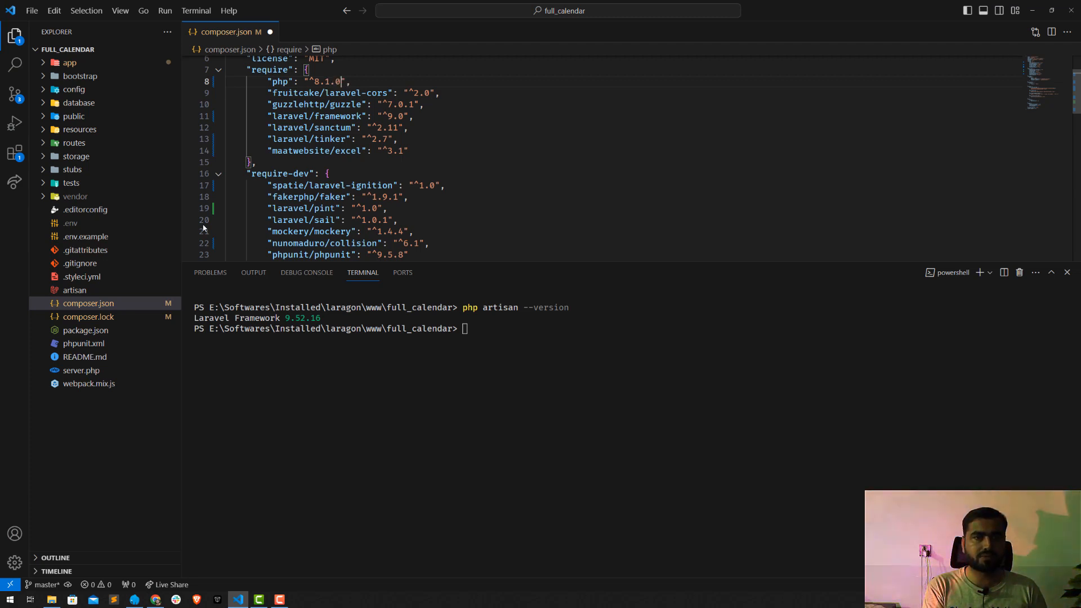
left_click(157, 599)
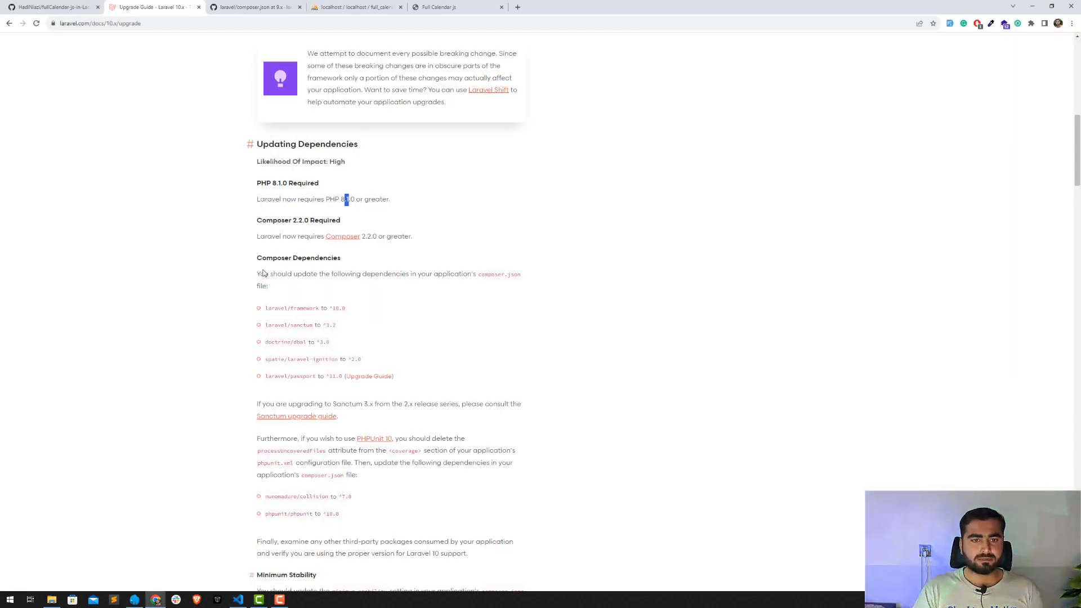
scroll("down", 3)
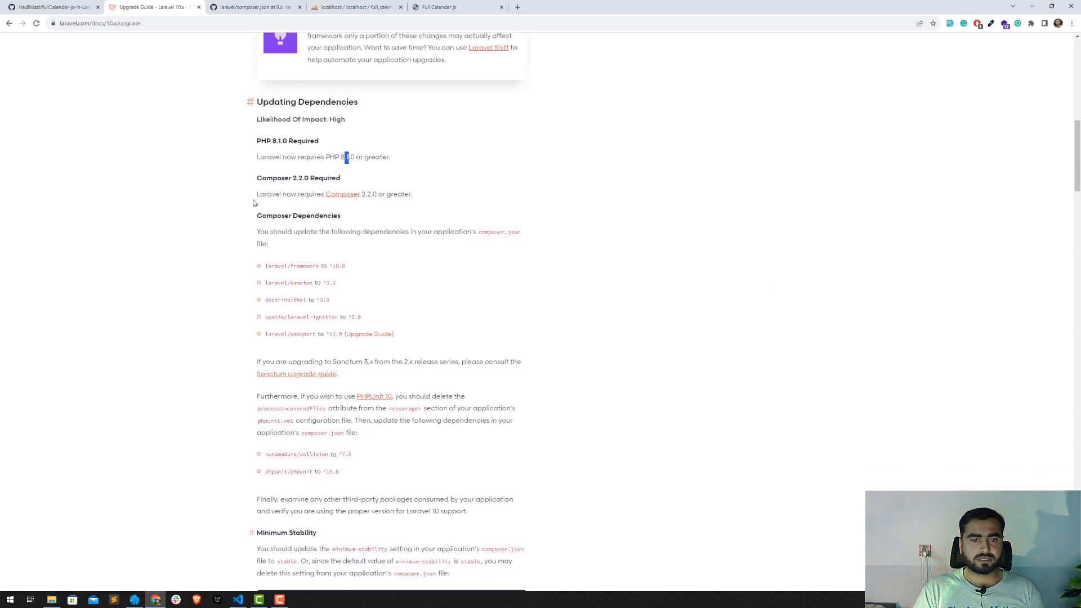
mouse_move(379, 202)
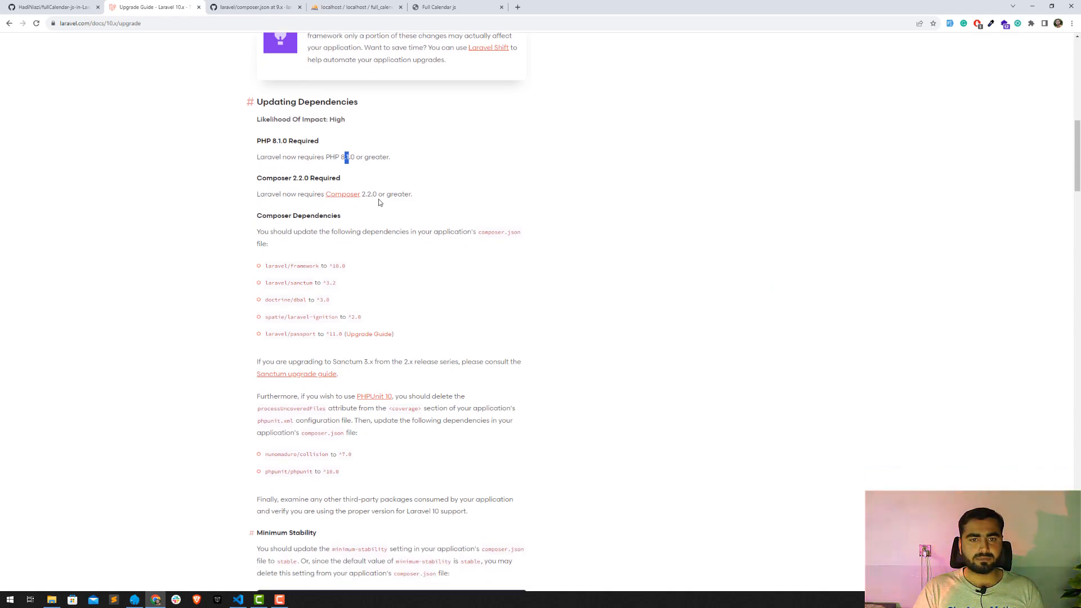
- Start typing a composer command in the editor's terminal
left_click(238, 599)
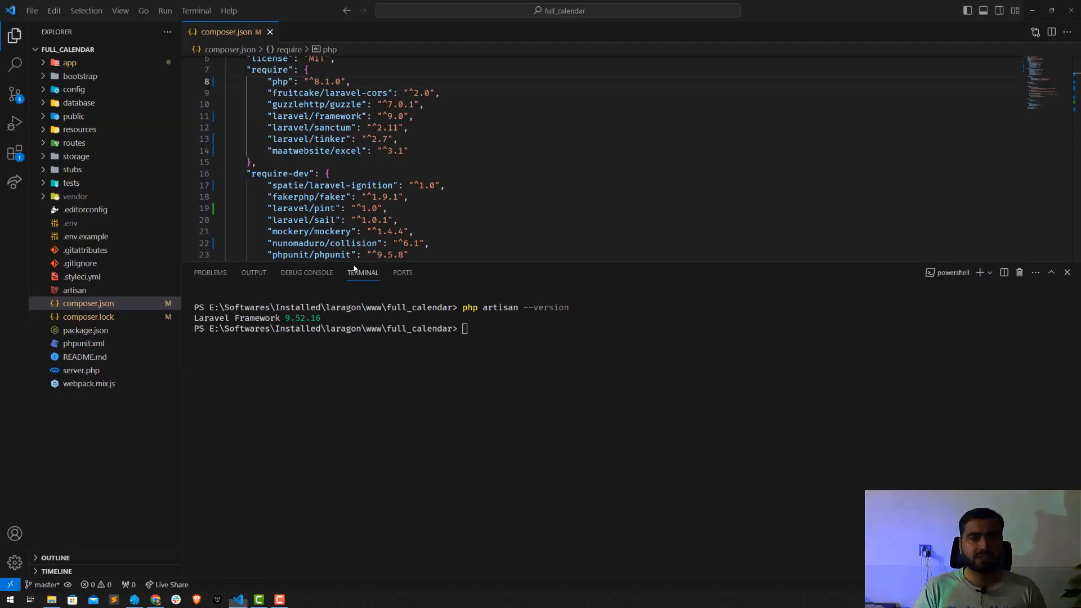
type("com")
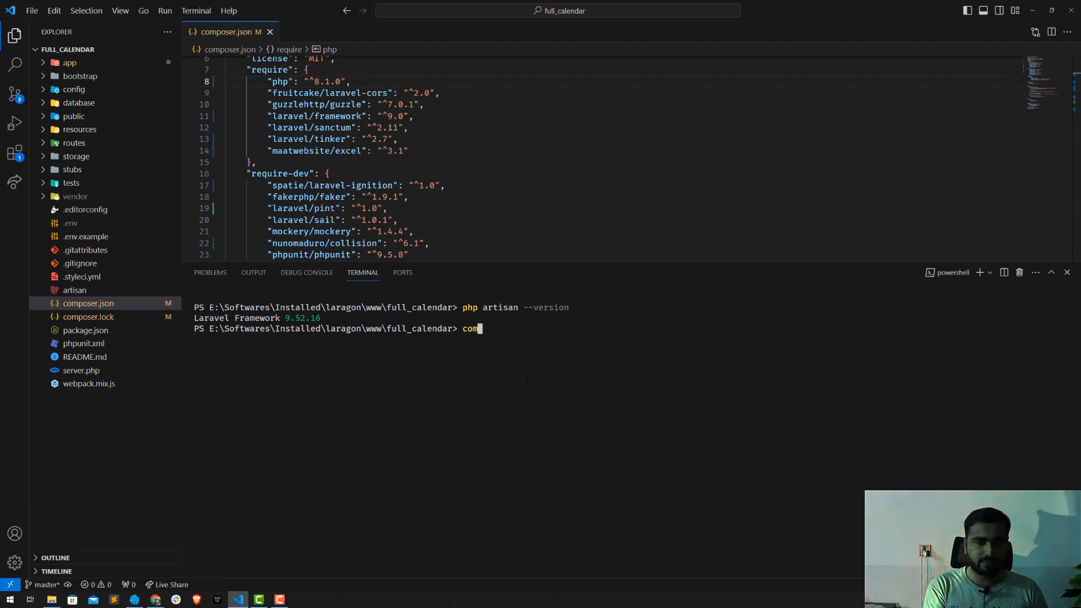
type("poser")
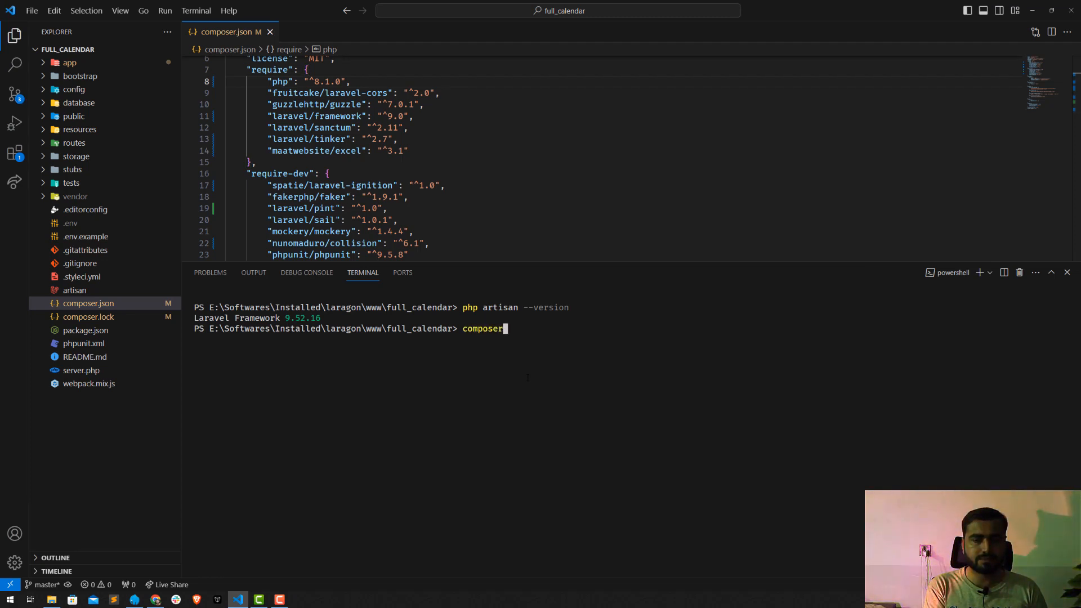
type("--")
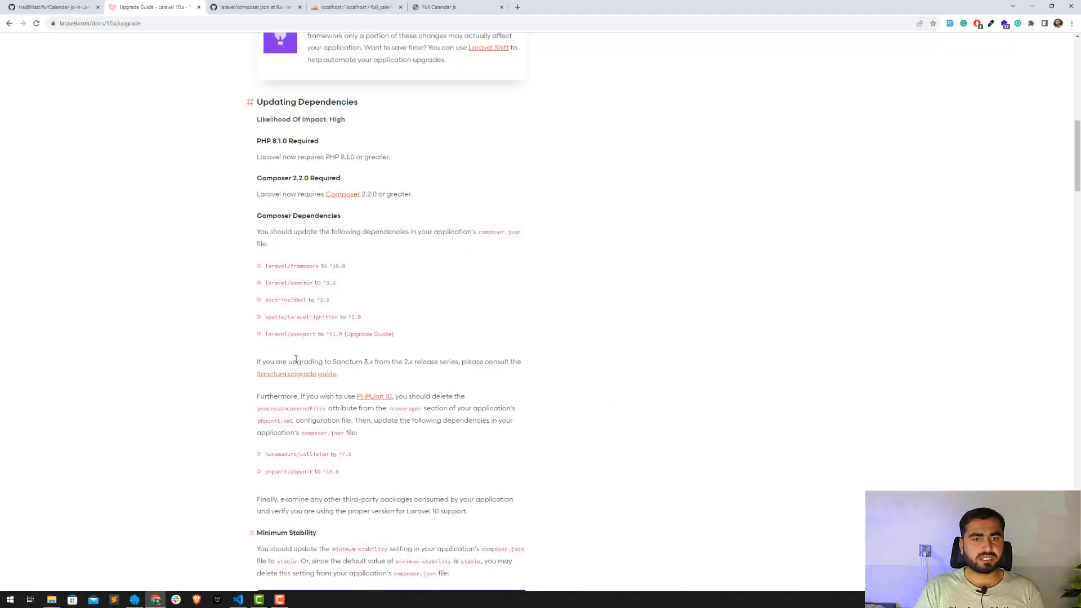
mouse_move(291, 256)
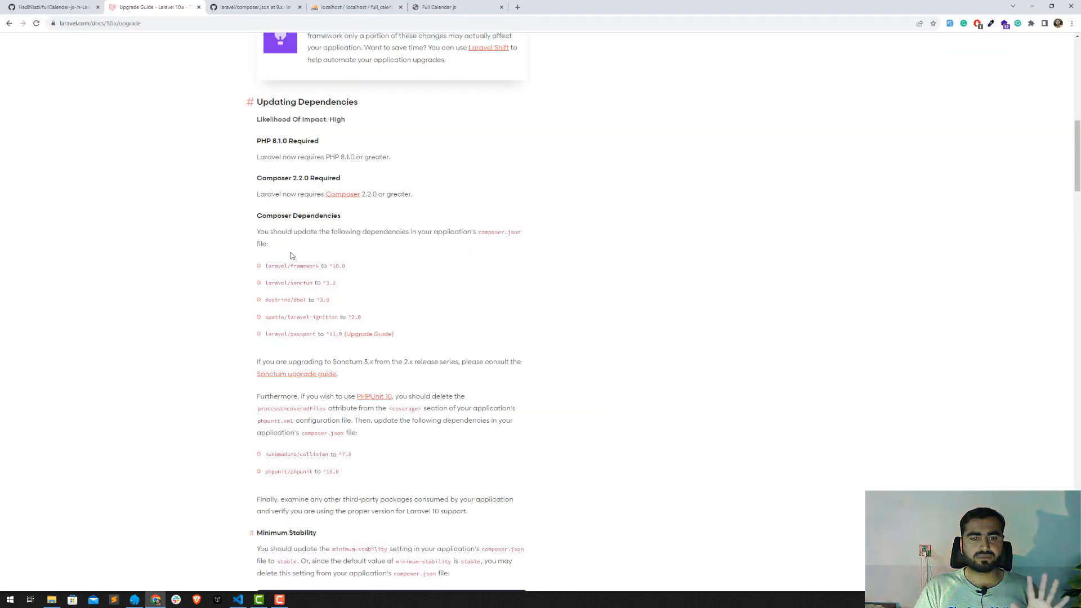
mouse_move(290, 263)
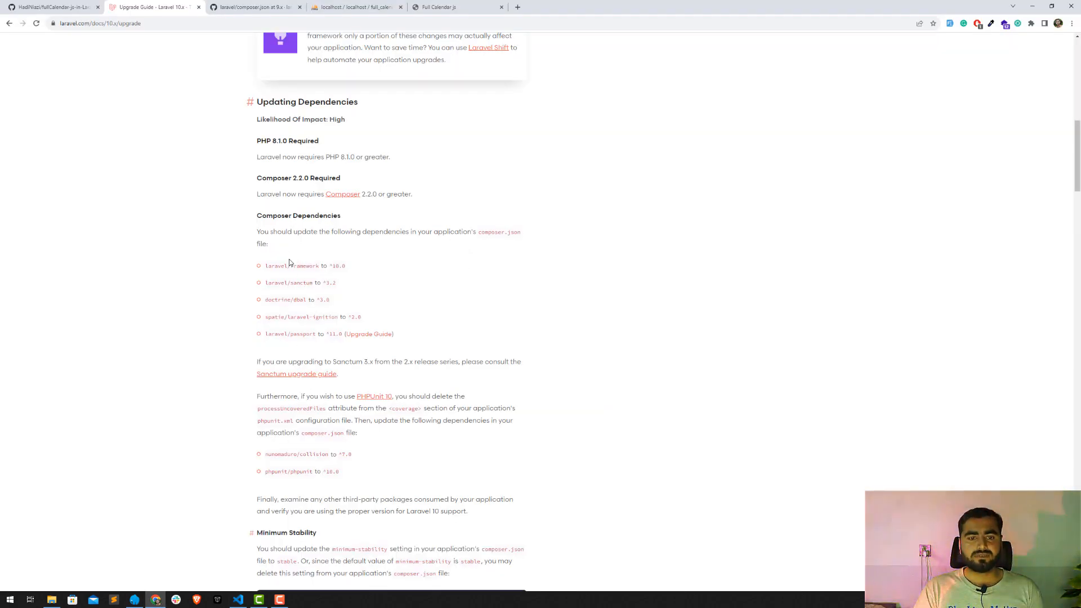
- Run composer self-update, confirming Composer 2.6.5 is already the latest version
left_click(238, 598)
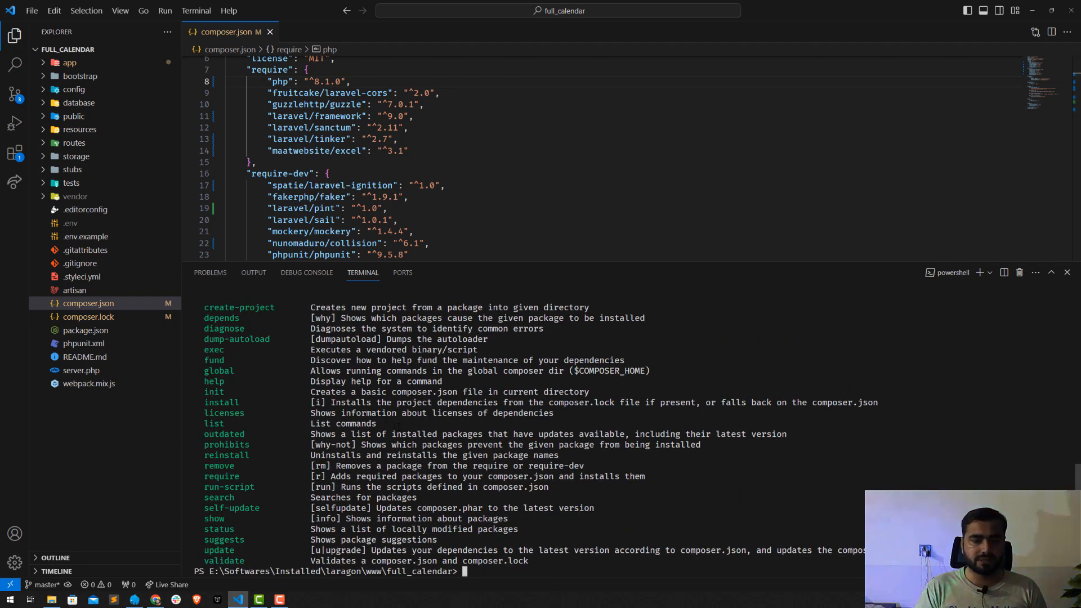
type("comp")
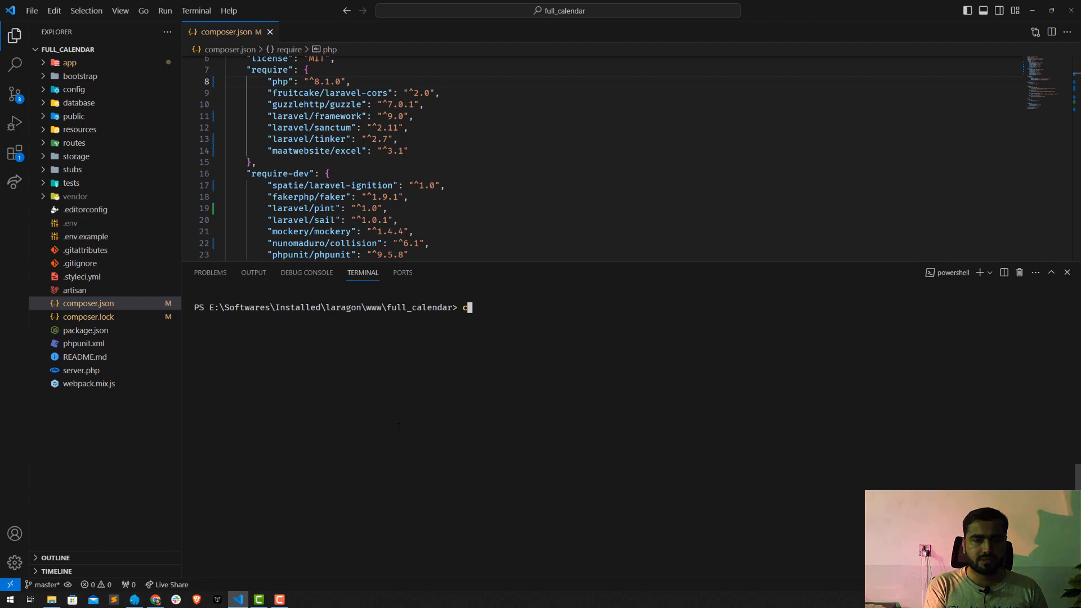
type("omposer se")
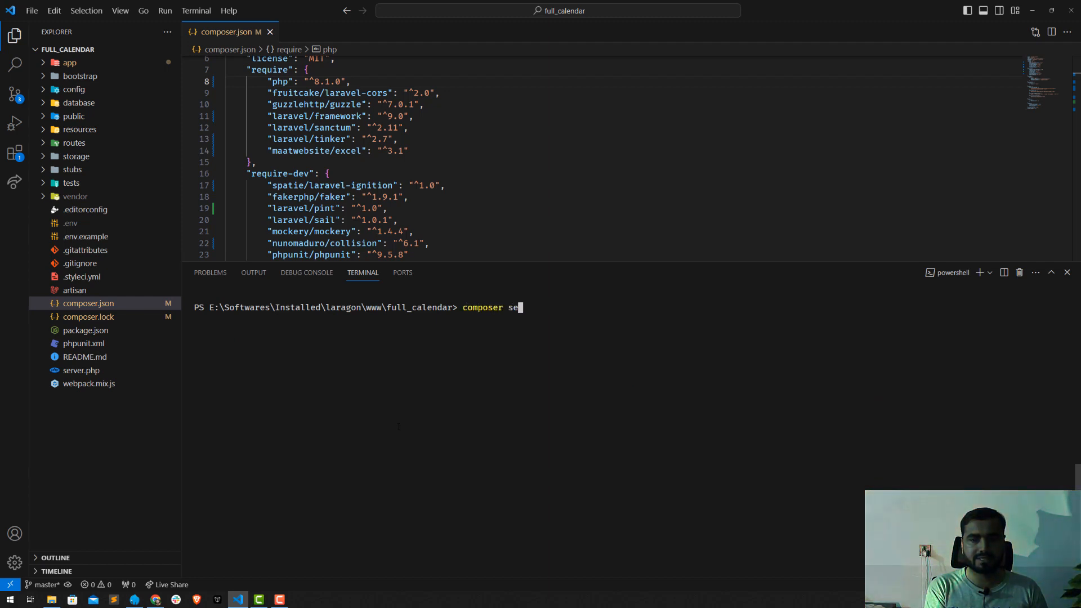
type("lf-update")
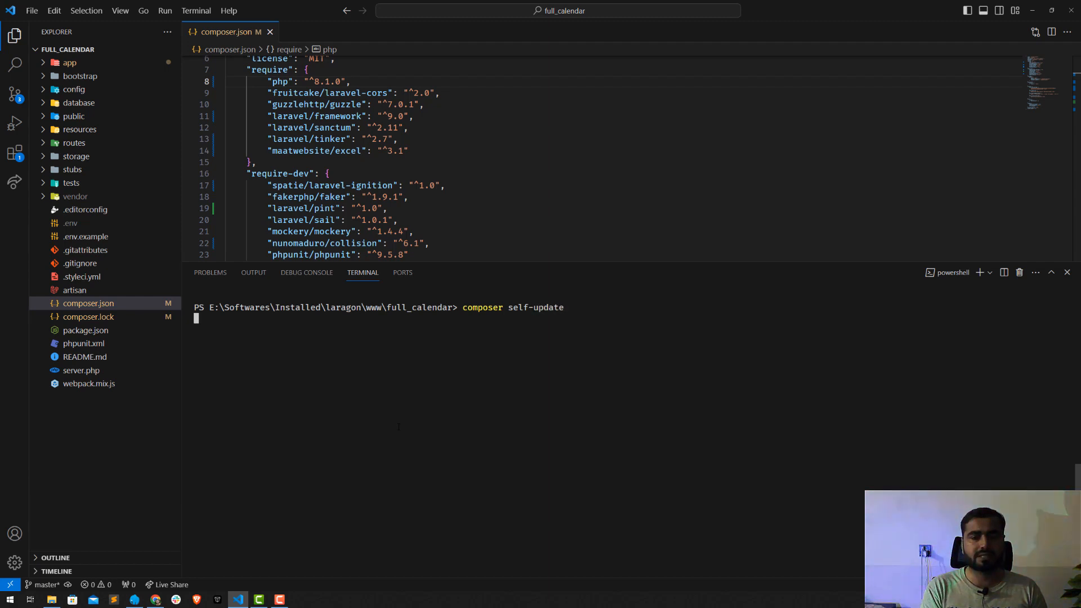
key("Return")
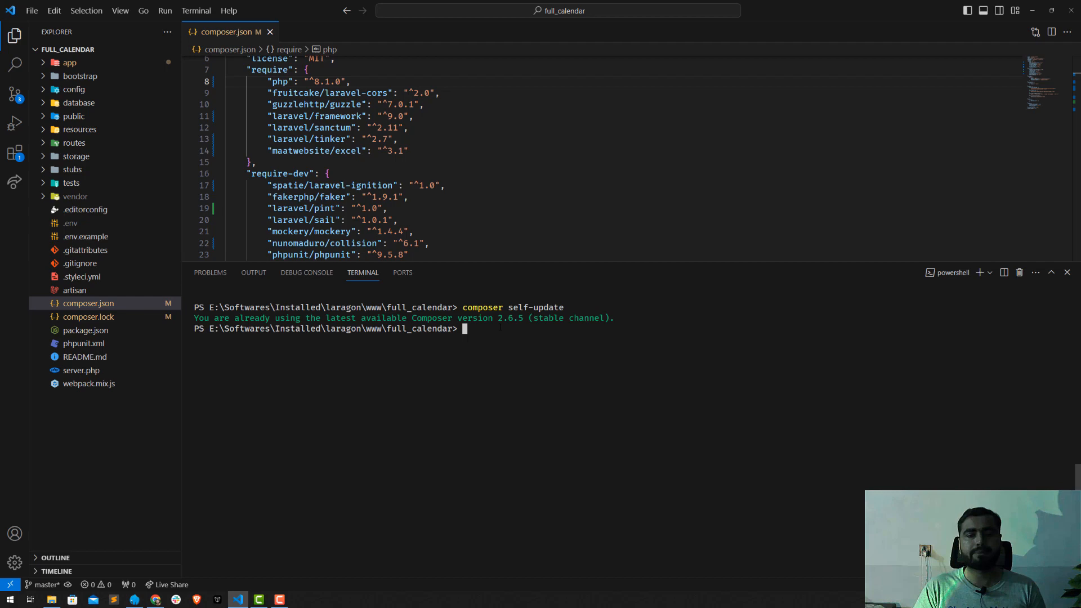
key("alt+tab")
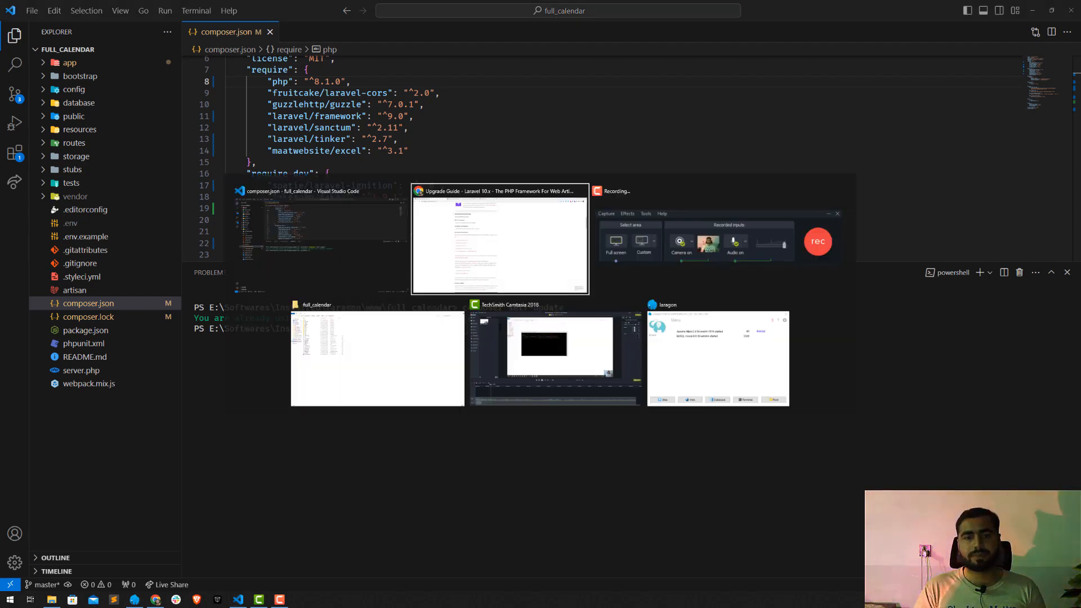
- Set laravel/framework to ^10.0 and laravel/sanctum to ^3.2 in composer.json's require block
left_click(499, 239)
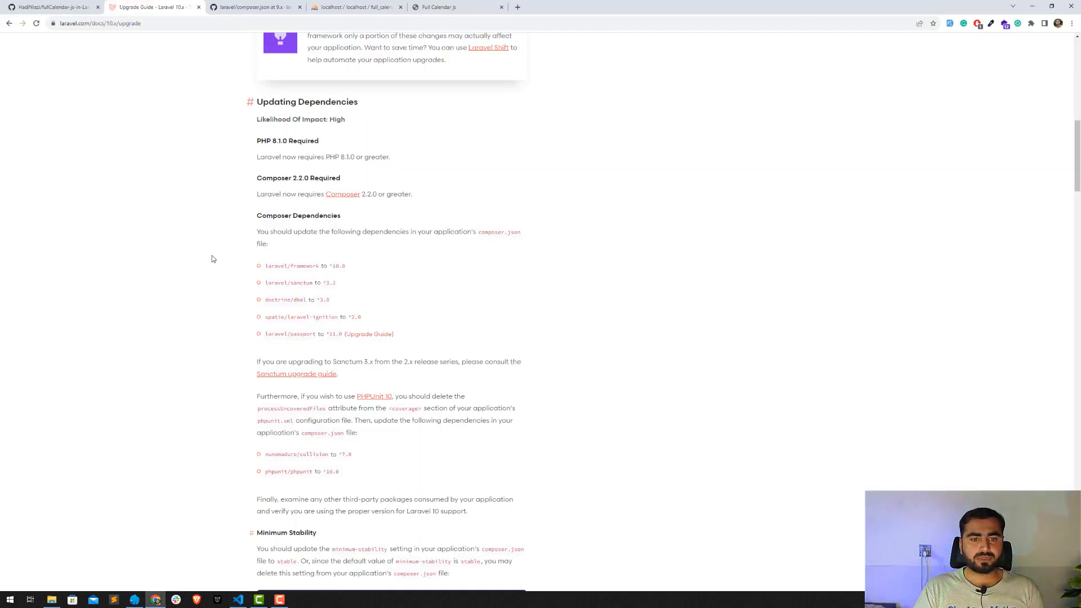
scroll("down", 3)
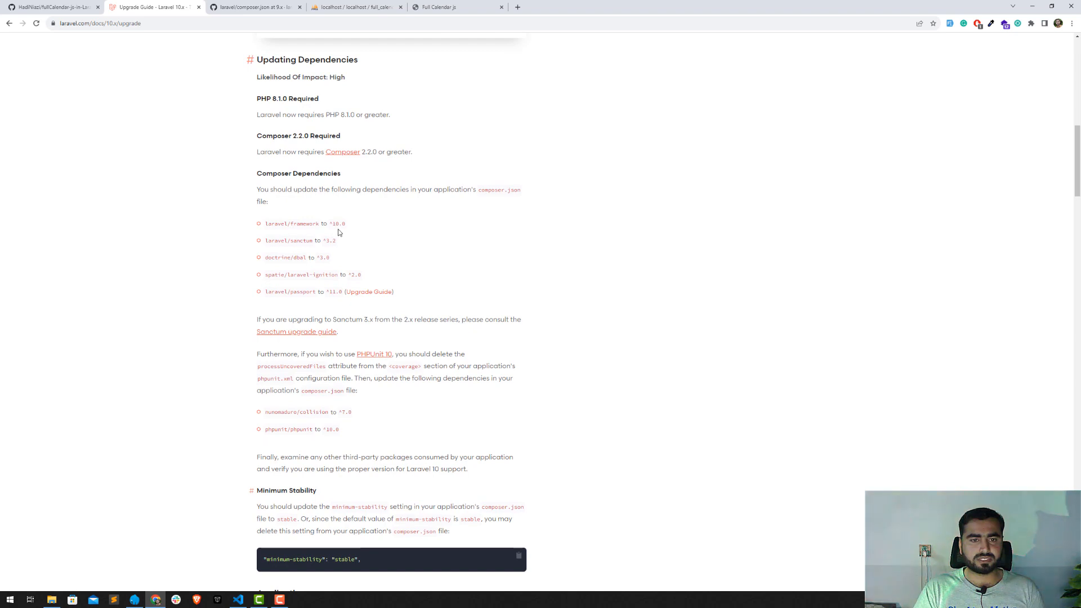
left_click(237, 598)
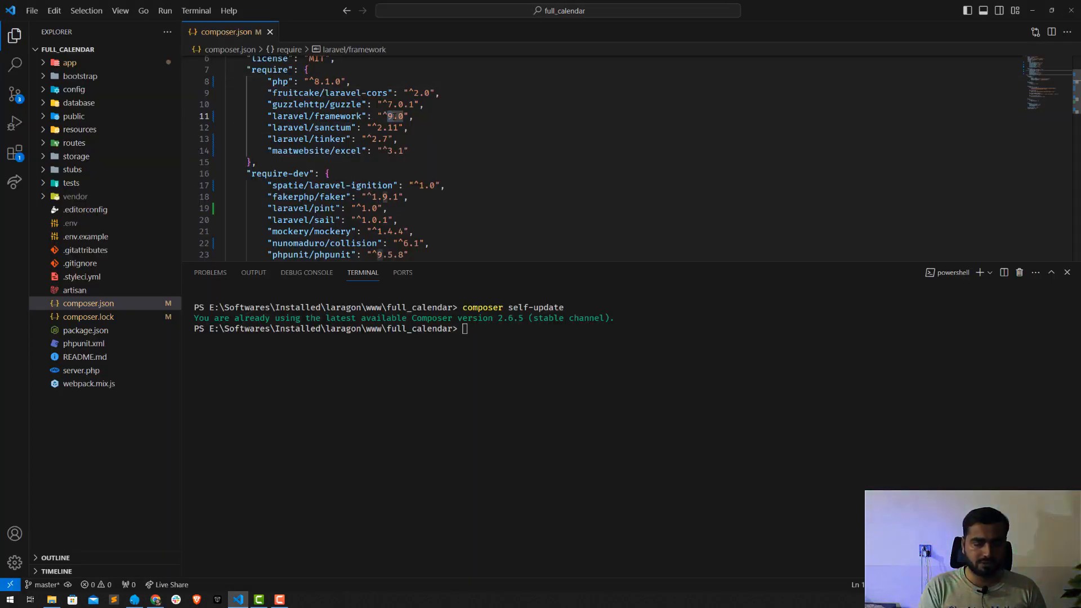
type("10.0")
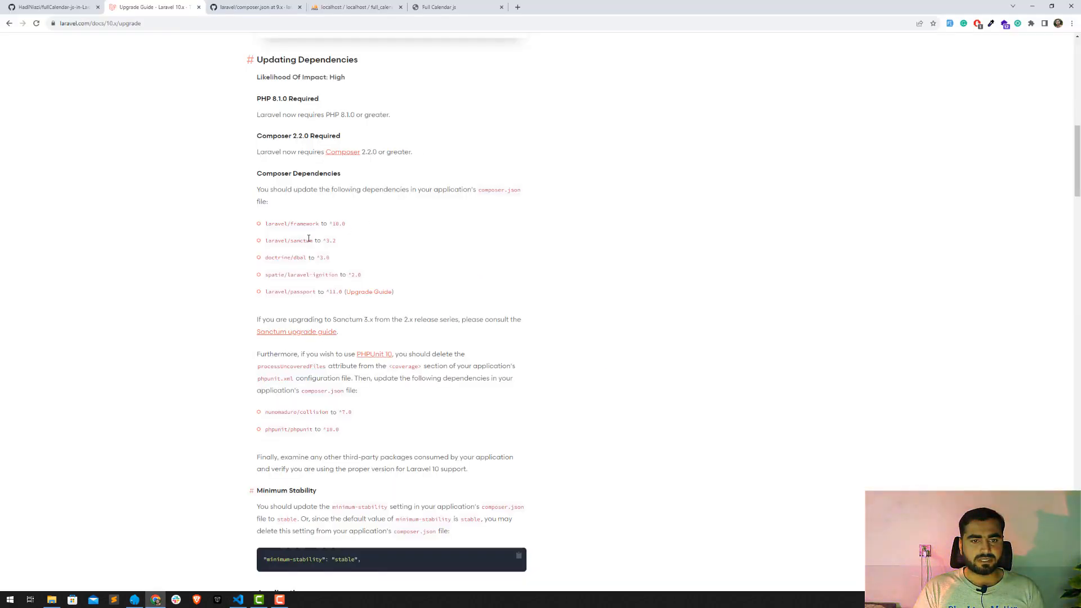
left_click(237, 598)
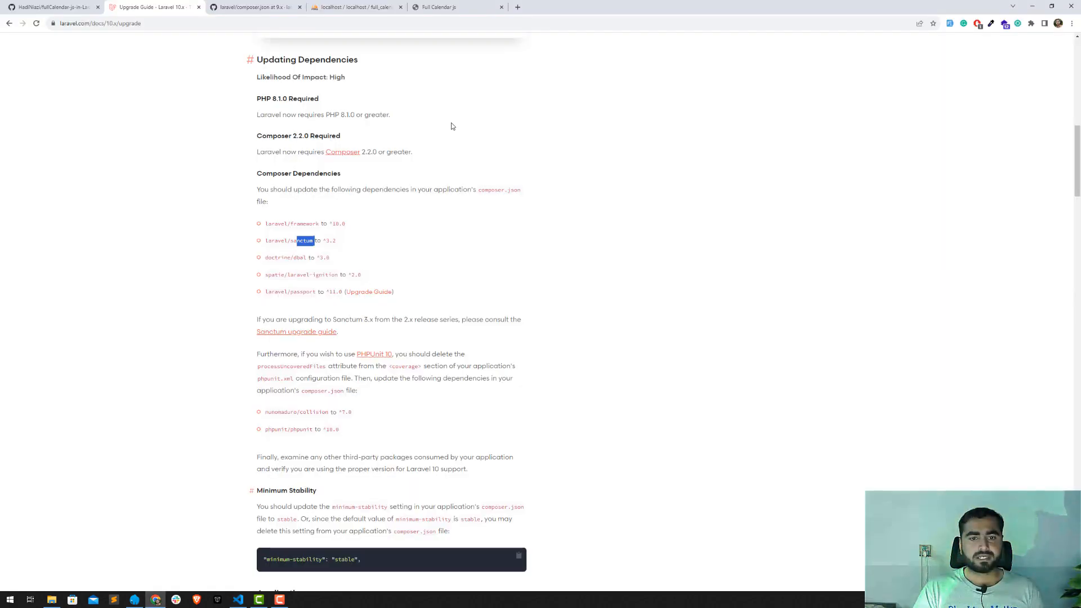
mouse_move(211, 248)
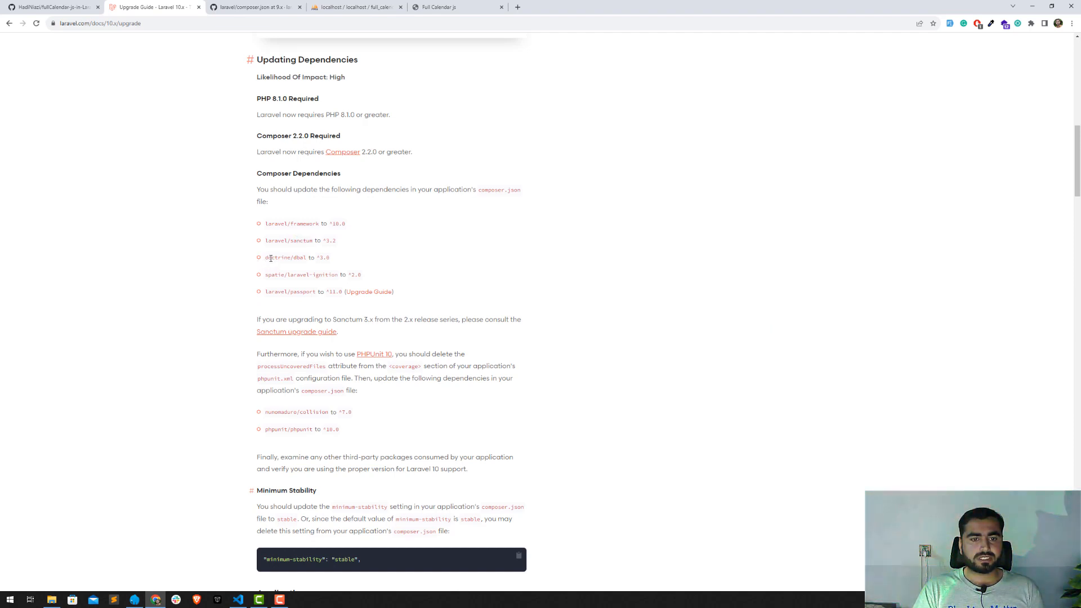
left_click(237, 598)
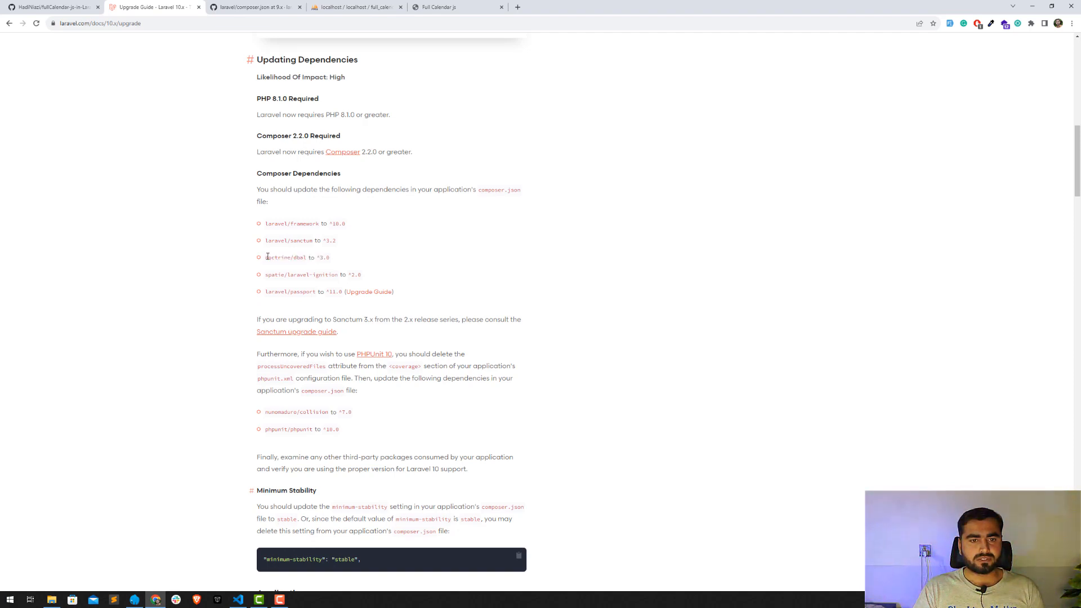
- Add a "doctrine/dbal": "^3.0" entry after maatwebsite/excel in the require block
double_click(299, 256)
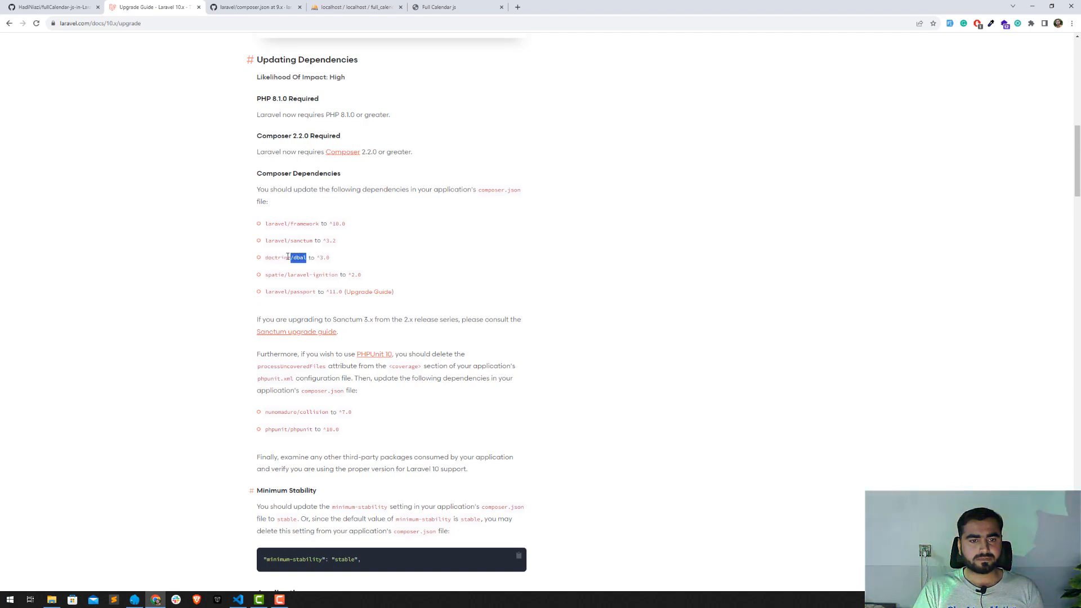
left_click(238, 598)
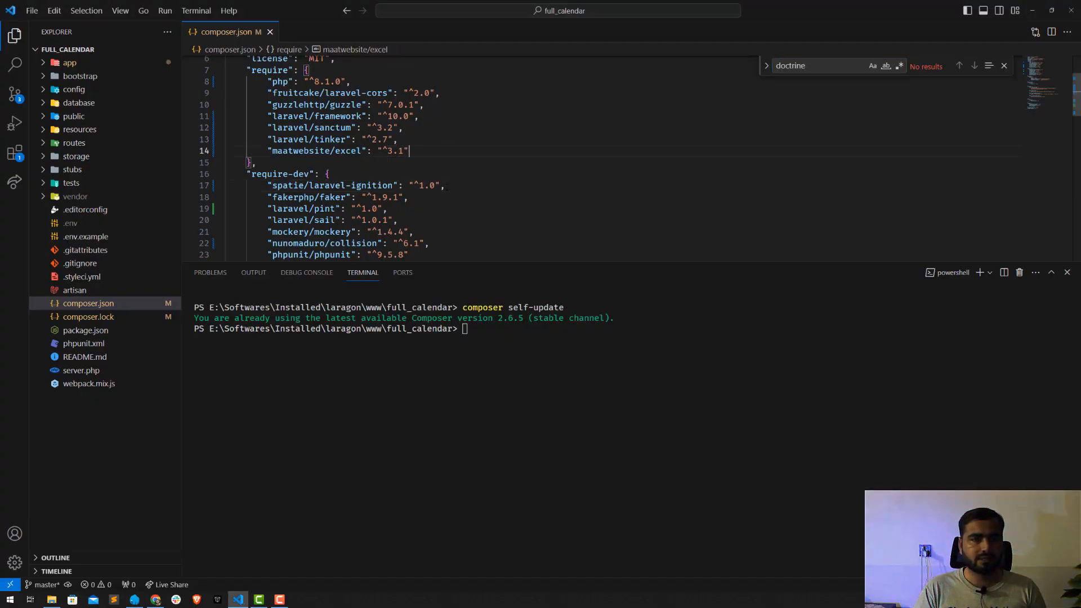
key("enter")
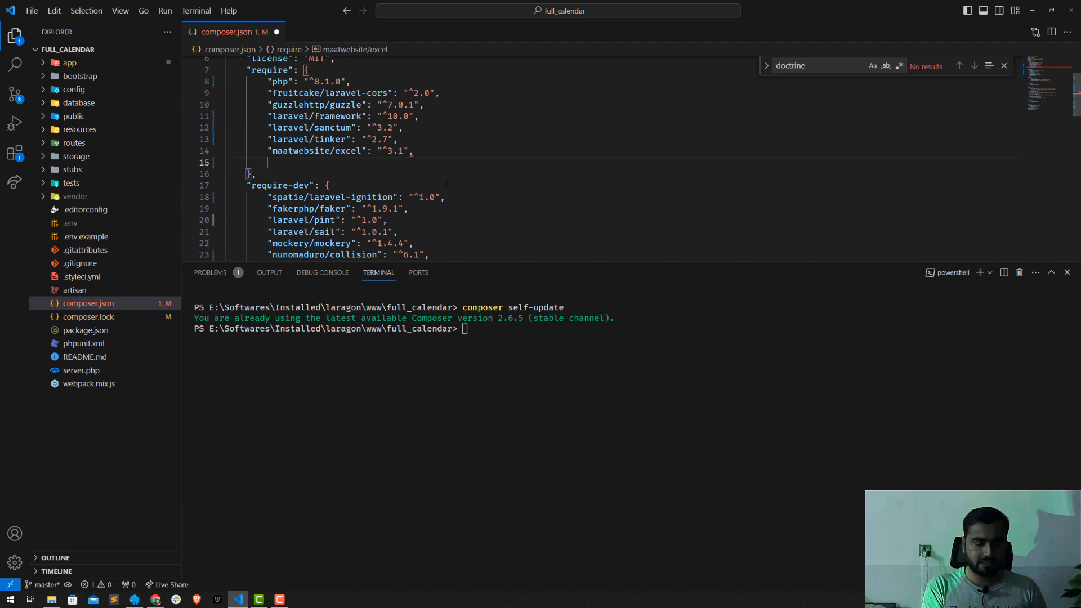
type("\"doctrine/dbal\"")
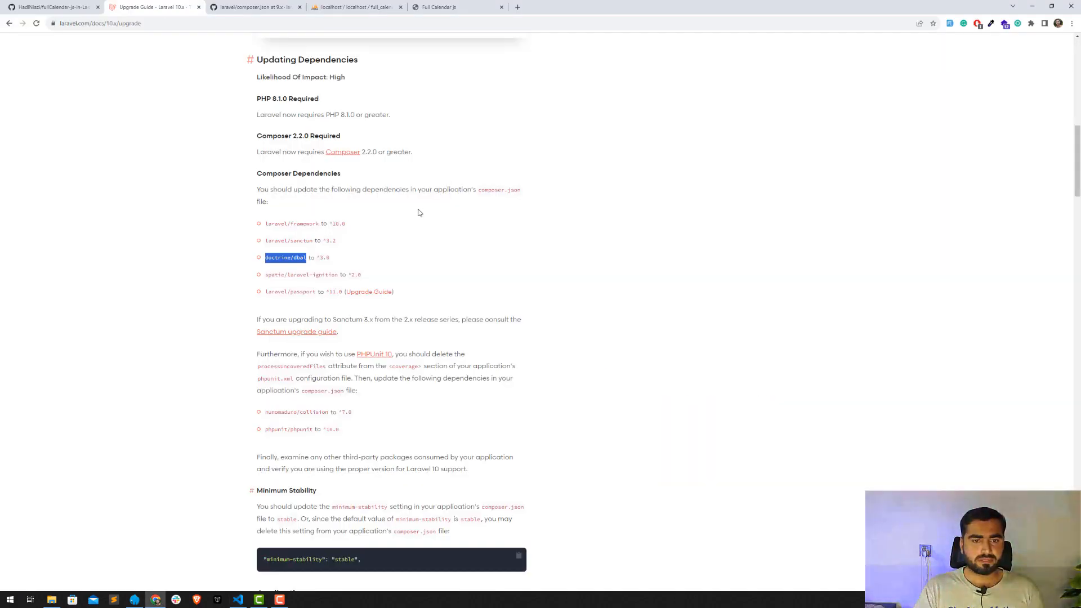
left_click(237, 598)
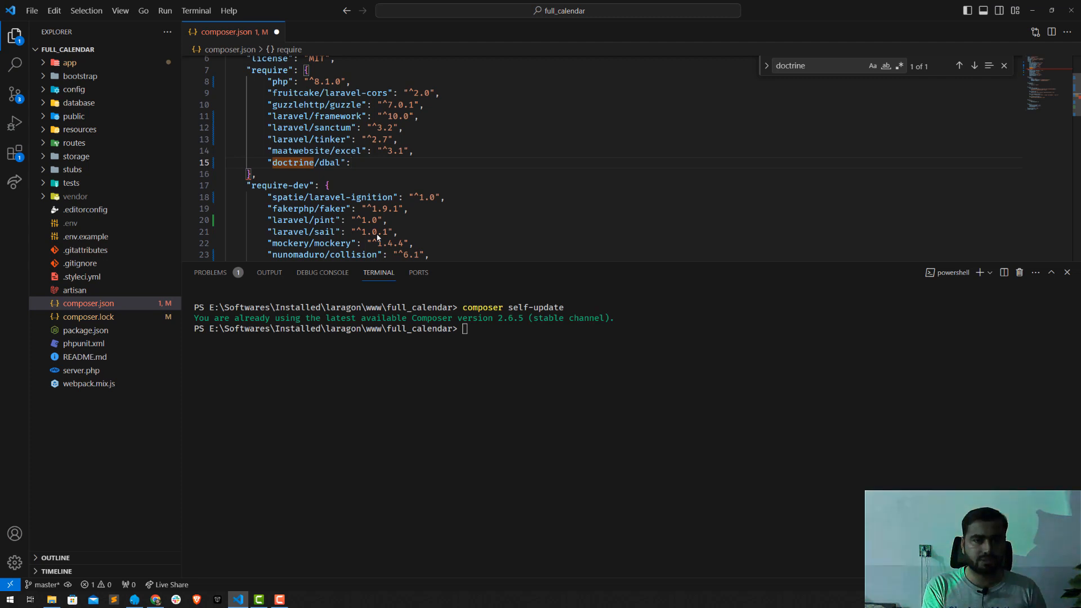
left_click(357, 162)
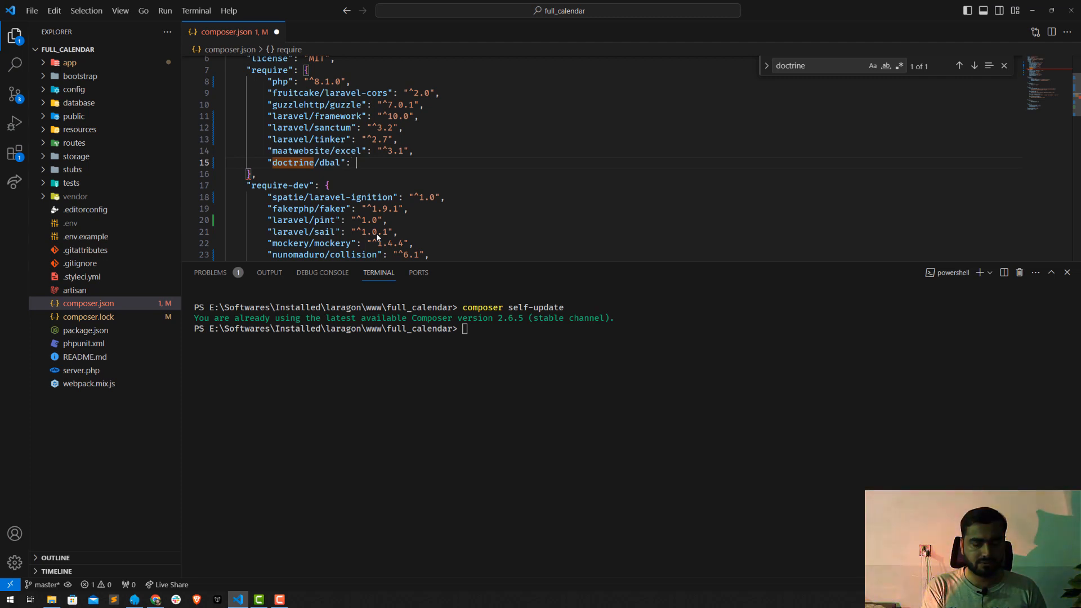
type("\"")
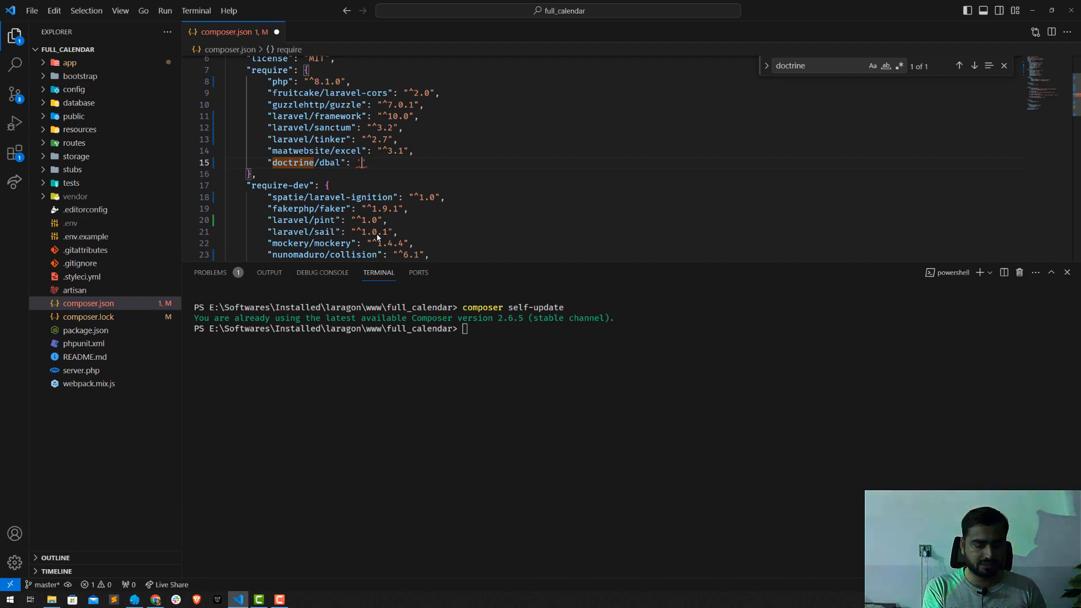
type("^")
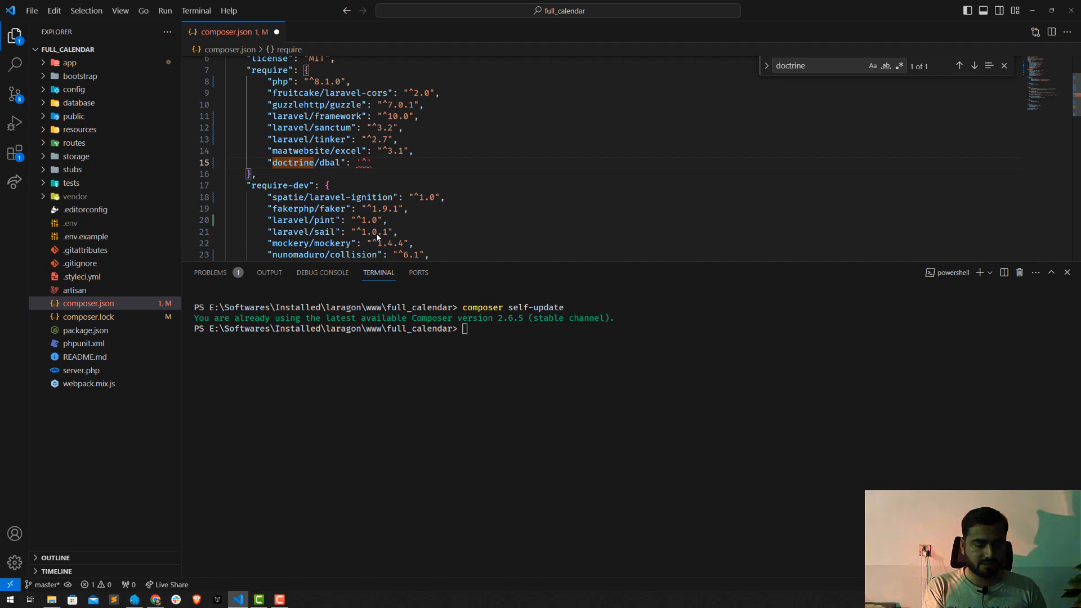
key("alt+tab")
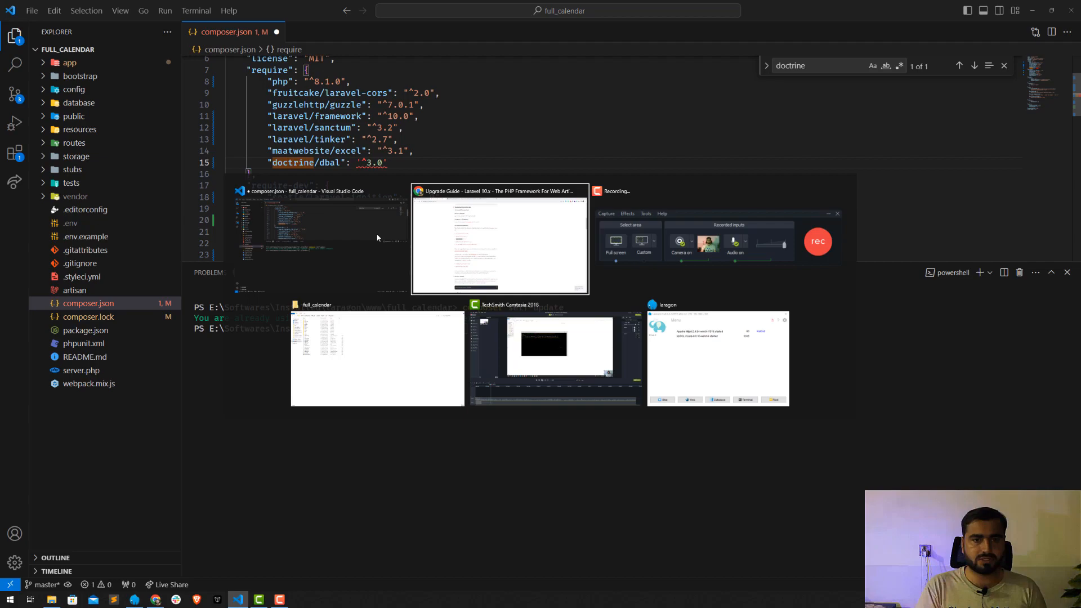
left_click(300, 234)
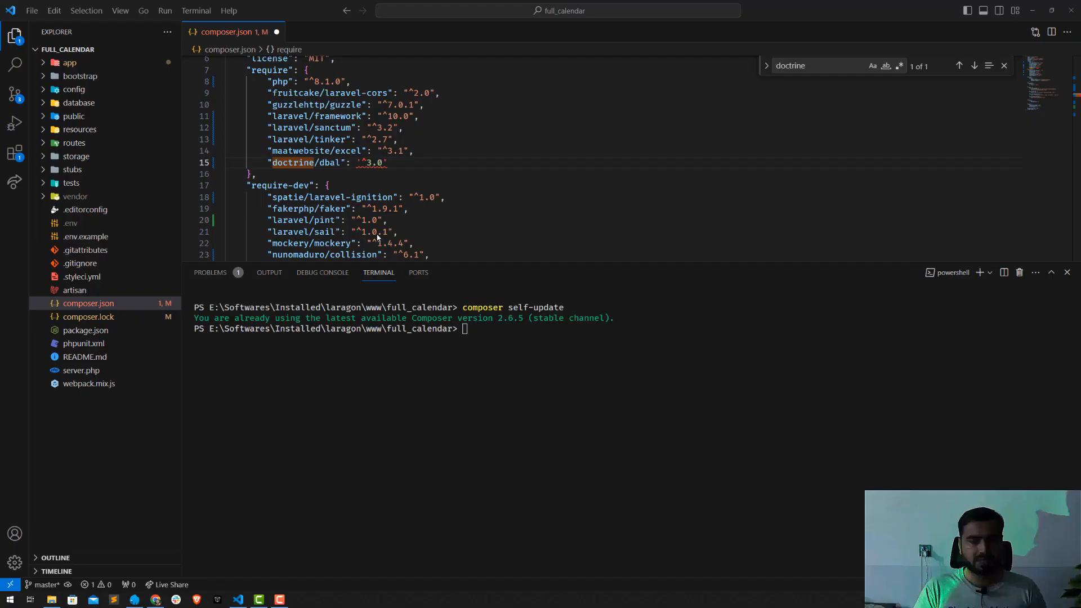
mouse_move(373, 162)
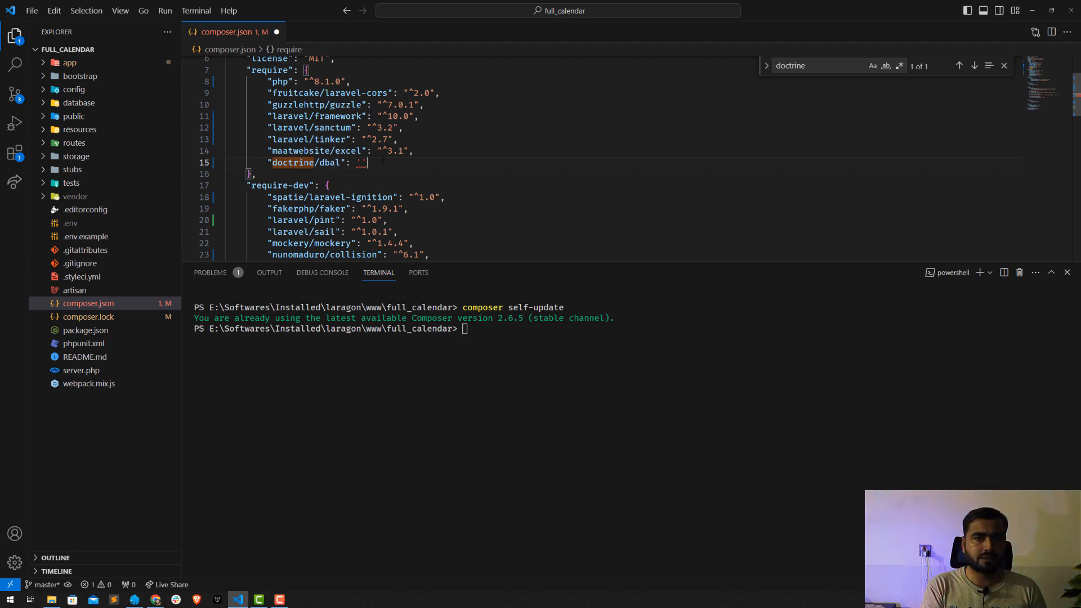
type("^3.0\"")
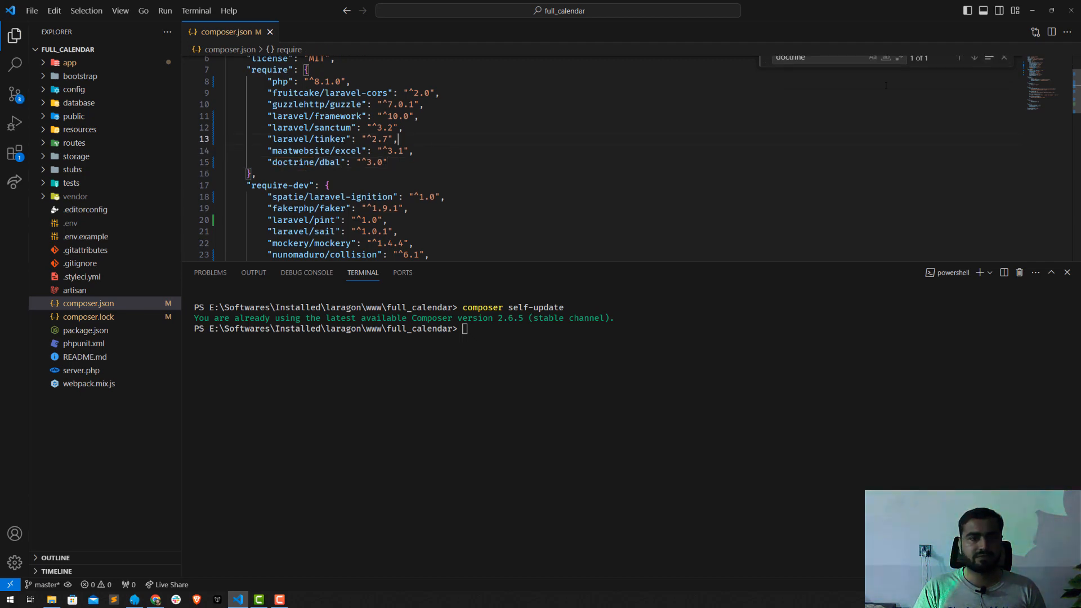
- Review the guide's require-dev versions and set spatie/laravel-ignition to ^2.0
left_click(154, 599)
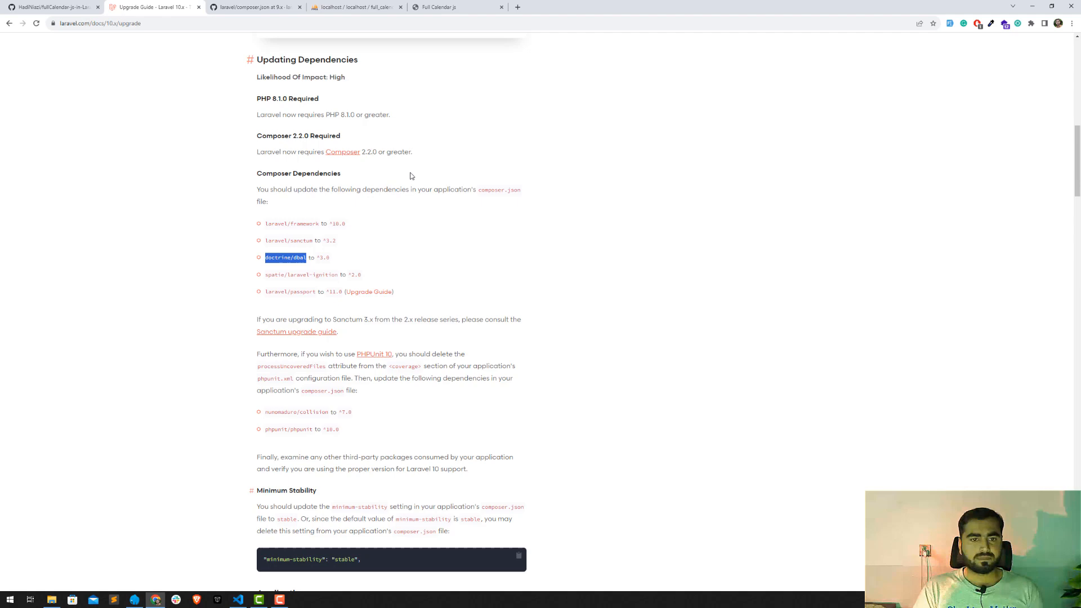
scroll("down", 3)
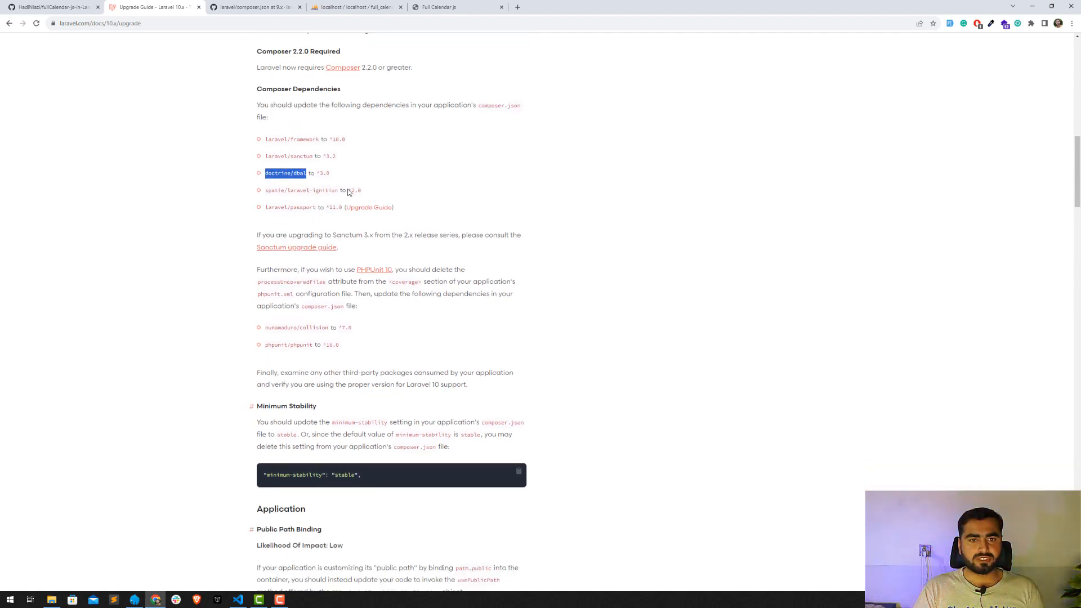
left_click(238, 603)
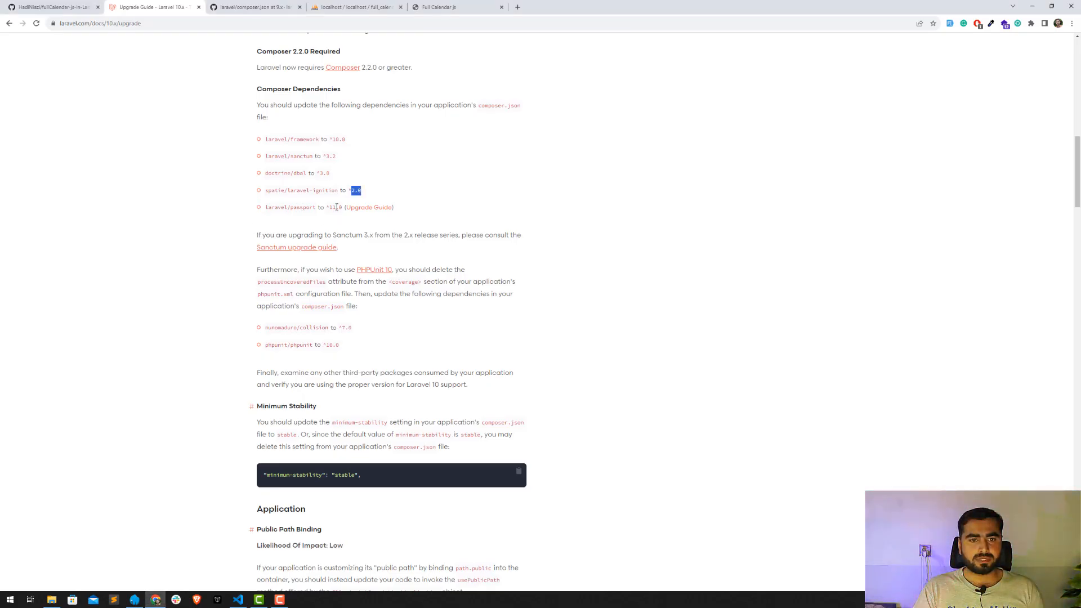
scroll("down", 3)
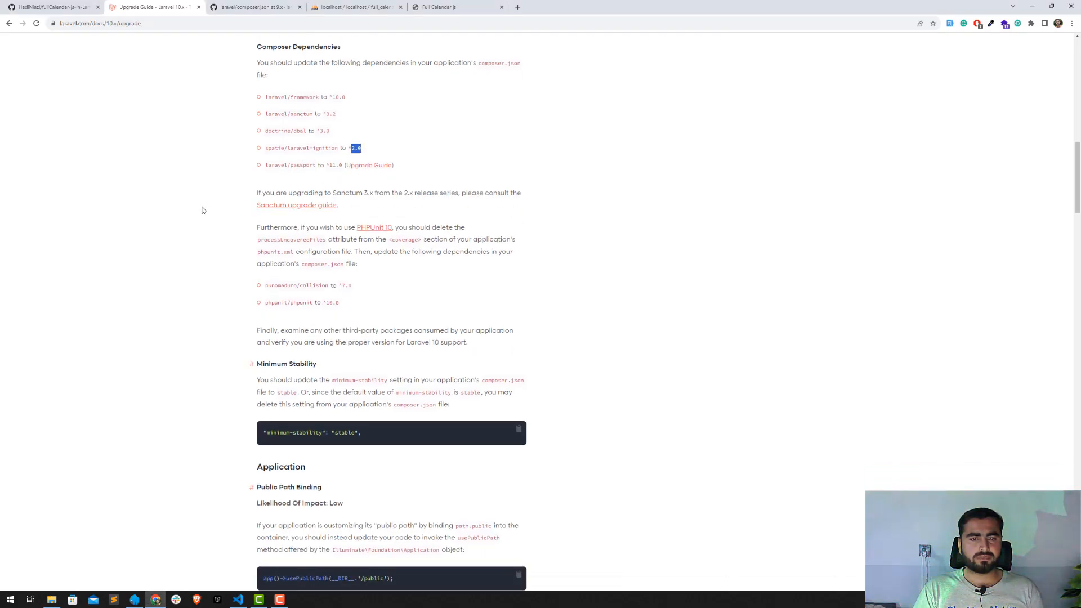
scroll("down", 3)
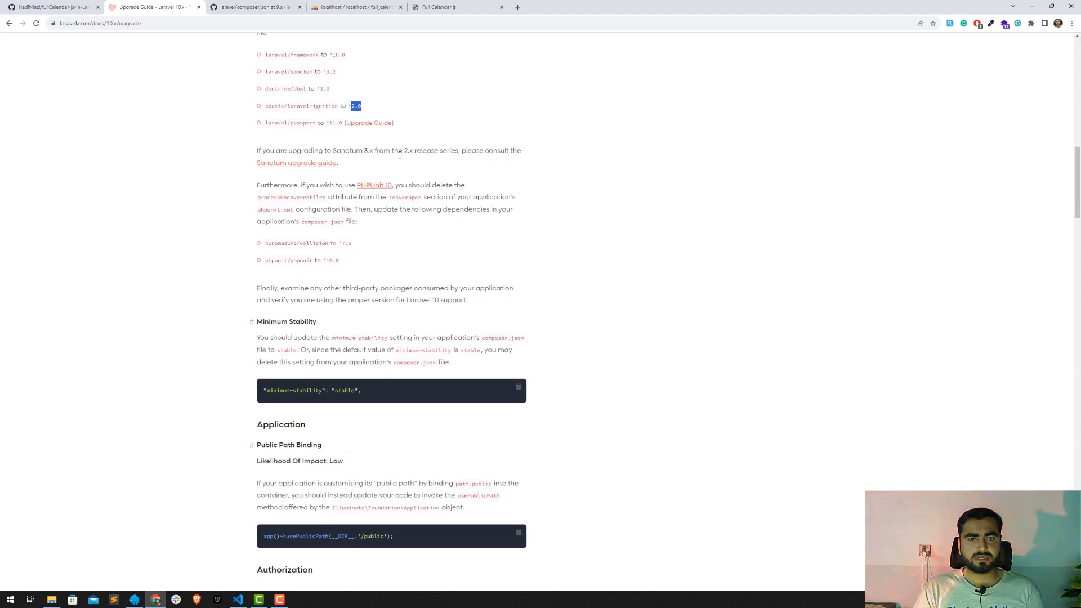
mouse_move(423, 164)
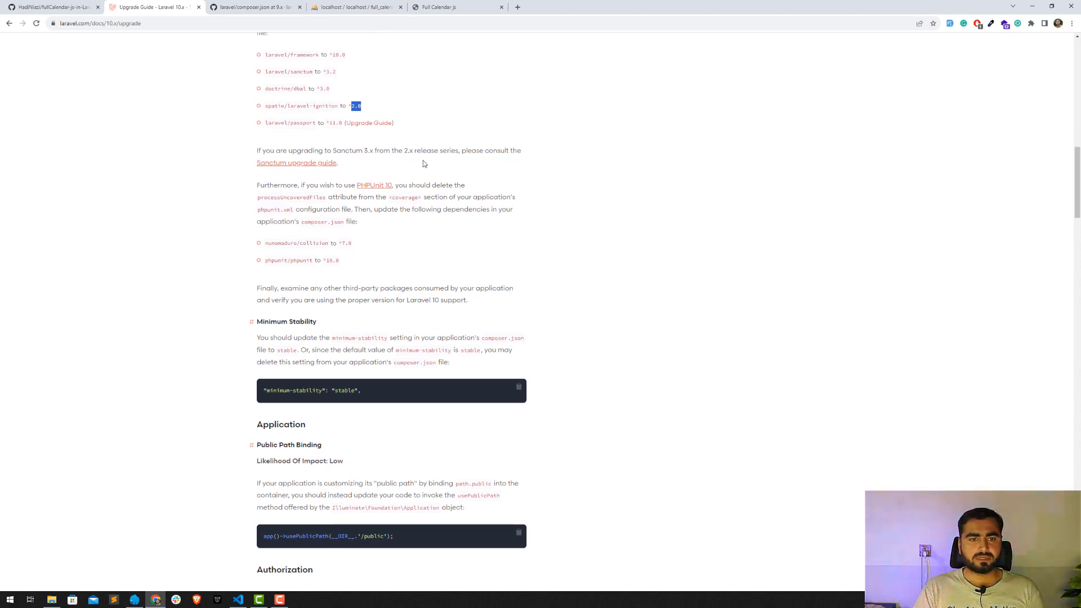
scroll("down", 3)
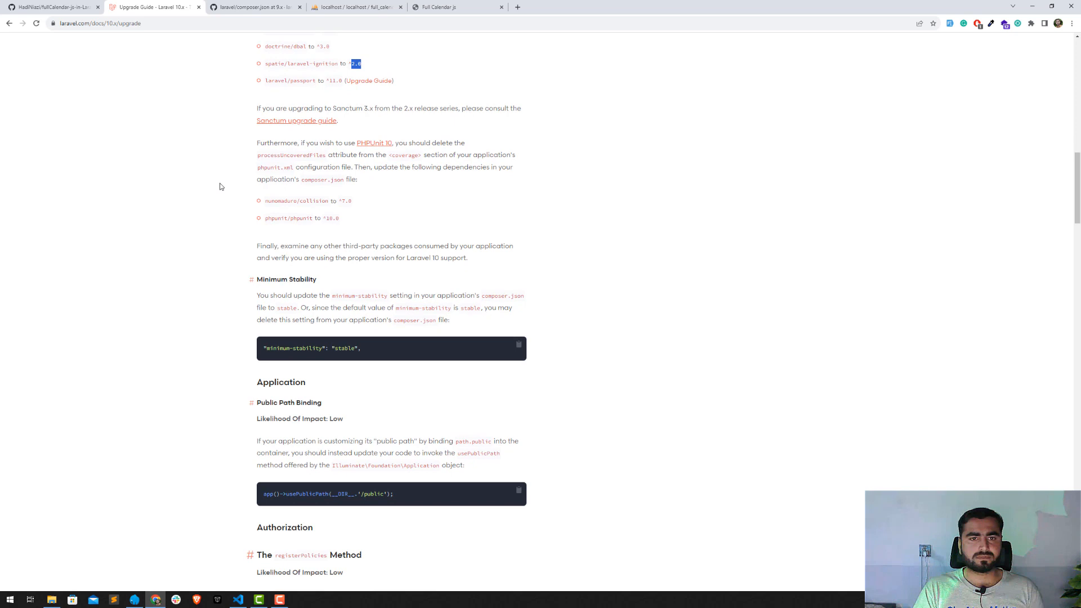
scroll("down", 3)
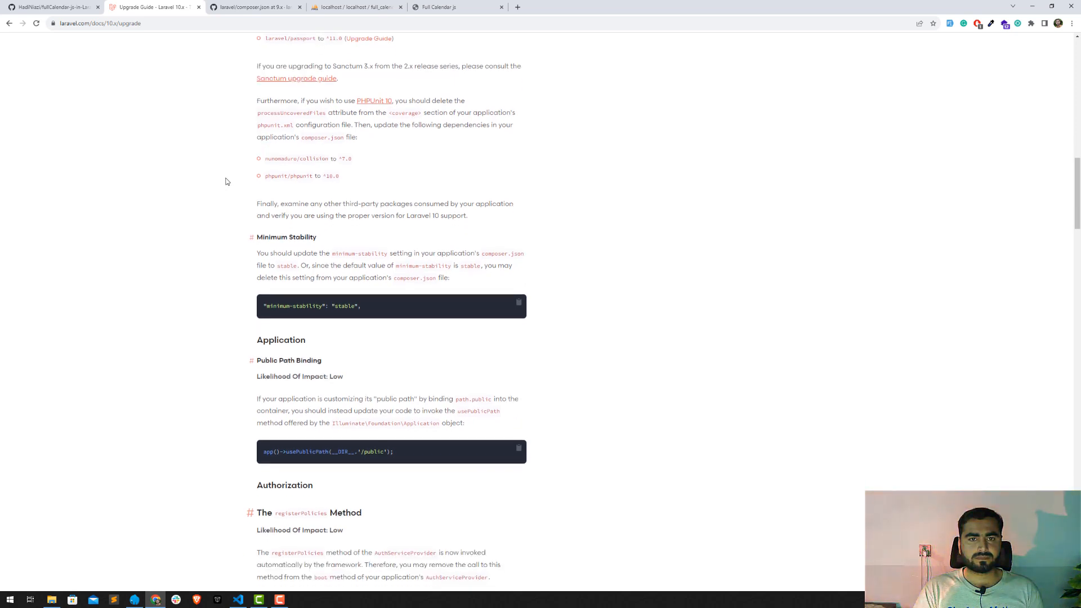
mouse_move(302, 70)
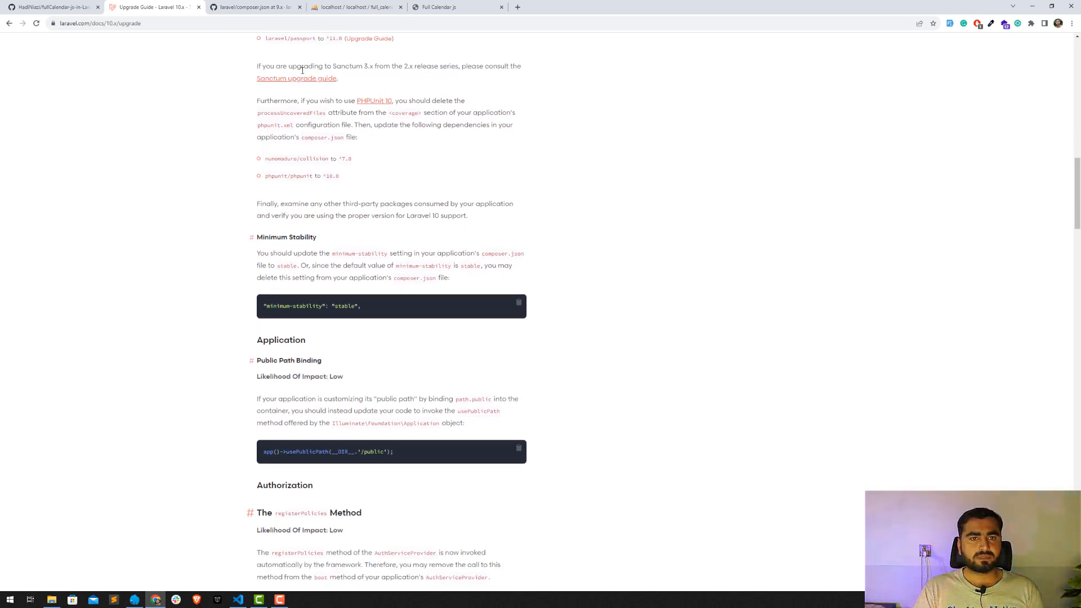
mouse_move(366, 77)
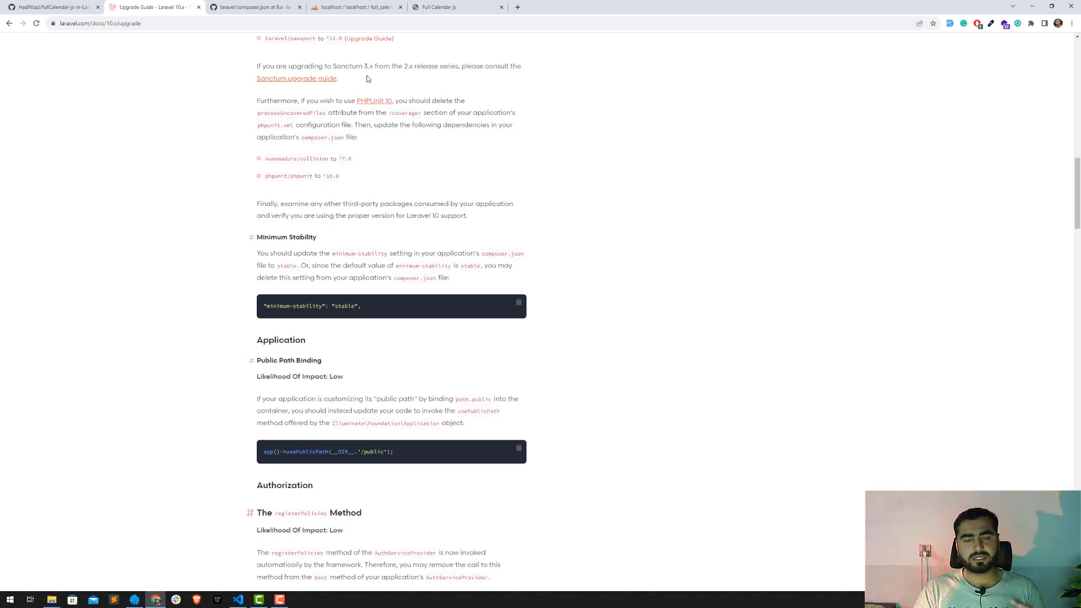
scroll("up", 3)
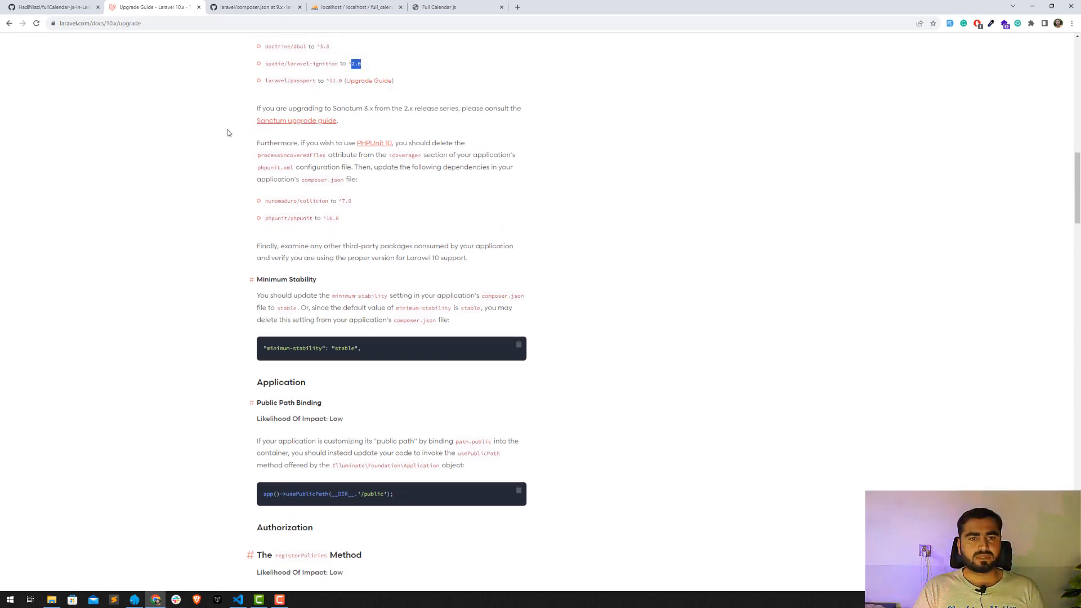
scroll("down", 3)
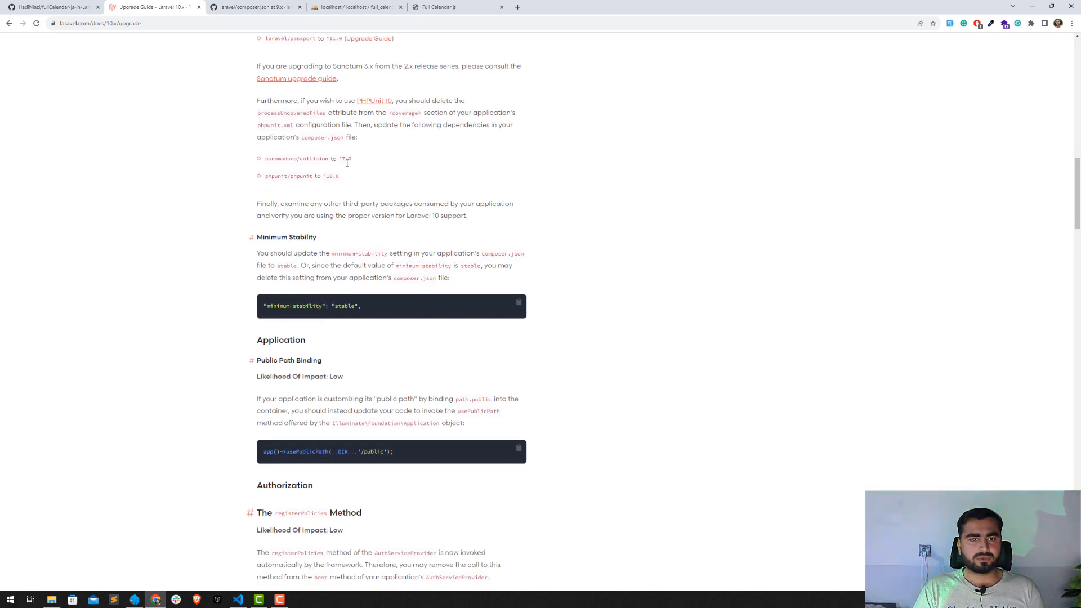
- Set nunomaduro/collision to ^7.0 and phpunit/phpunit to ^10.0 in require-dev
left_click(237, 598)
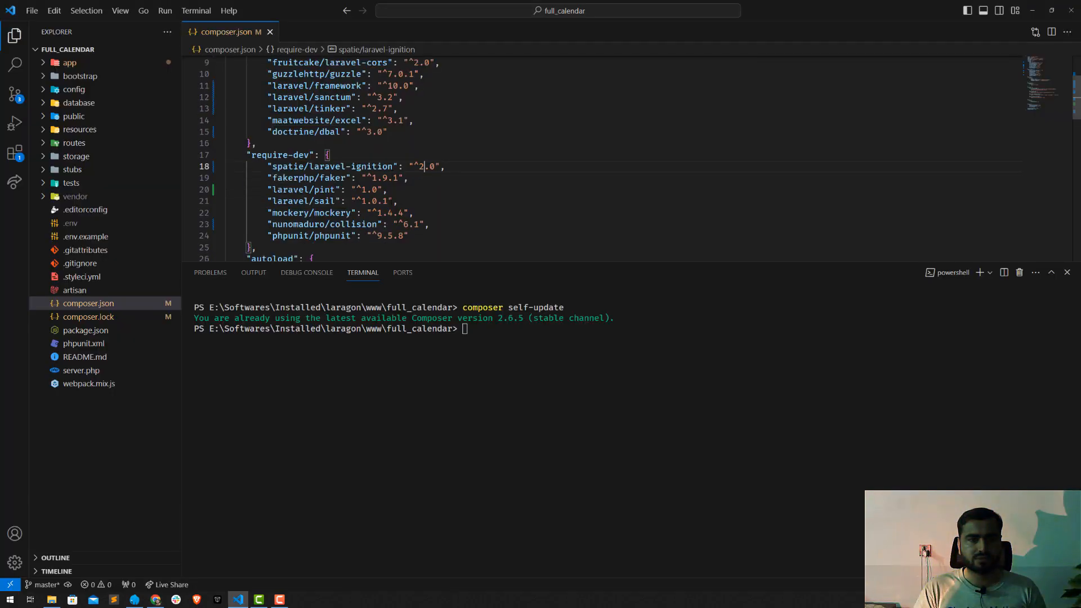
scroll("down", 3)
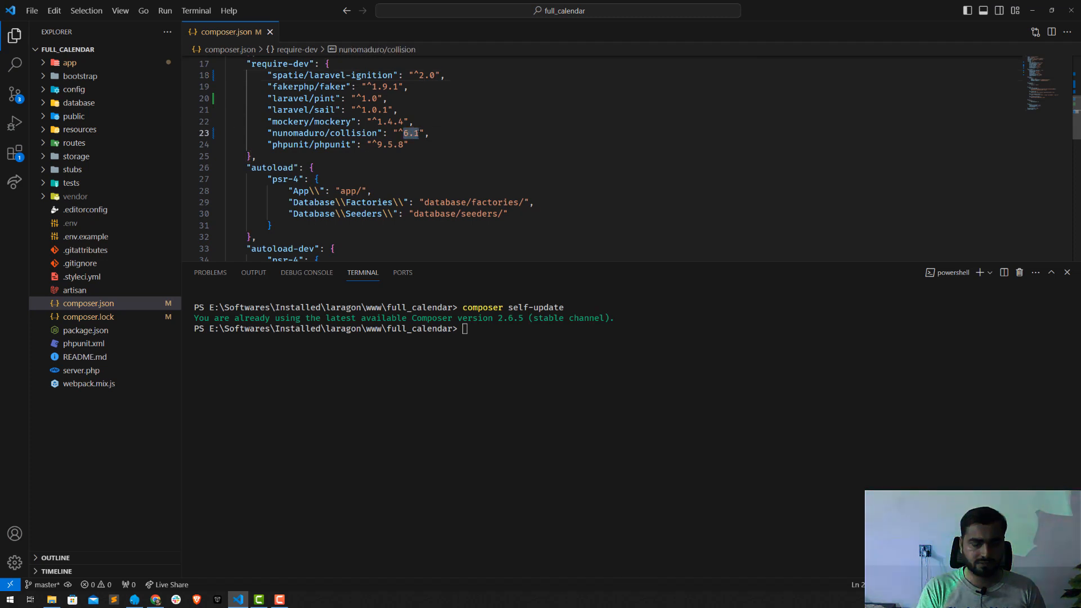
type("7.0")
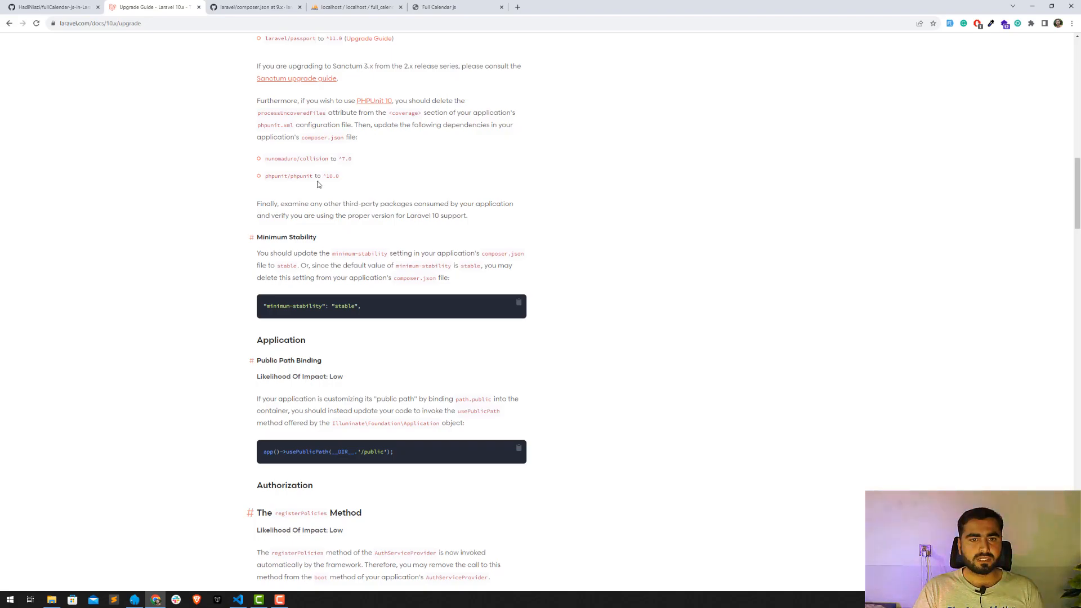
left_click(238, 598)
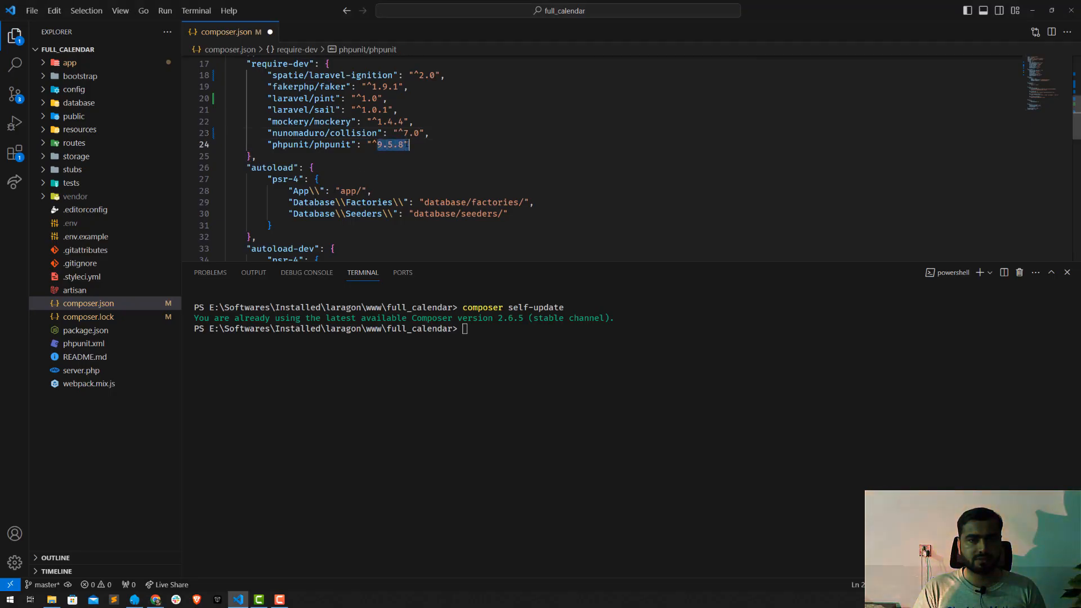
type("10.")
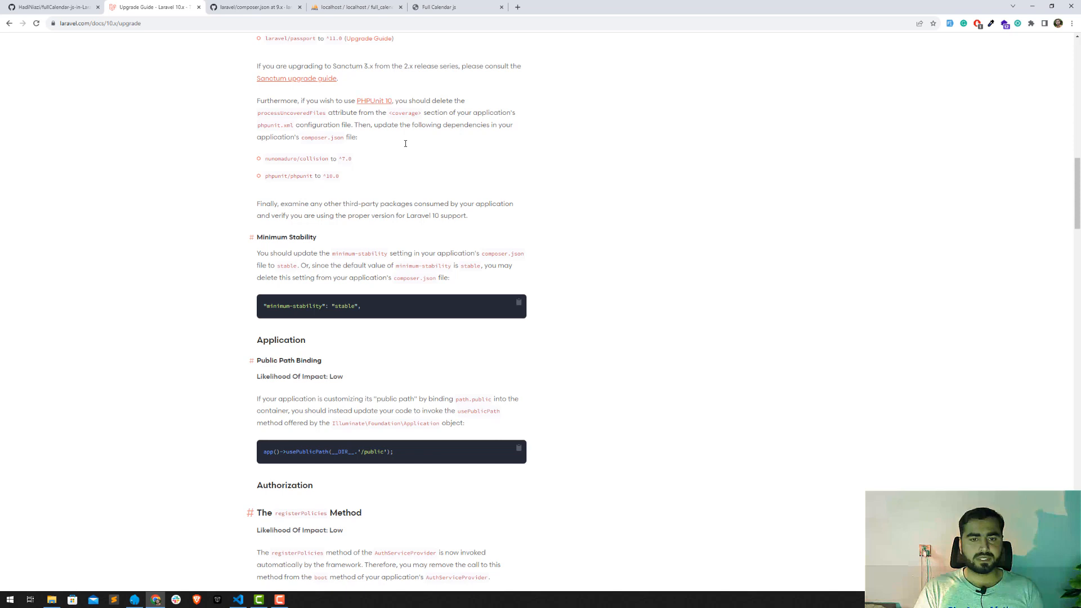
mouse_move(239, 211)
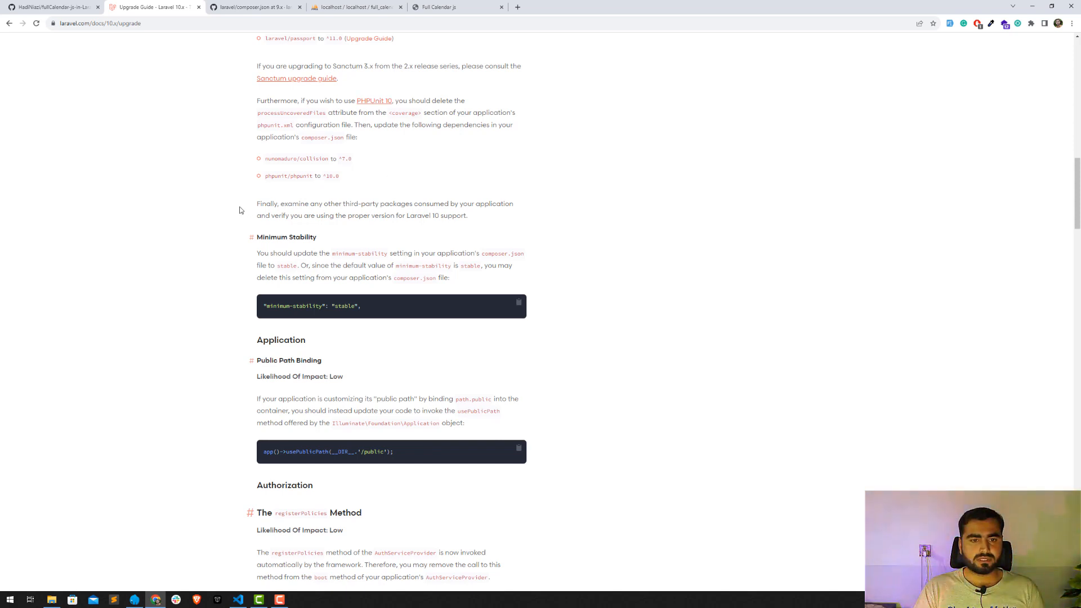
scroll("down", 3)
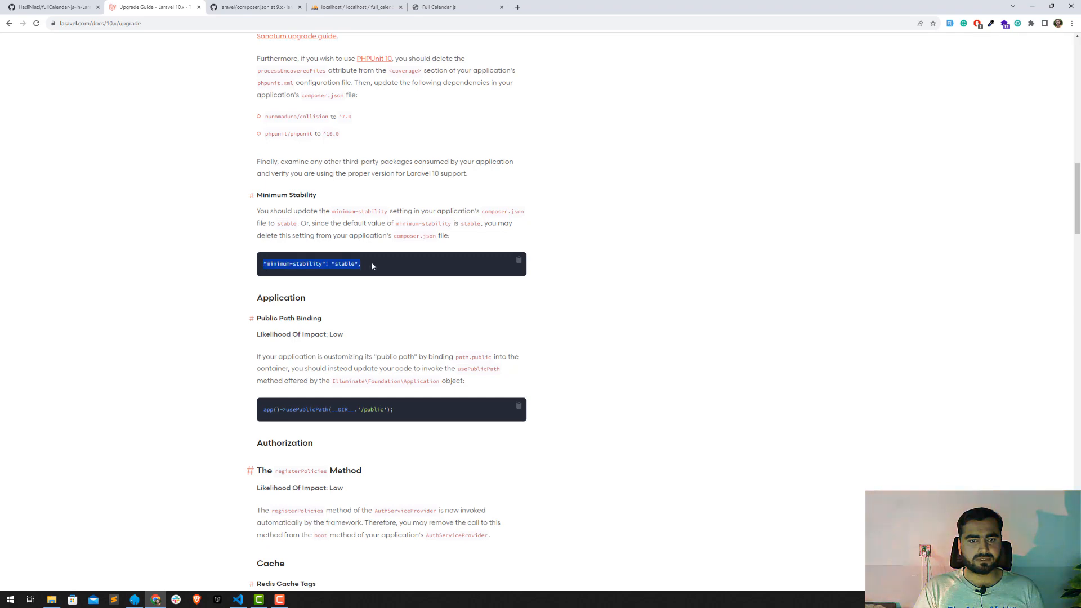
left_click(238, 599)
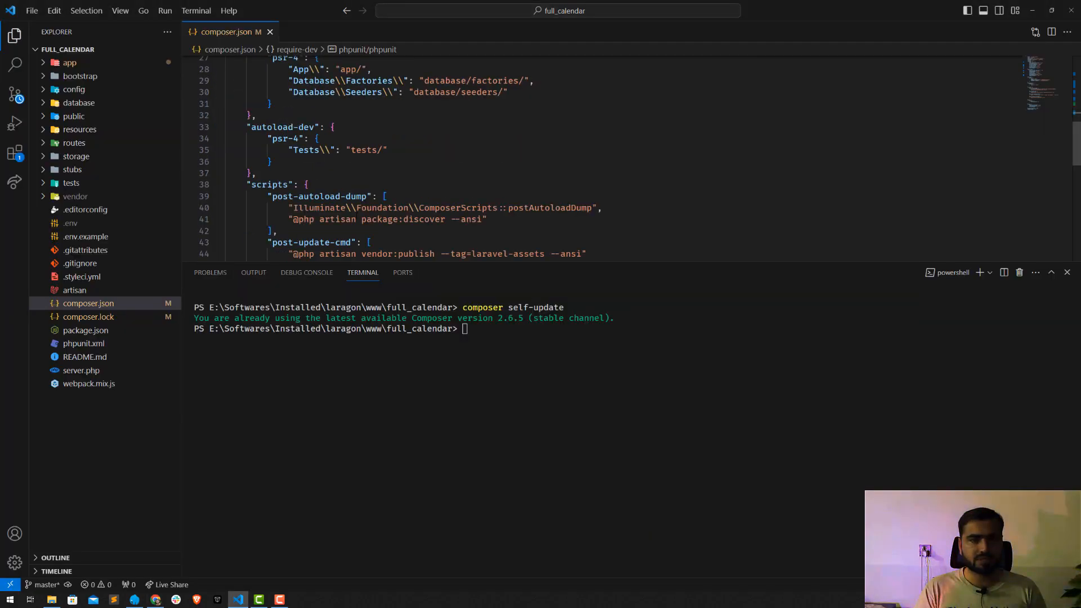
scroll("down", 3)
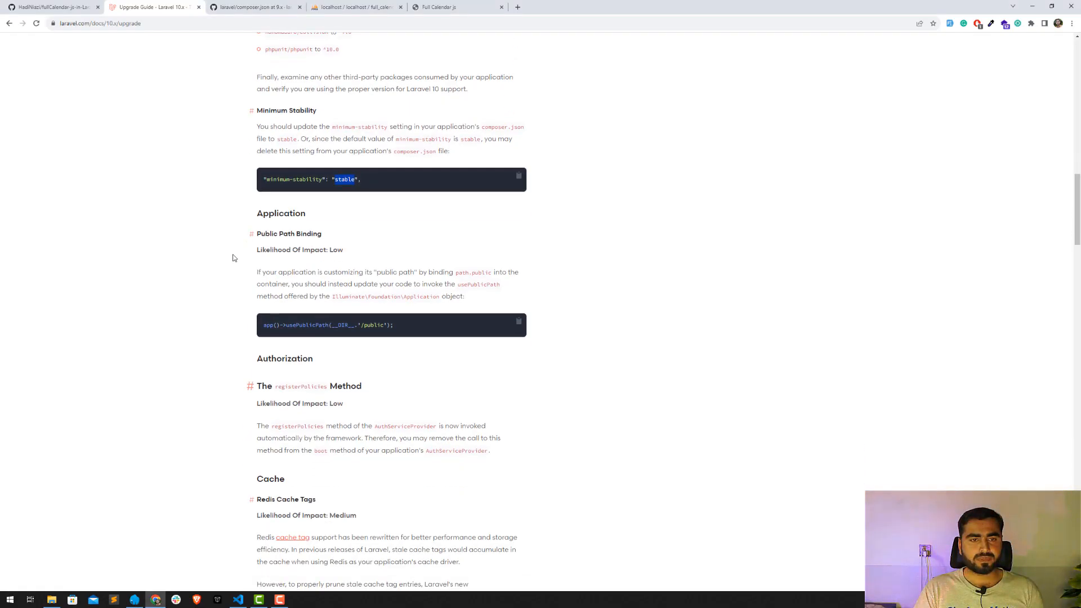
scroll("down", 3)
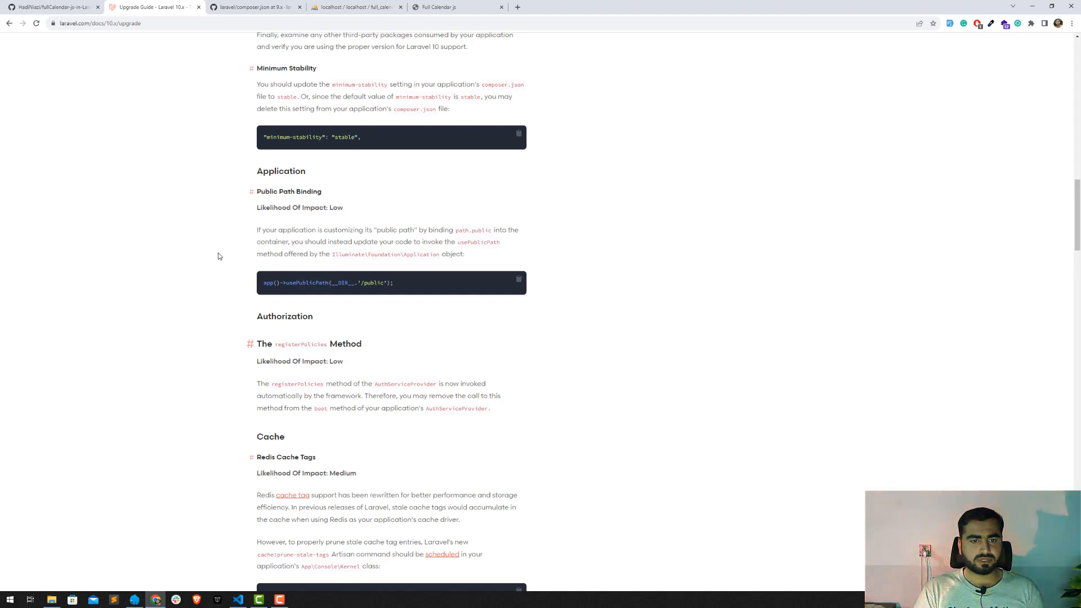
scroll("down", 3)
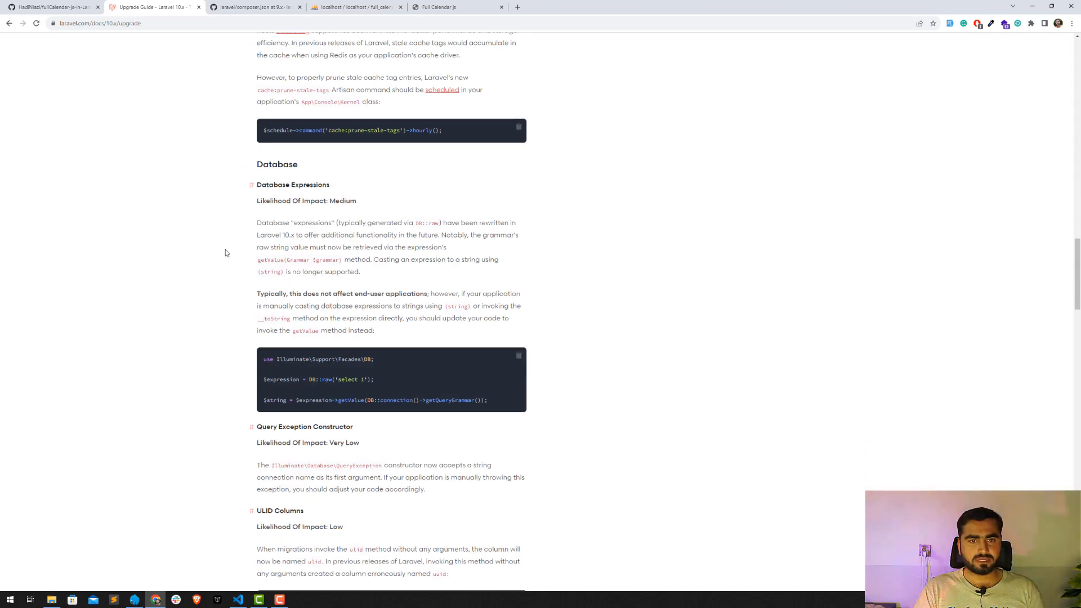
scroll("down", 3)
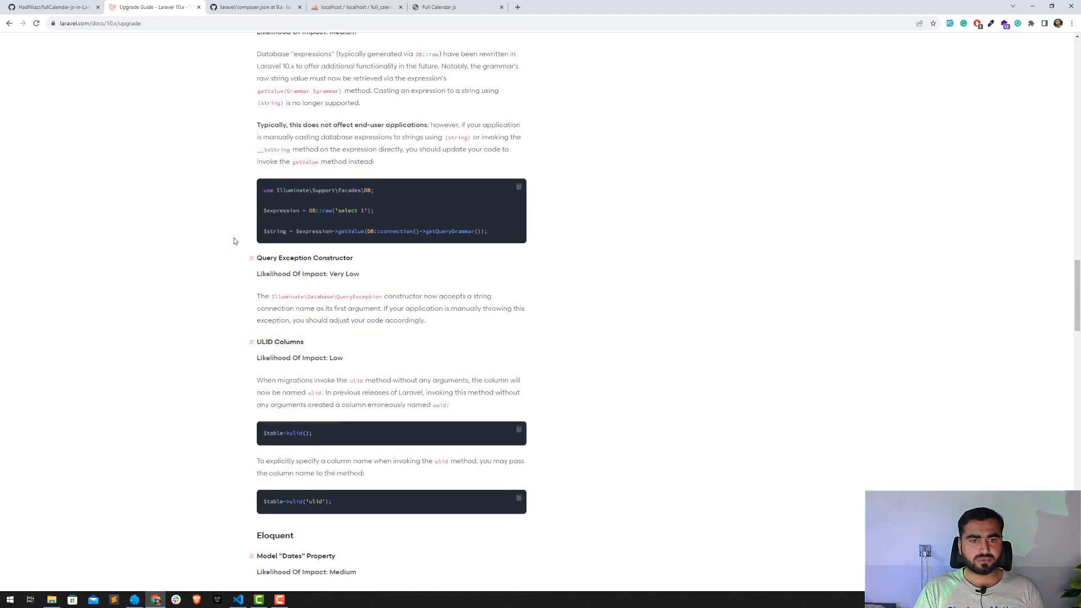
scroll("down", 3)
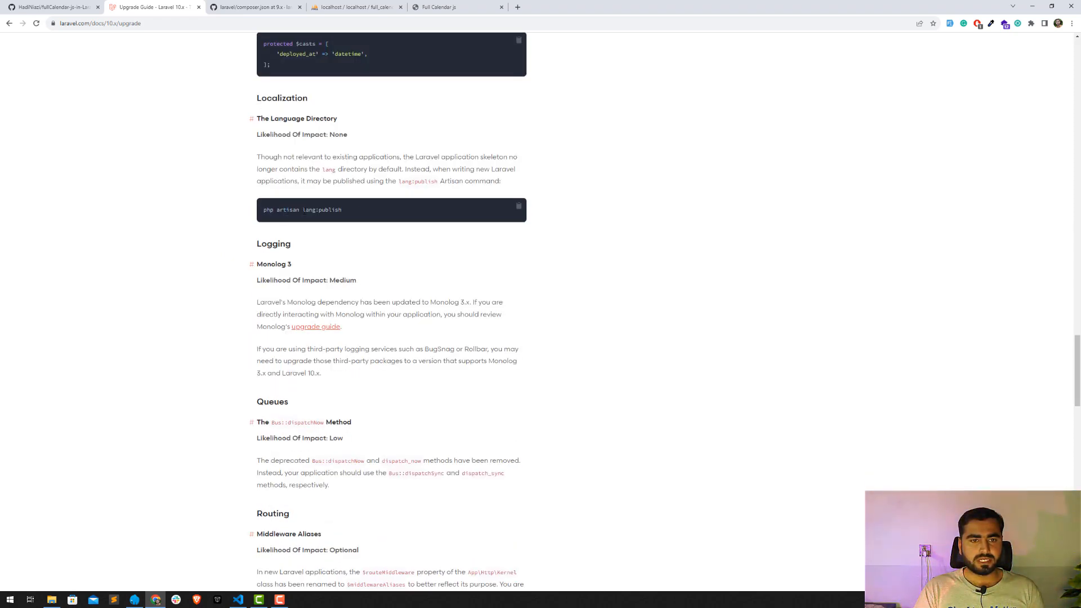
scroll("down", 3)
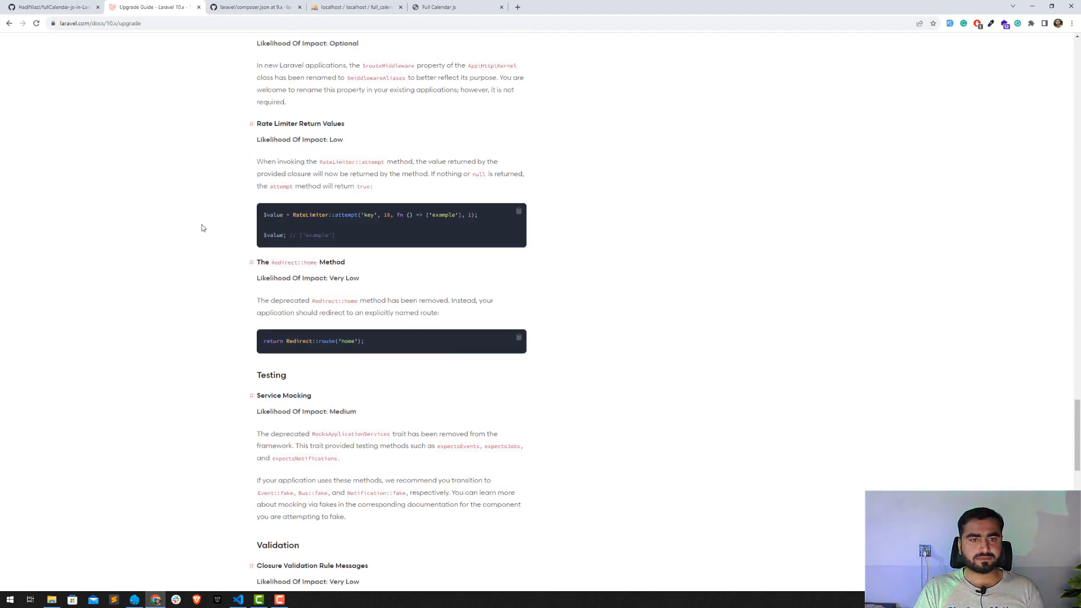
scroll("down", 3)
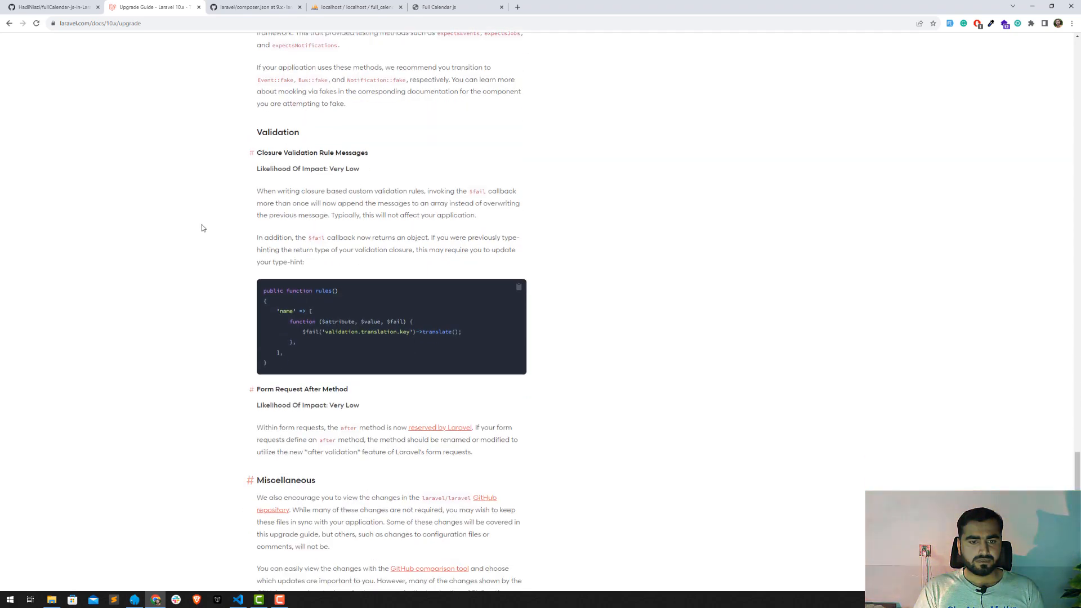
scroll("down", 3)
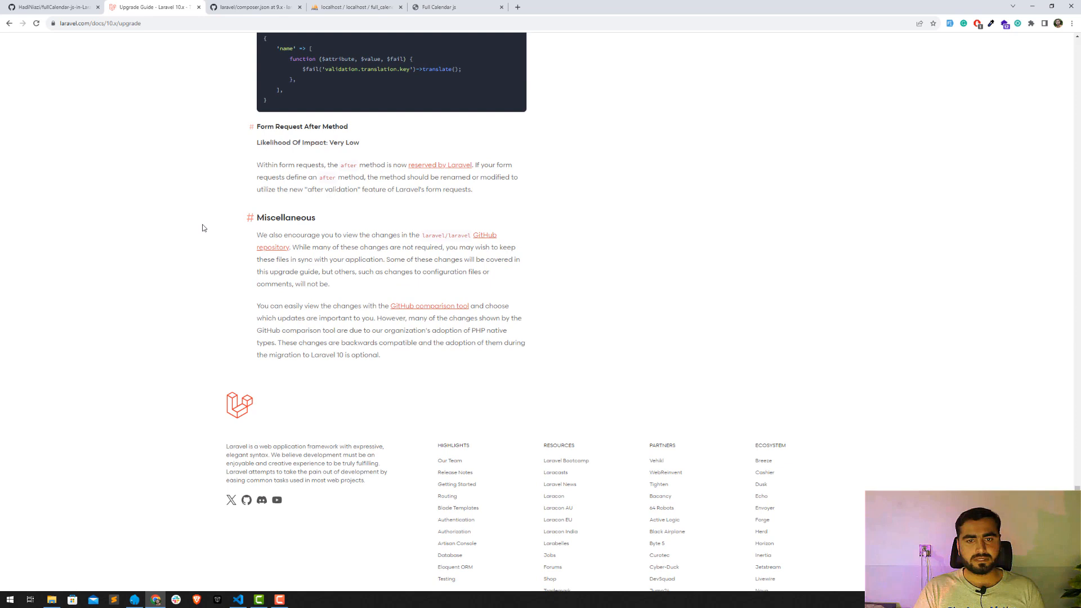
- Run composer update and scroll to the fruitcake/laravel-cors resolution error
left_click(237, 598)
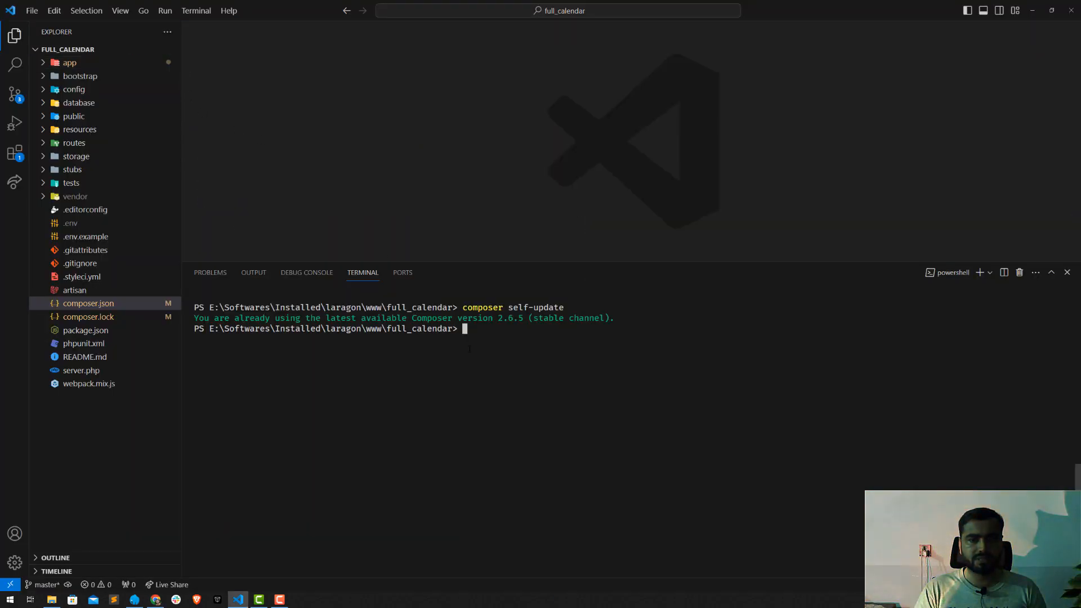
type("composer update")
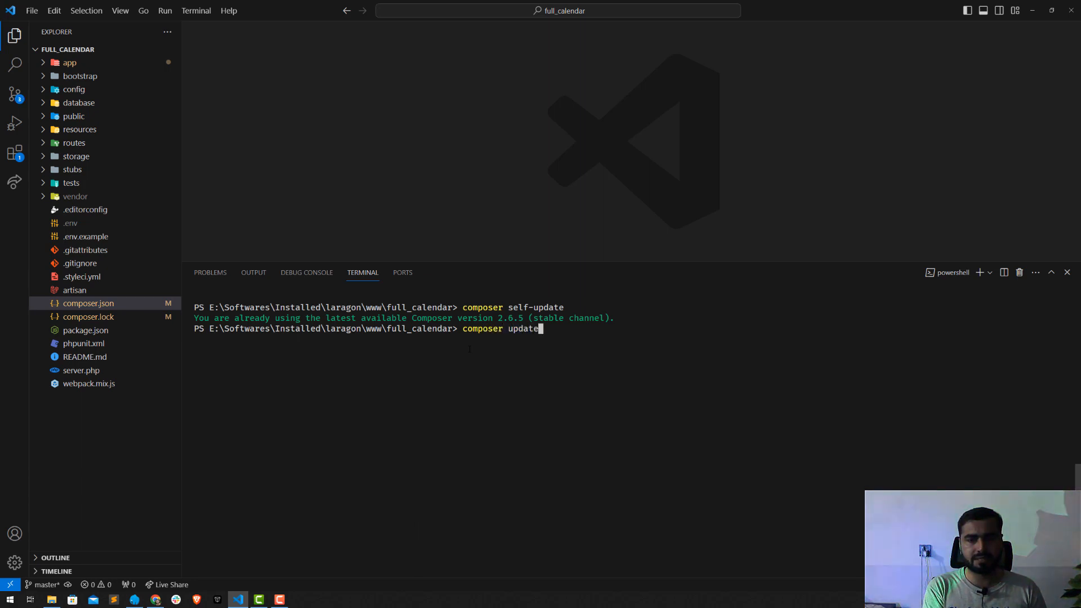
key("Return")
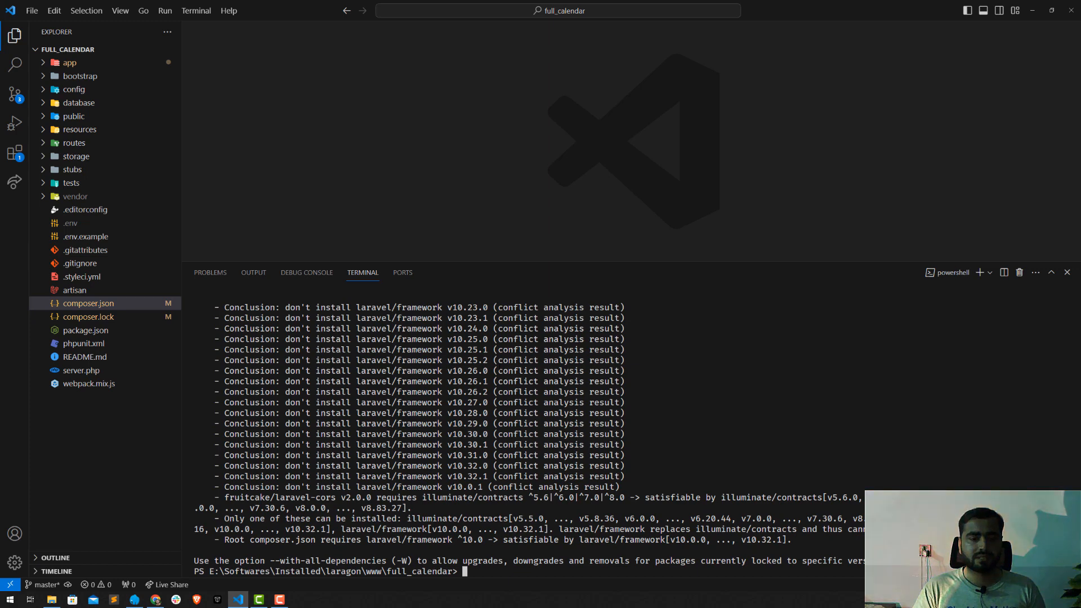
scroll("up", 3)
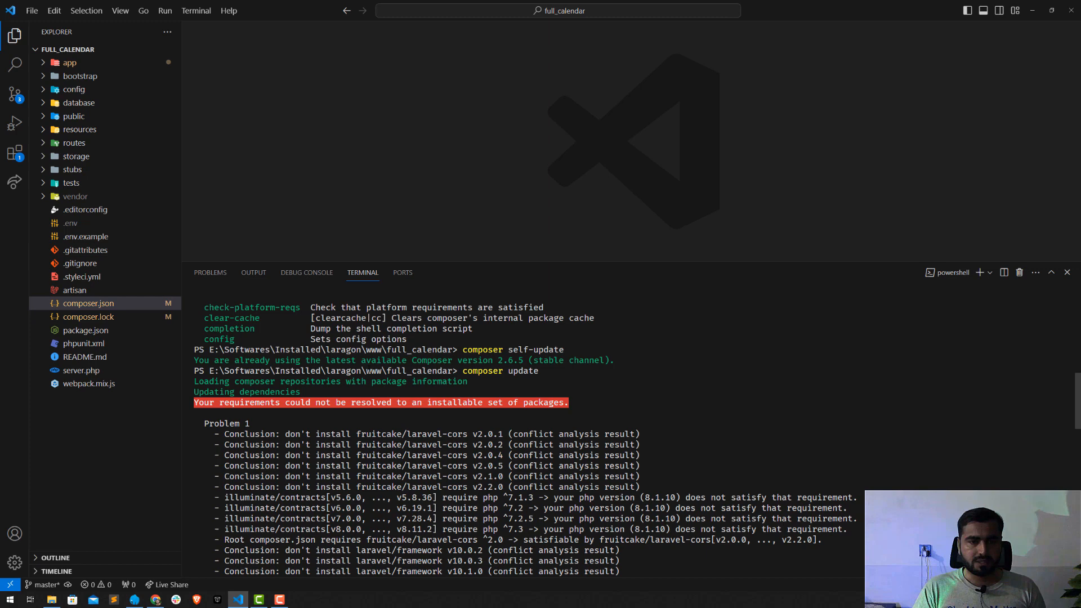
- Delete the "fruitcake/laravel-cors": "^3.0" line from composer.json's require block
left_click(88, 303)
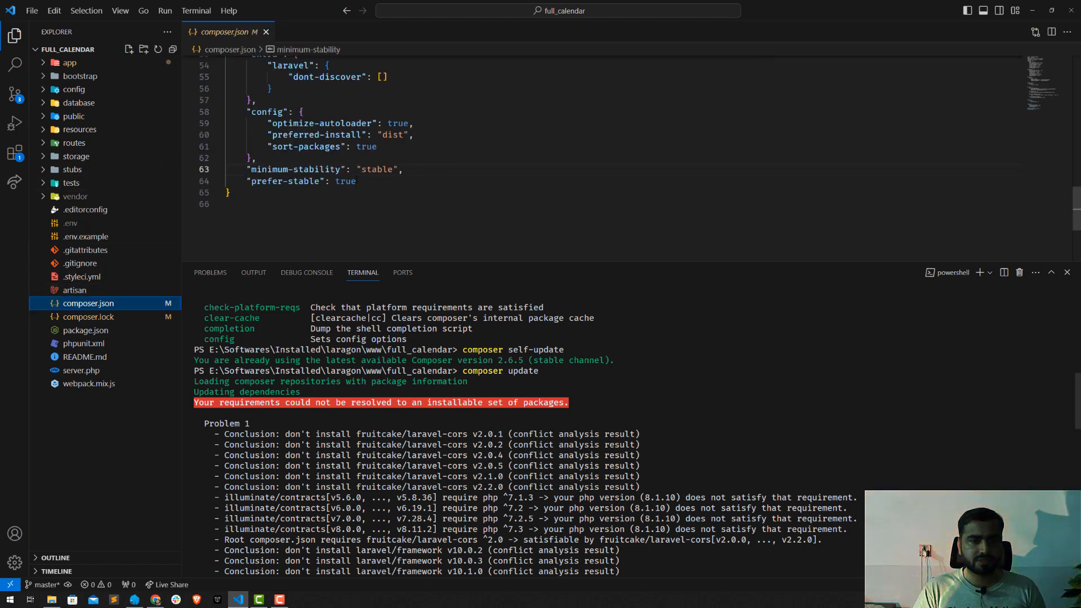
scroll("up", 3)
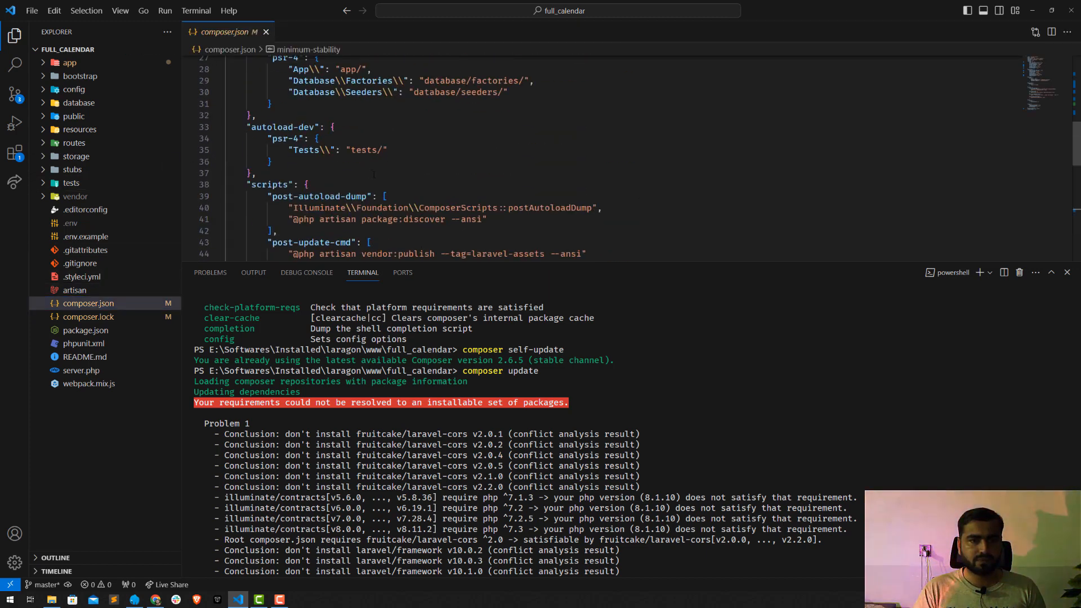
scroll("up", 3)
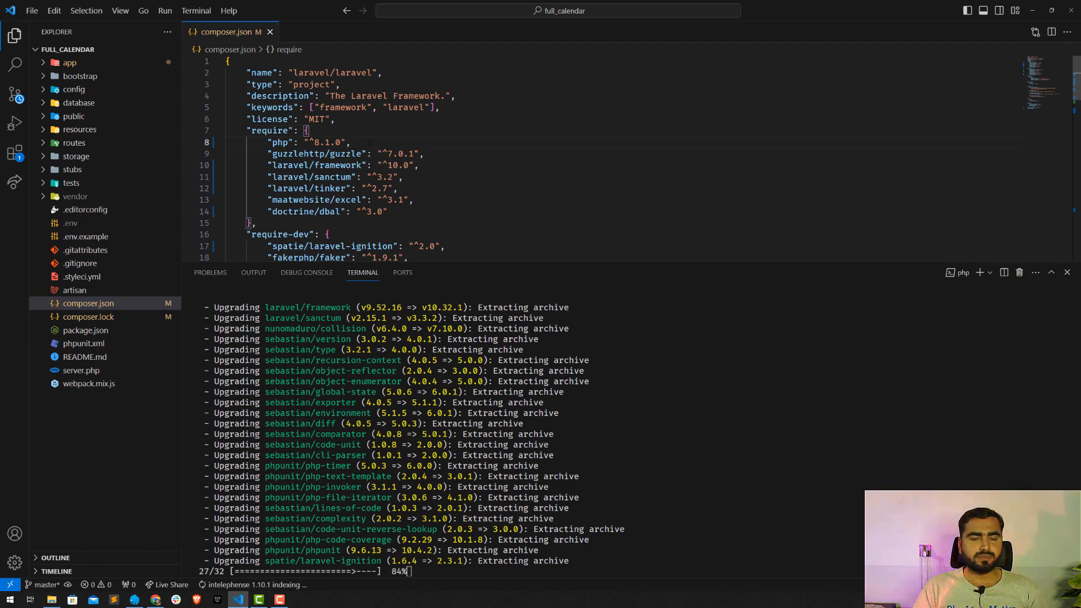
type("\"fruitcake/laravel-cors\": \"^3.0\",")
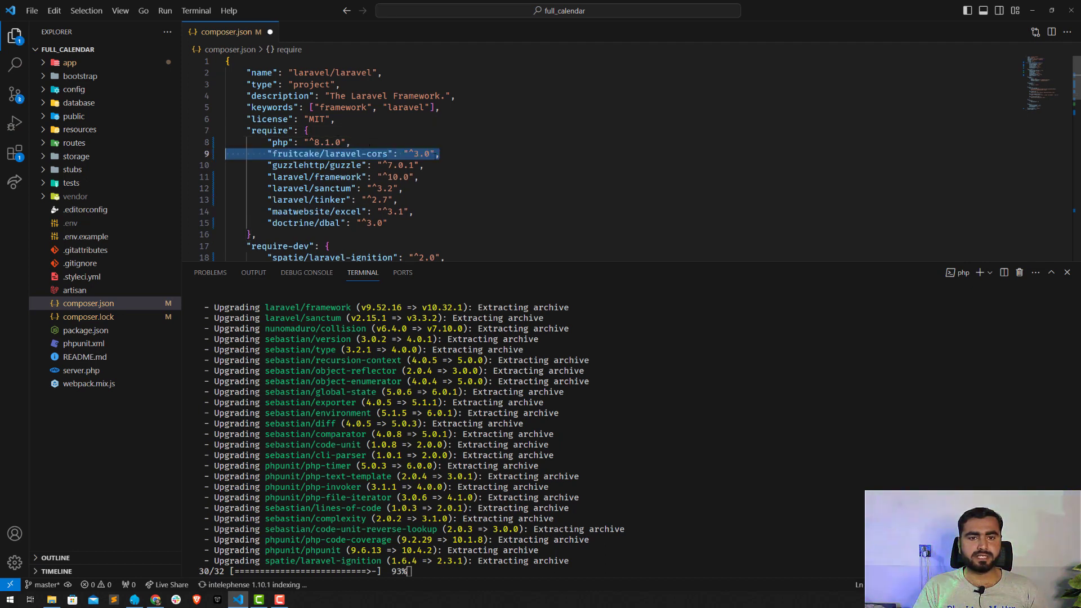
key("Delete")
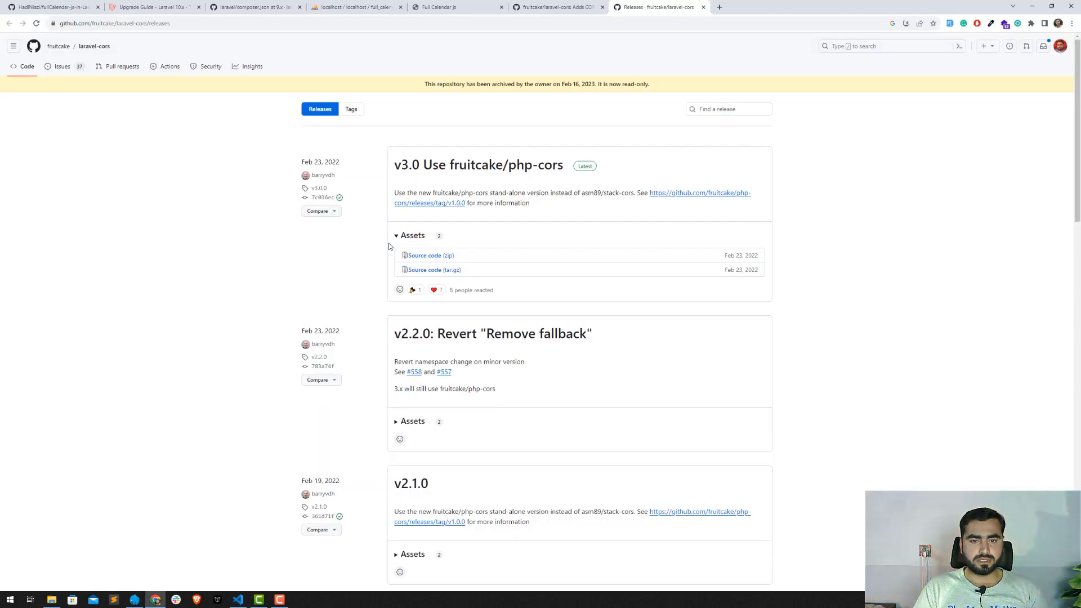
- Select the composer require fruitcake/laravel-cors command in the GitHub readme and return to VS Code
scroll("down", 3)
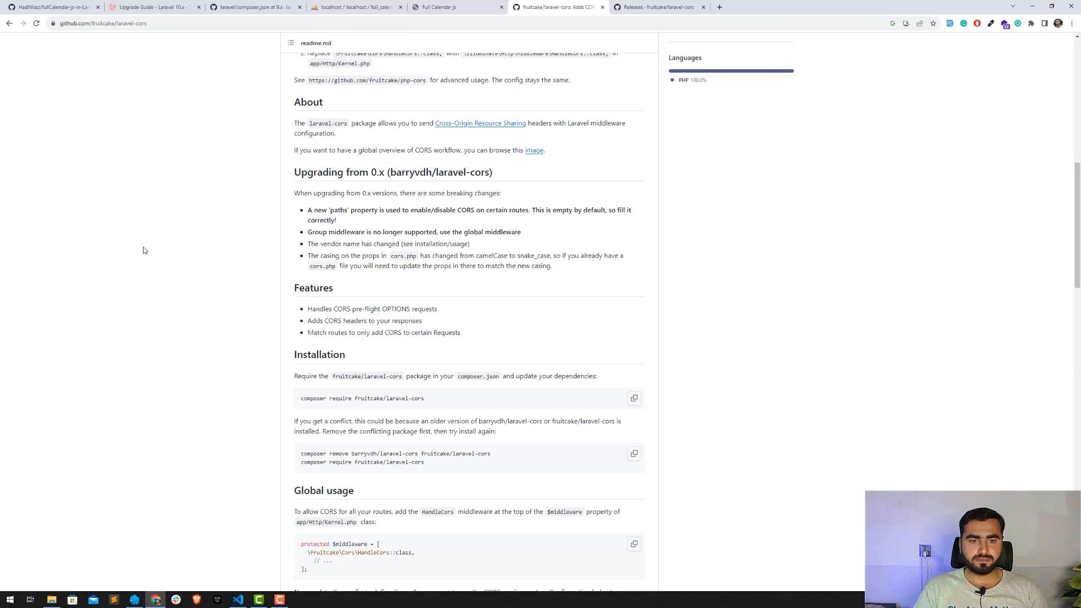
triple_click(361, 398)
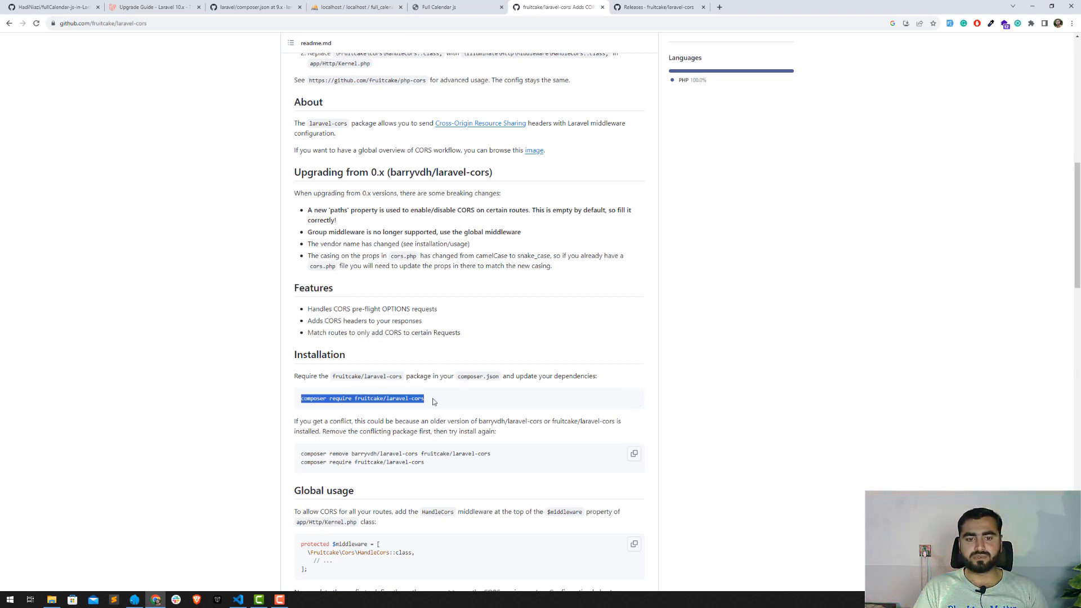
mouse_move(259, 290)
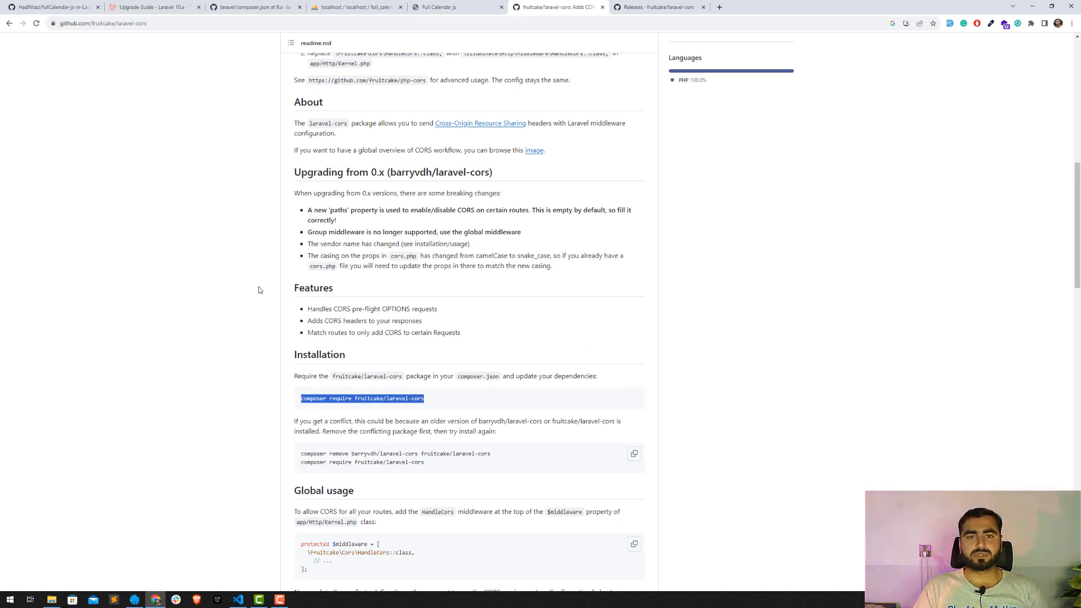
left_click(238, 599)
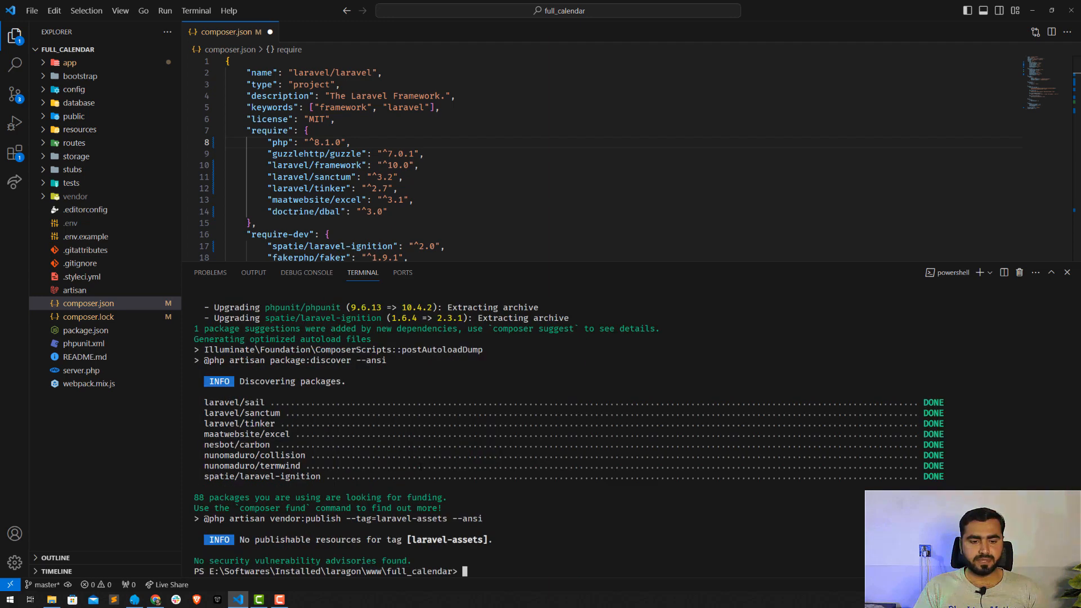
- Run composer require fruitcake/laravel-cors and read the installation-failed, composer.json reverted output
type("c")
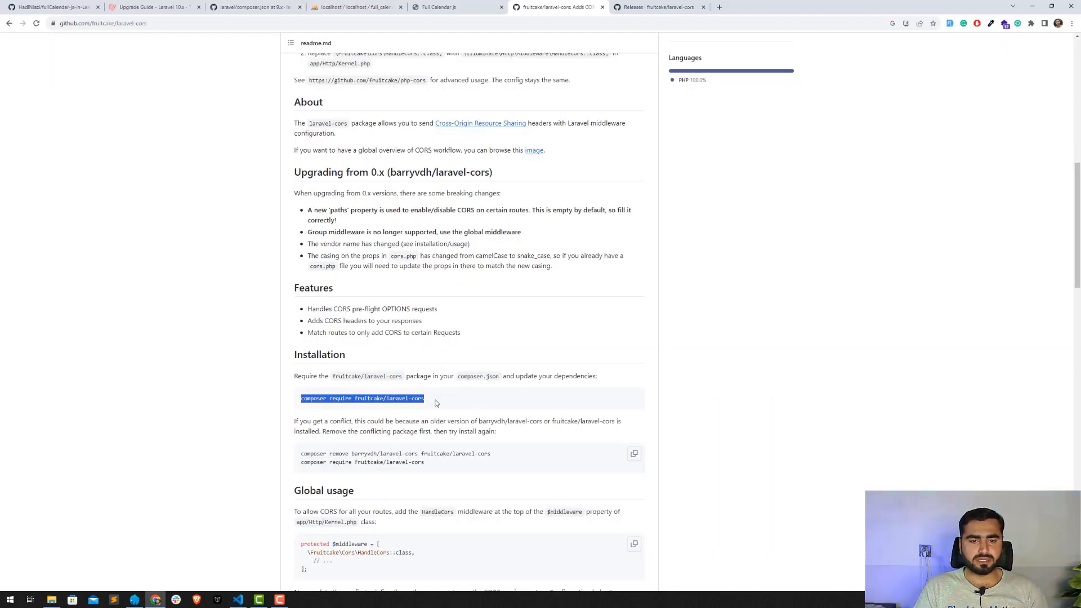
left_click(237, 603)
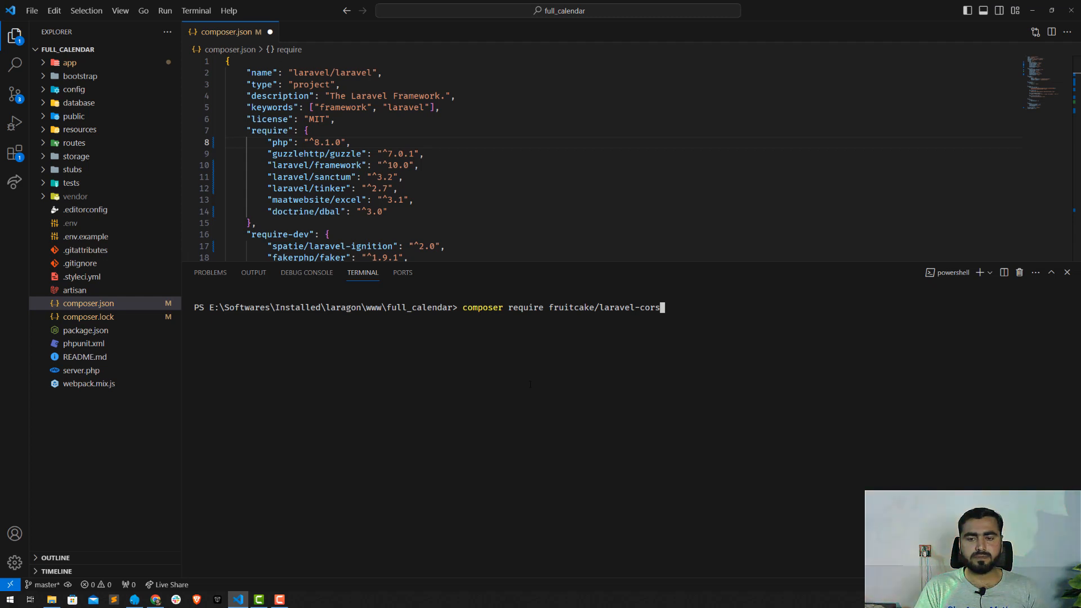
key("Return")
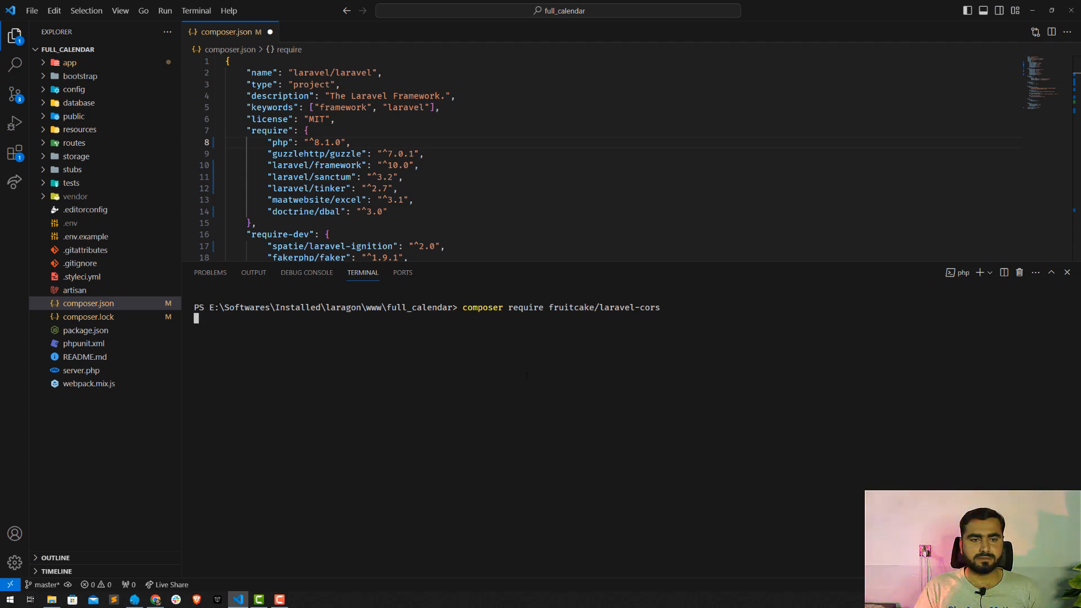
key("Return")
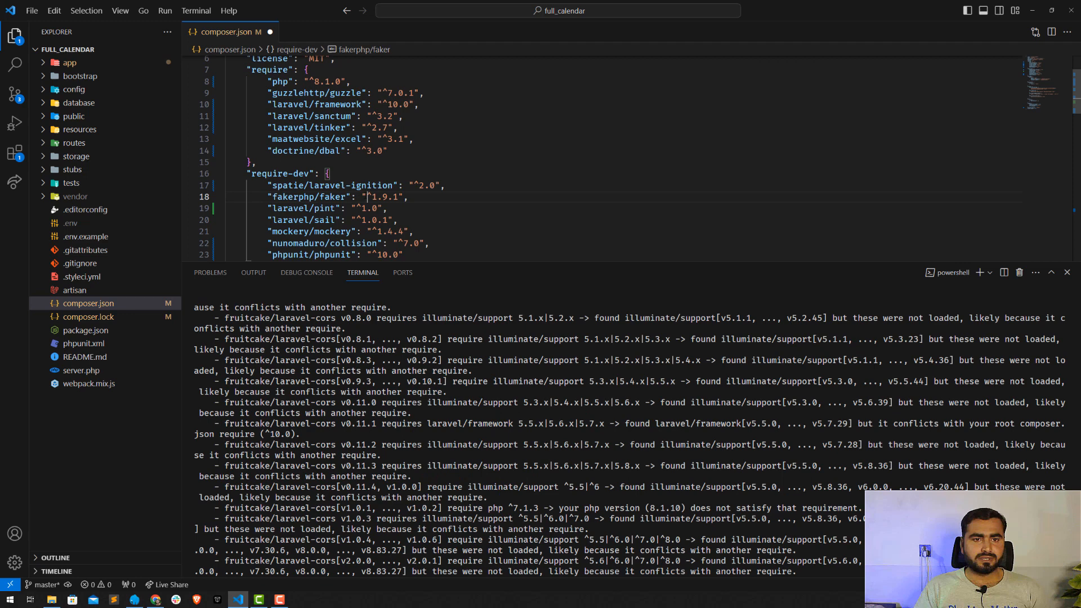
scroll("down", 3)
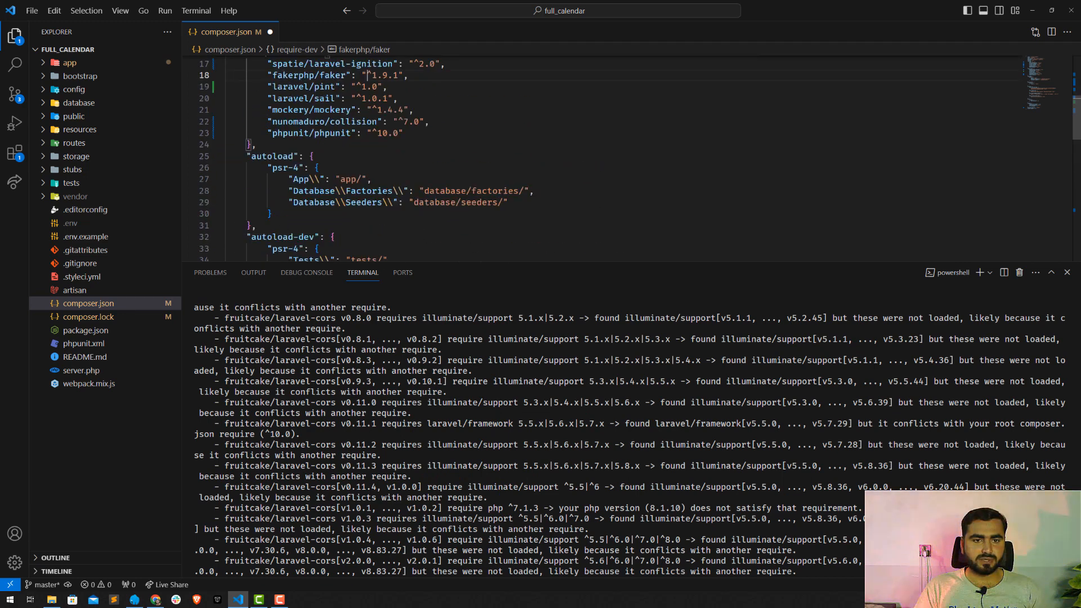
scroll("up", 3)
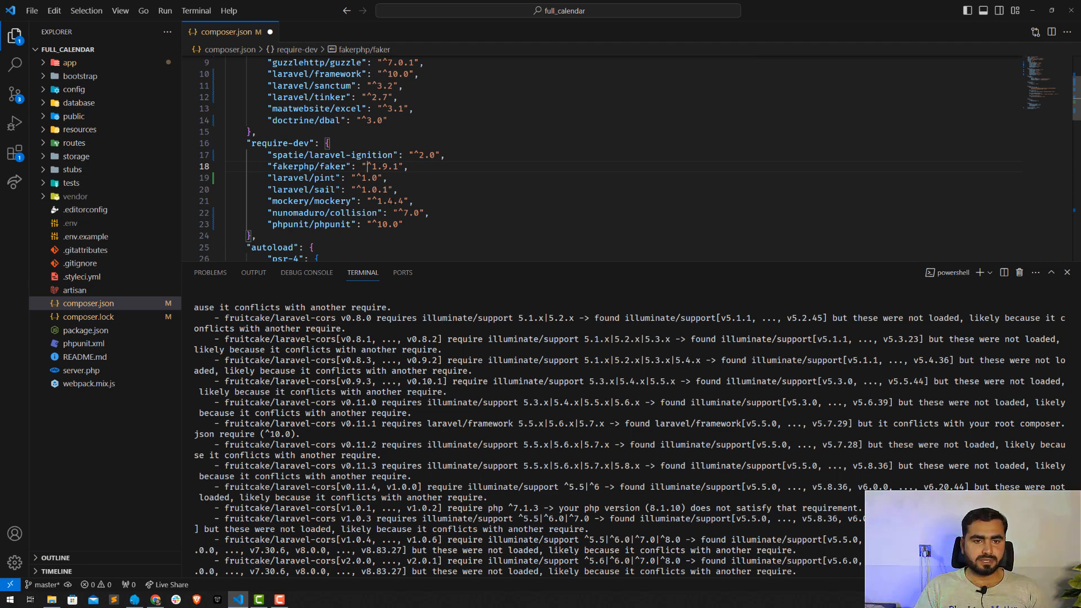
scroll("up", 3)
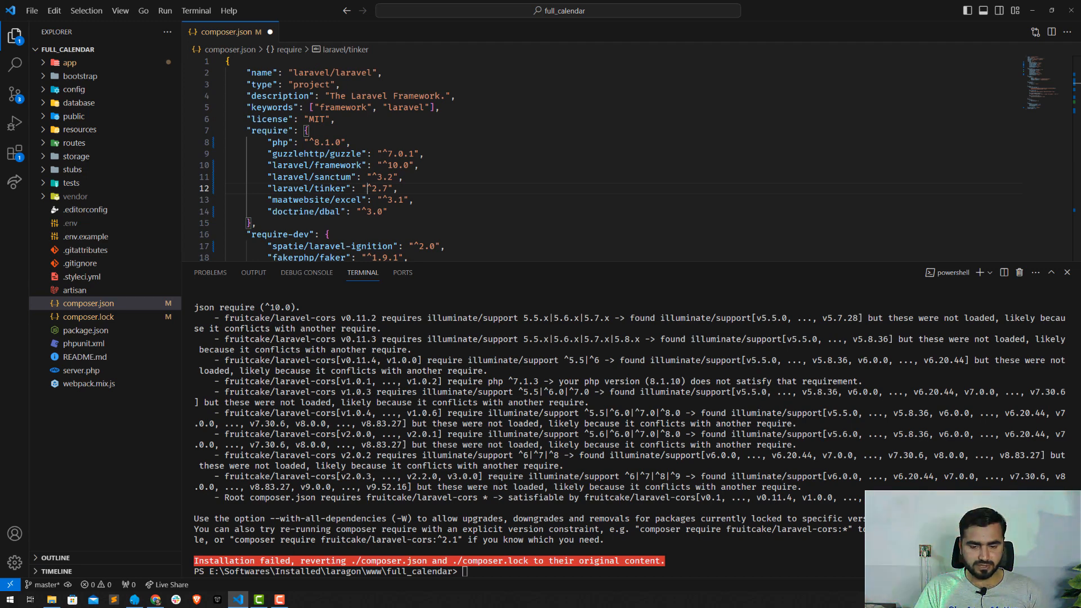
- Clear the terminal and rerun composer update, confirming nothing is left to install
type("clear")
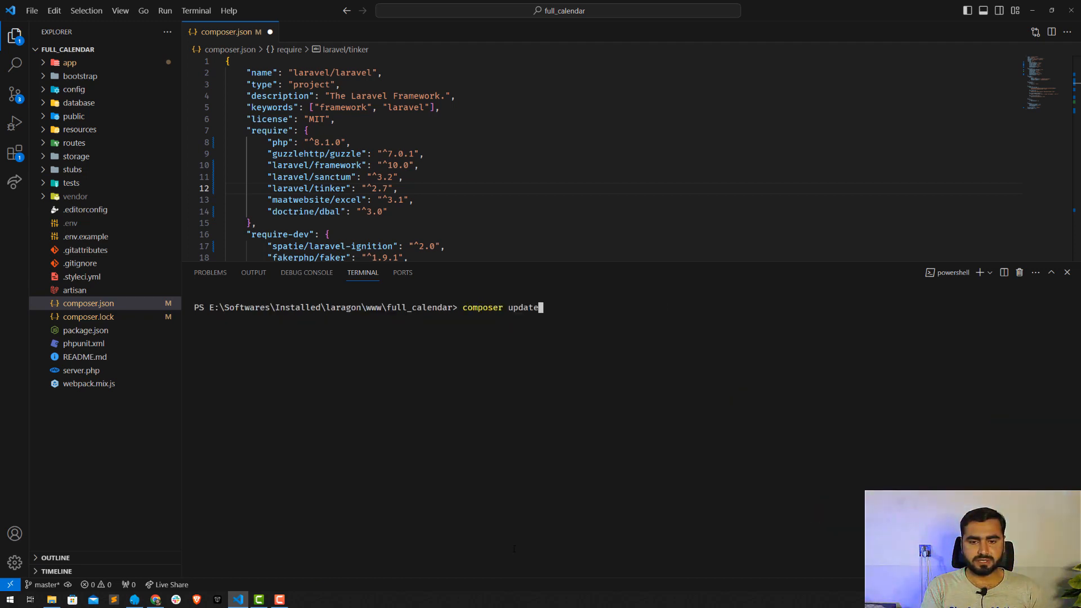
key("Return")
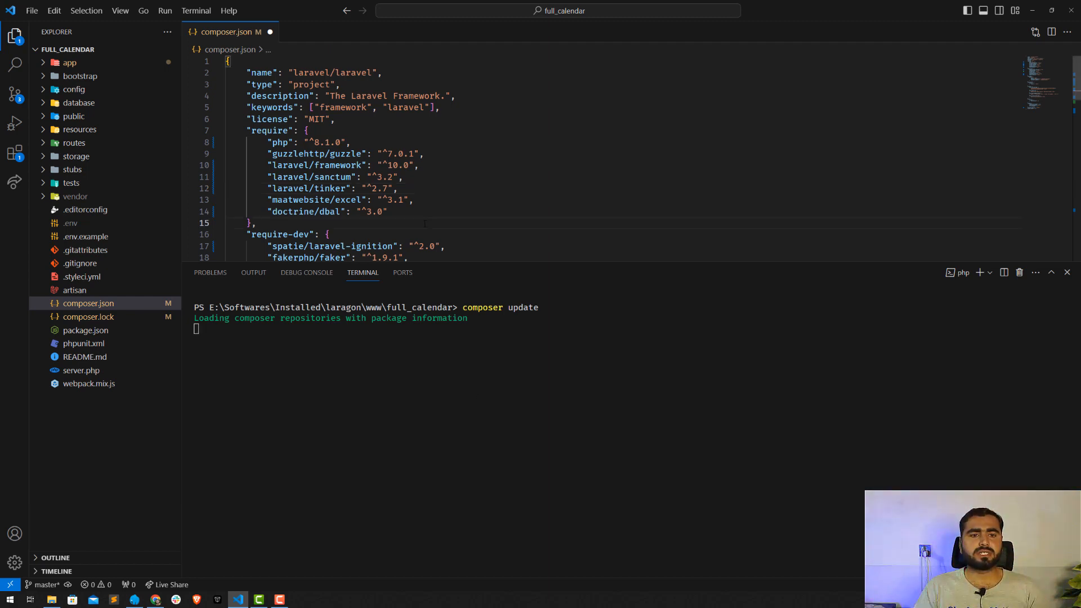
scroll("down", 3)
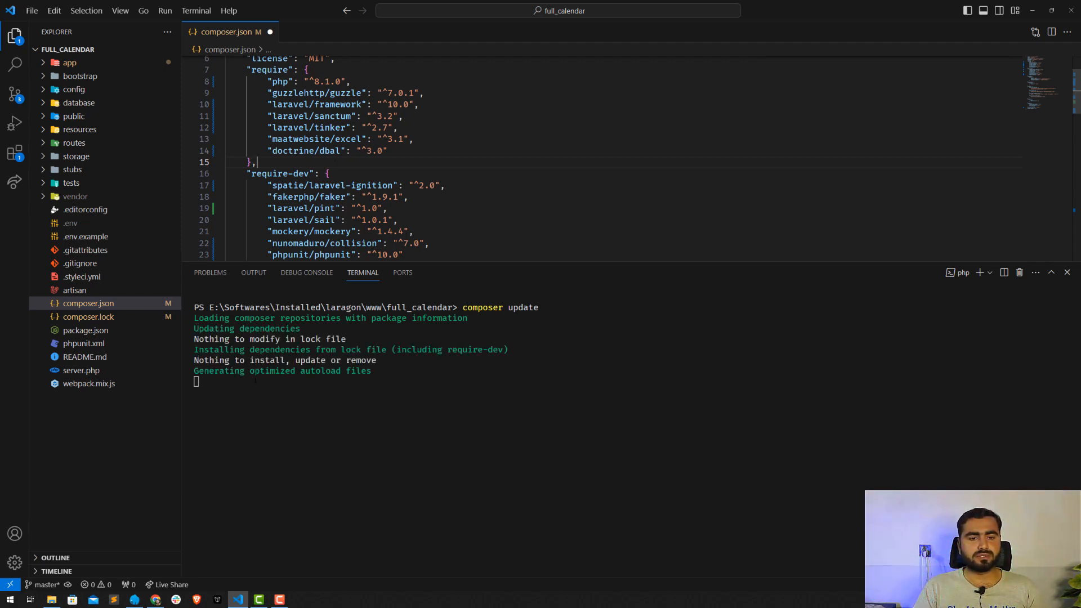
left_click(383, 208)
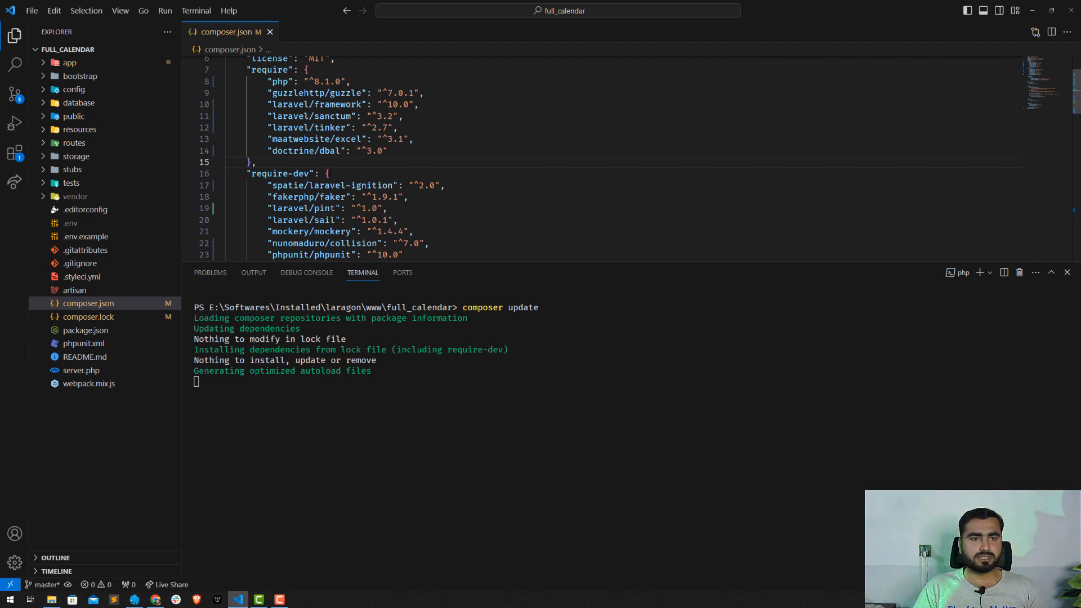
mouse_move(179, 533)
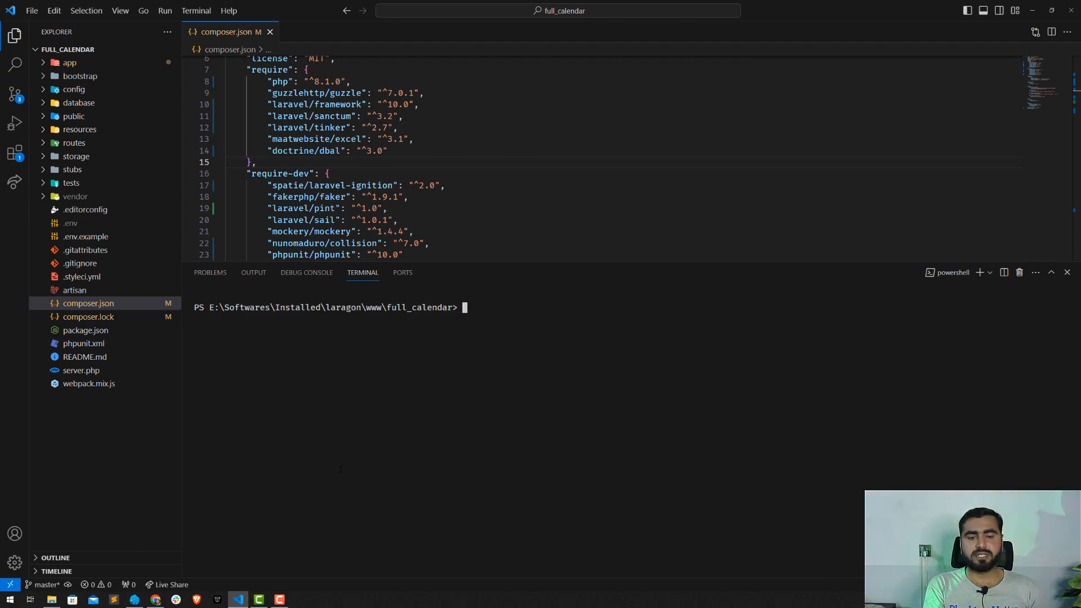
- Run php artisan --version to confirm the project now reports Laravel framework 10.32.1
type("php")
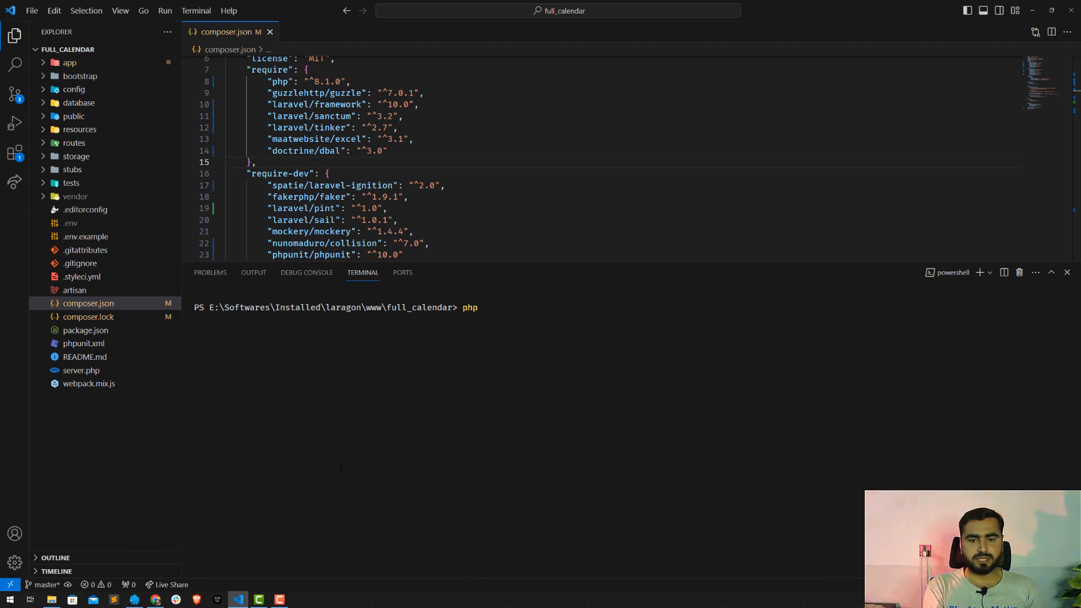
type("artisan")
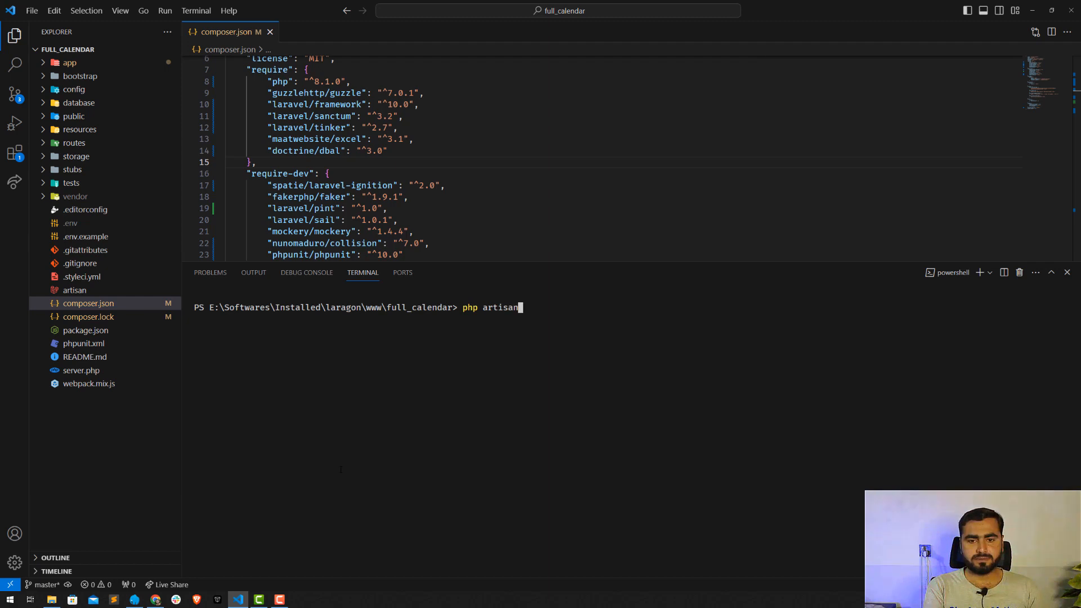
type("--version")
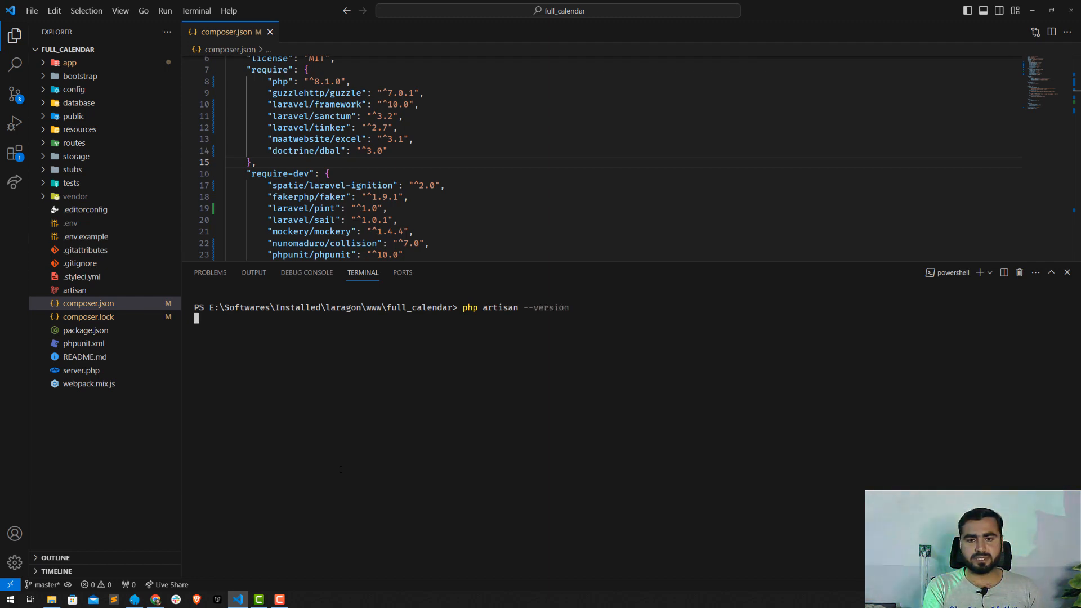
key("Return")
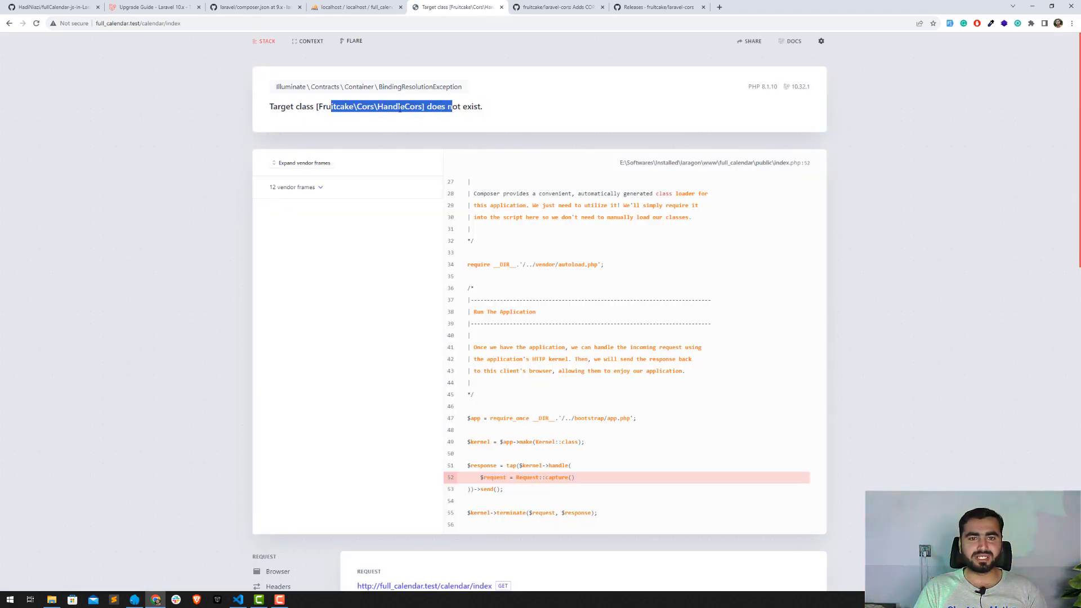
- Search the Fruitcake\Cors\HandleCors class name from the error and read the Stack Overflow result
double_click(369, 106)
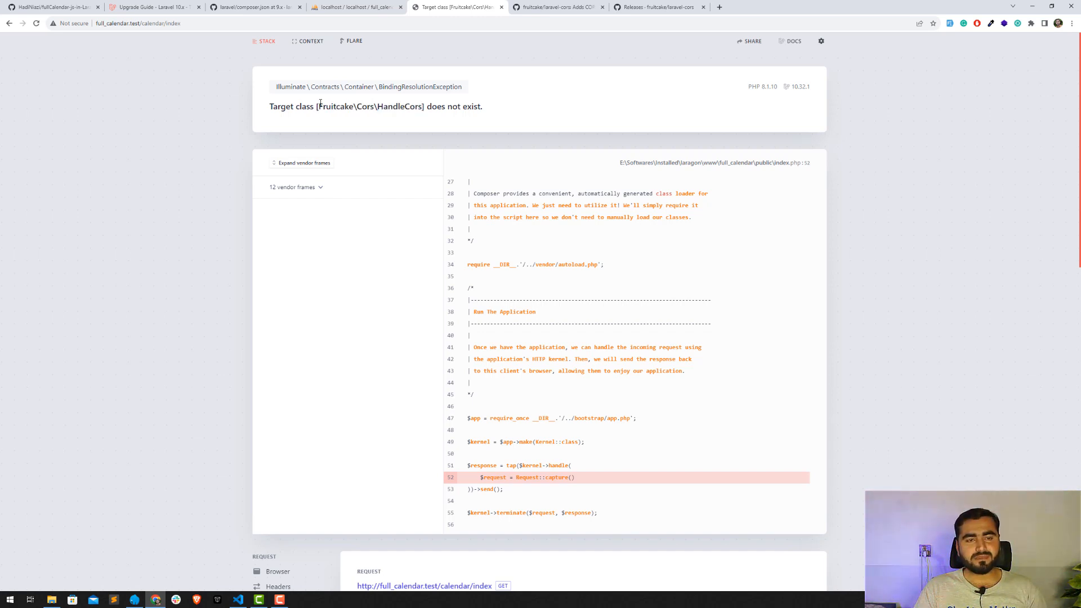
left_click_drag(330, 105, 388, 106)
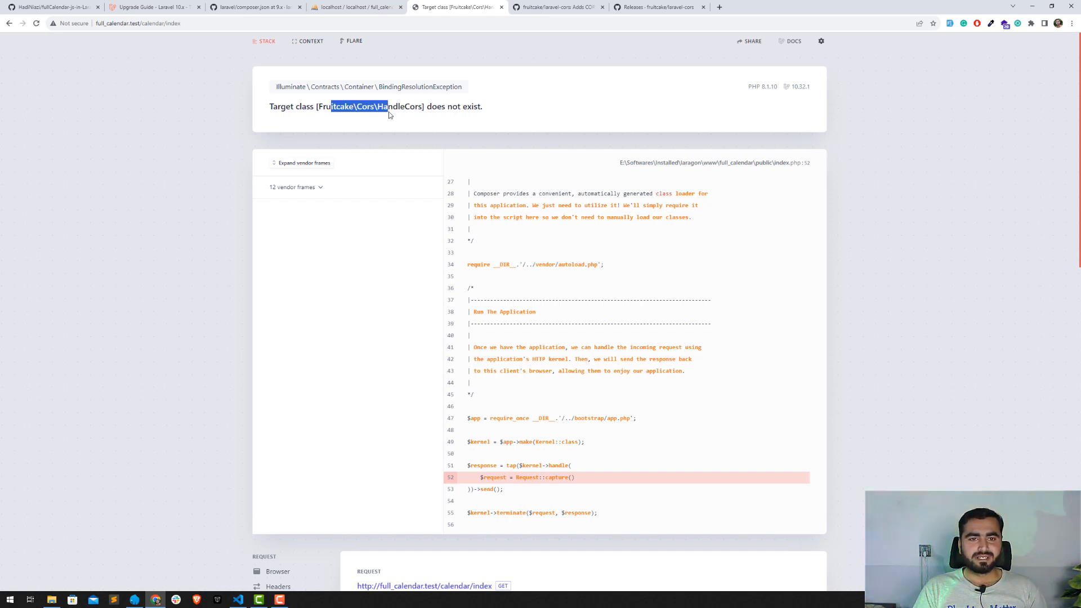
double_click(370, 106)
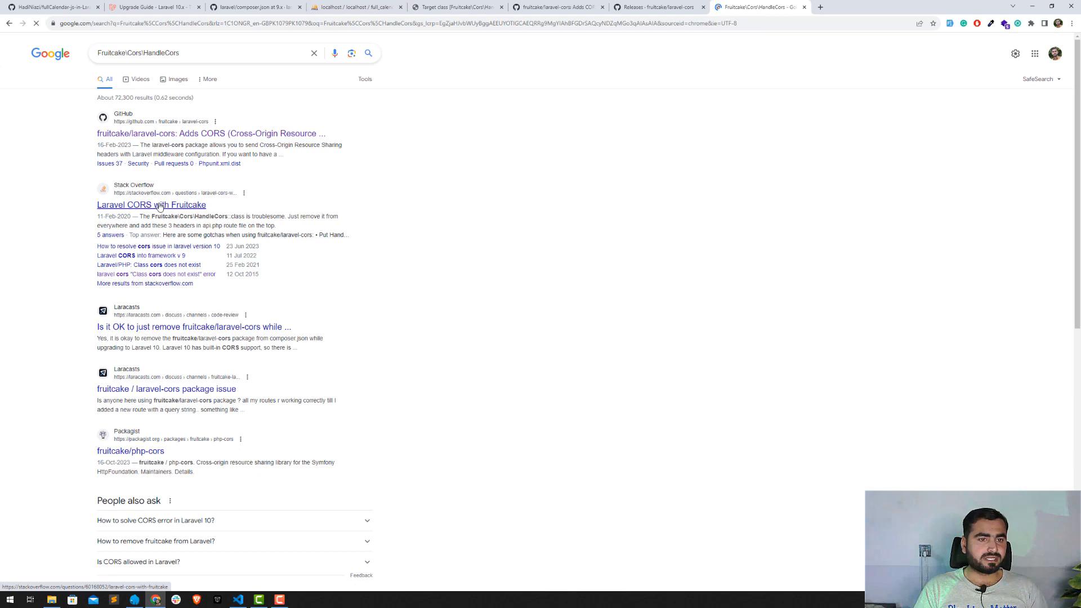
left_click(150, 205)
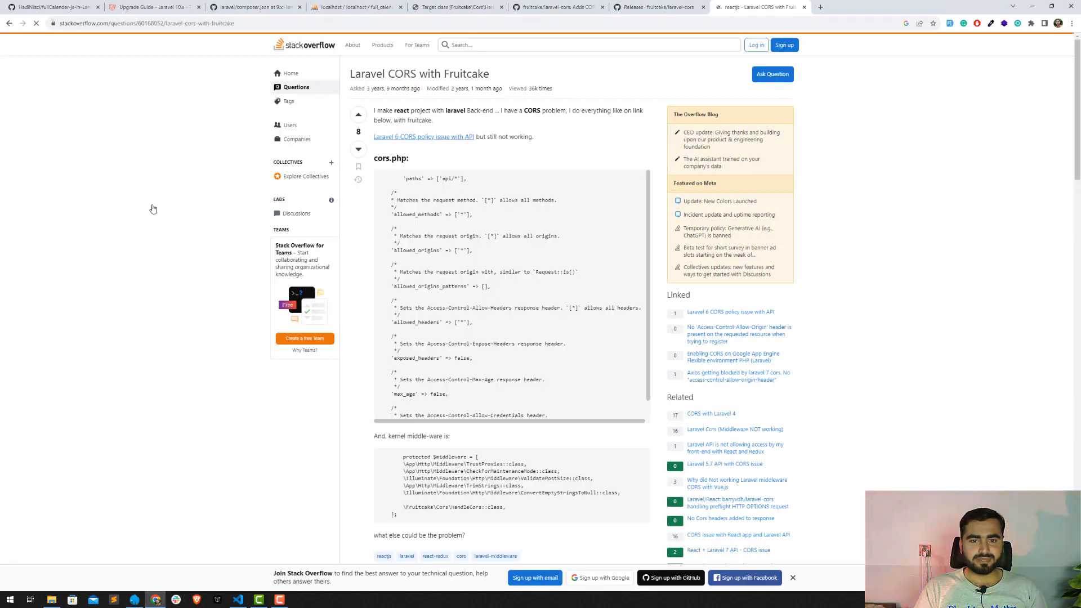
scroll("down", 3)
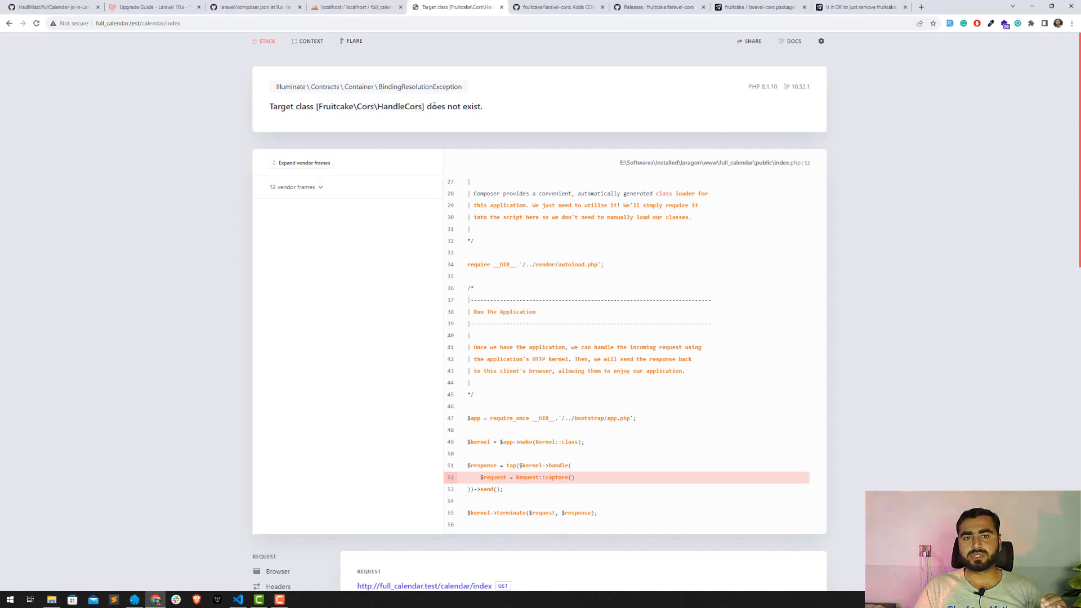
mouse_move(543, 94)
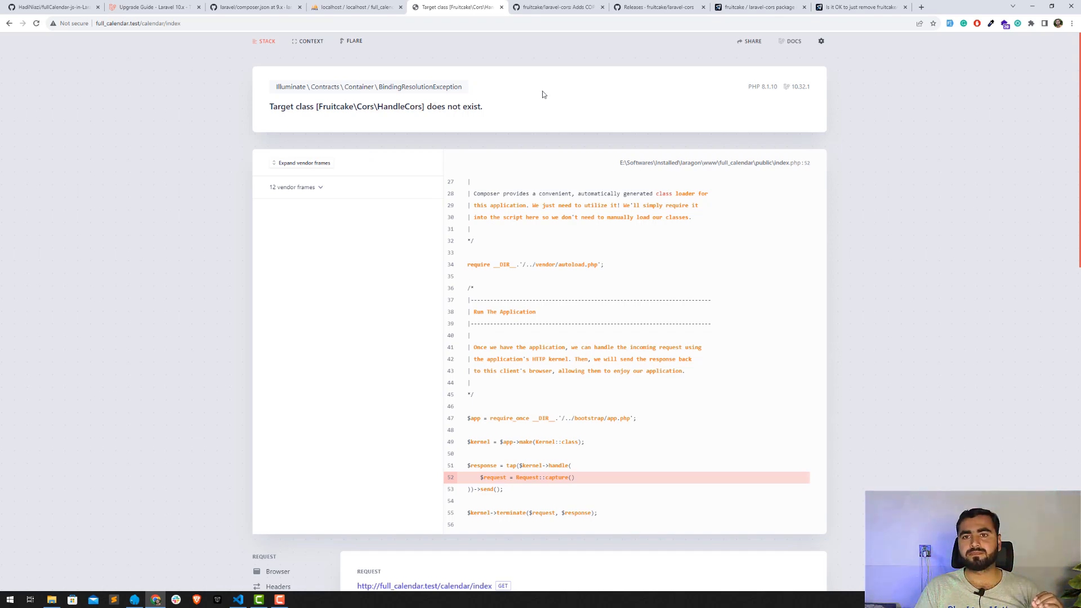
- Read the Laracasts thread's reply giving the Illuminate HandleCors replacement, then switch windows
left_click(858, 6)
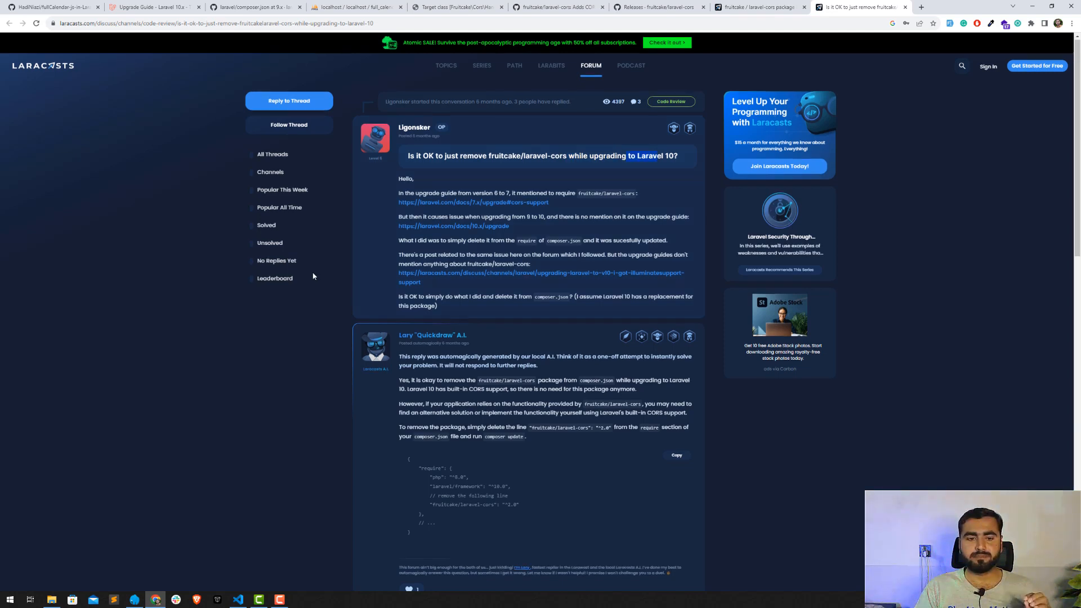
scroll("down", 3)
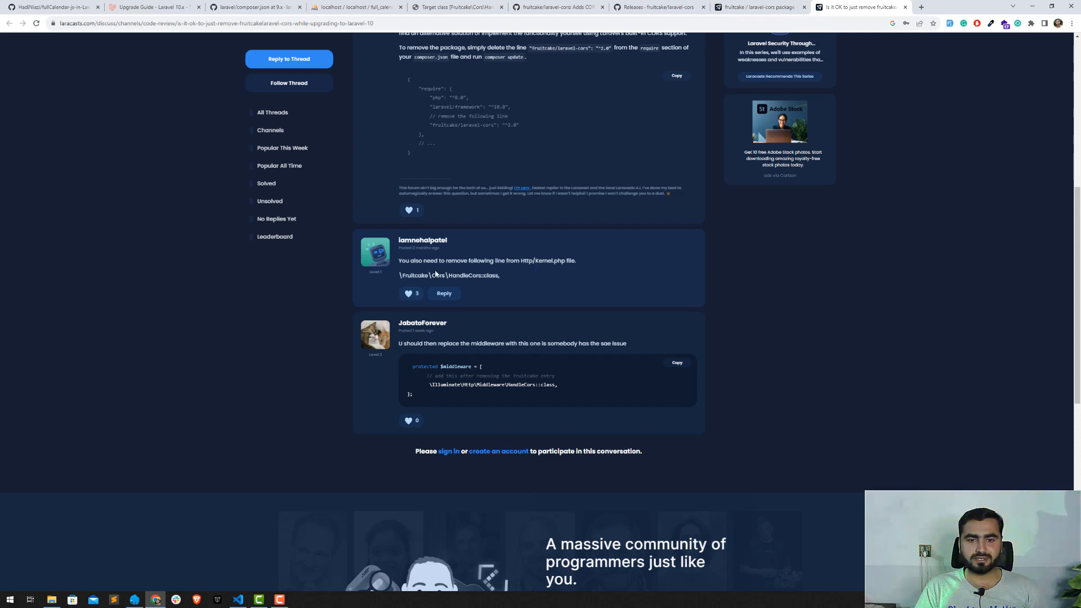
key("alt+tab")
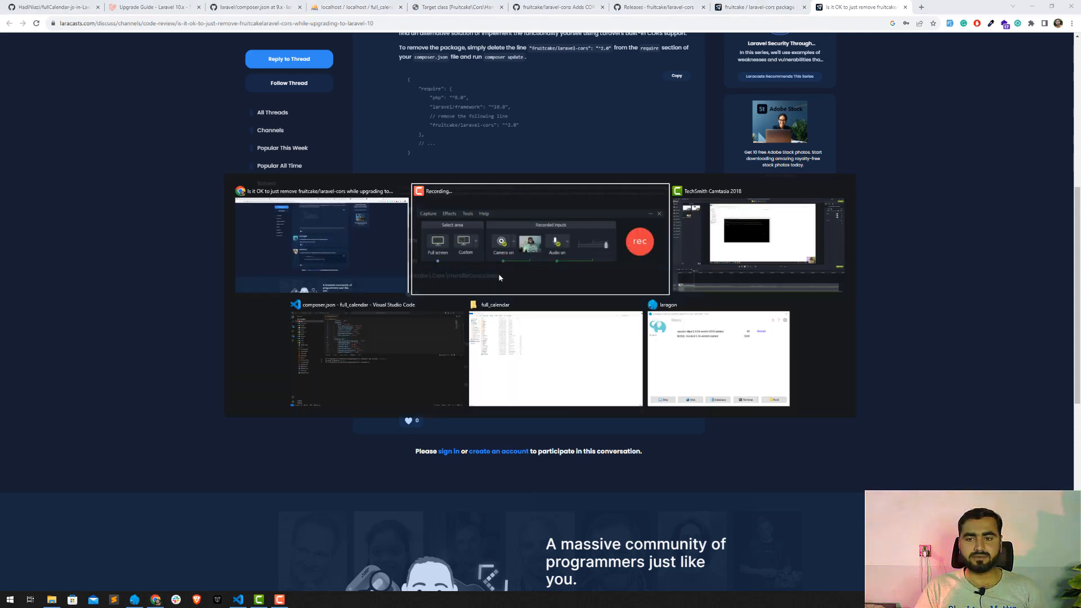
- In app/Http/Kernel.php, select the \Fruitcake\Cors\HandleCors::class middleware line for removal
left_click(377, 355)
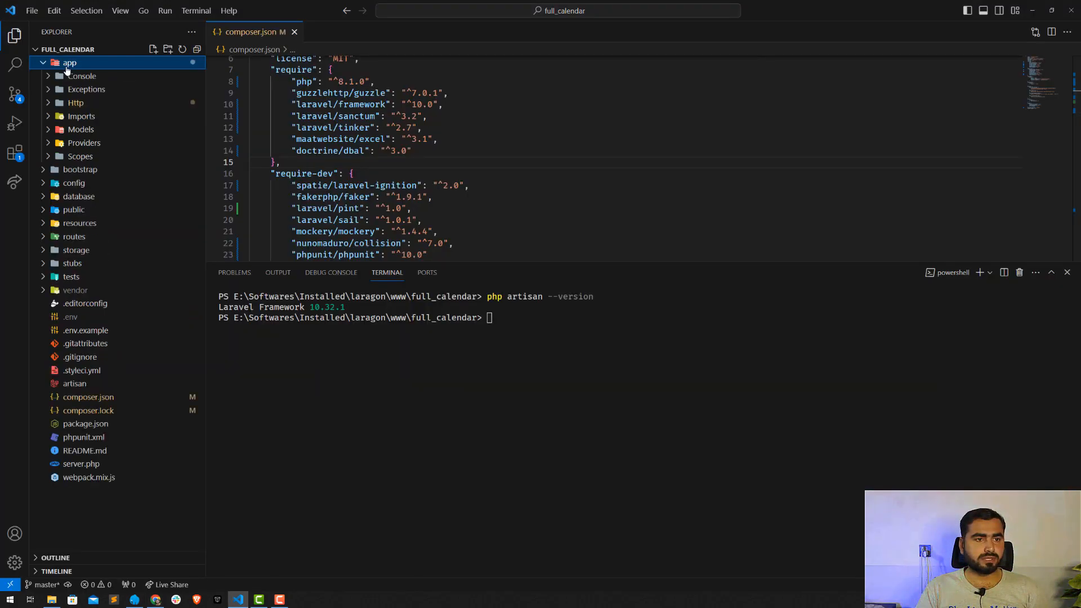
left_click(75, 103)
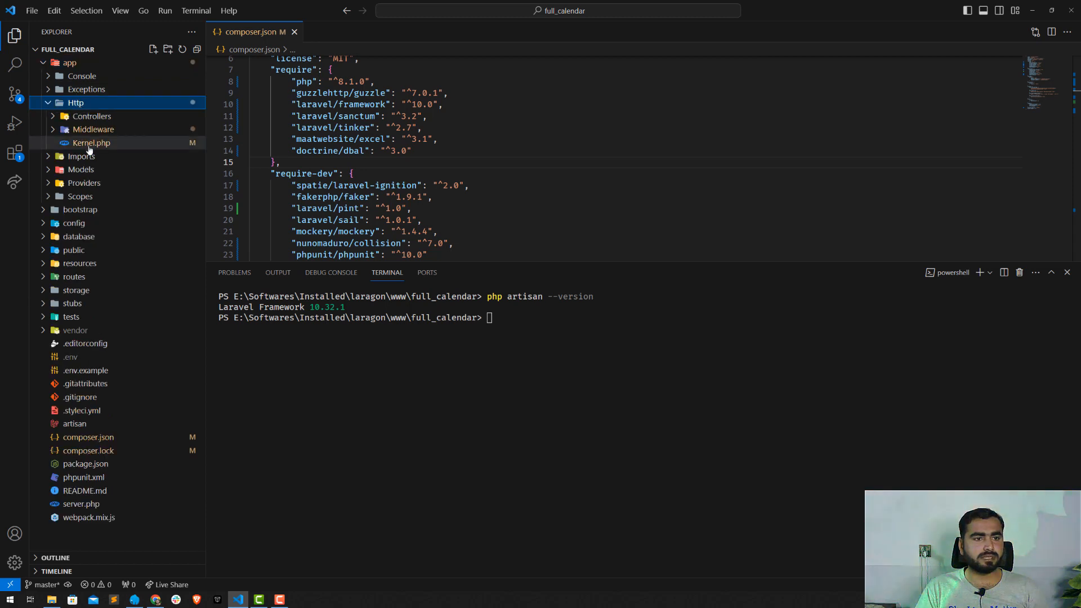
mouse_move(90, 143)
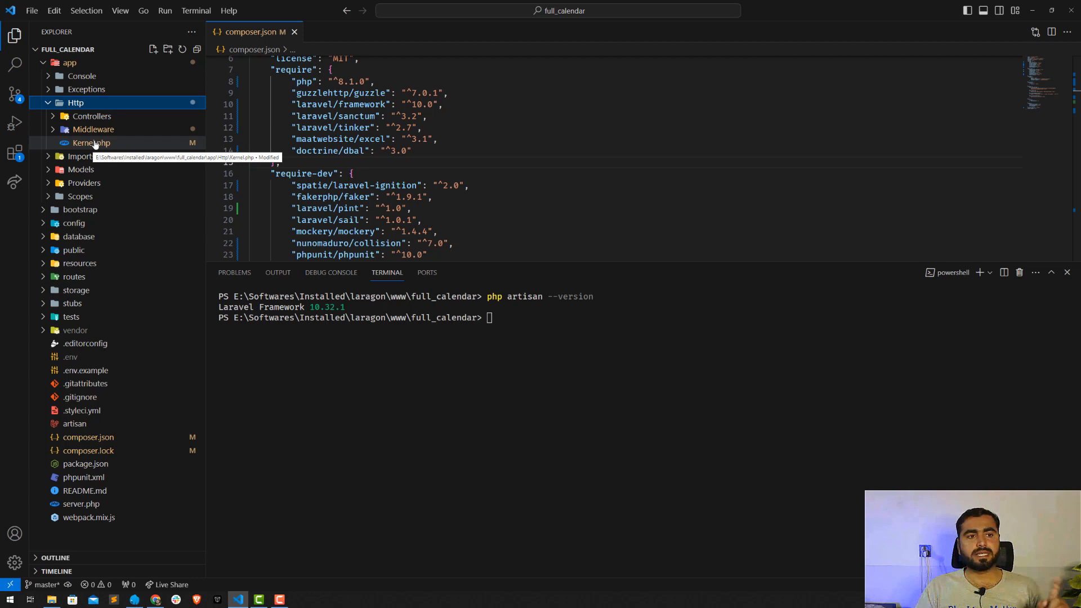
left_click(91, 143)
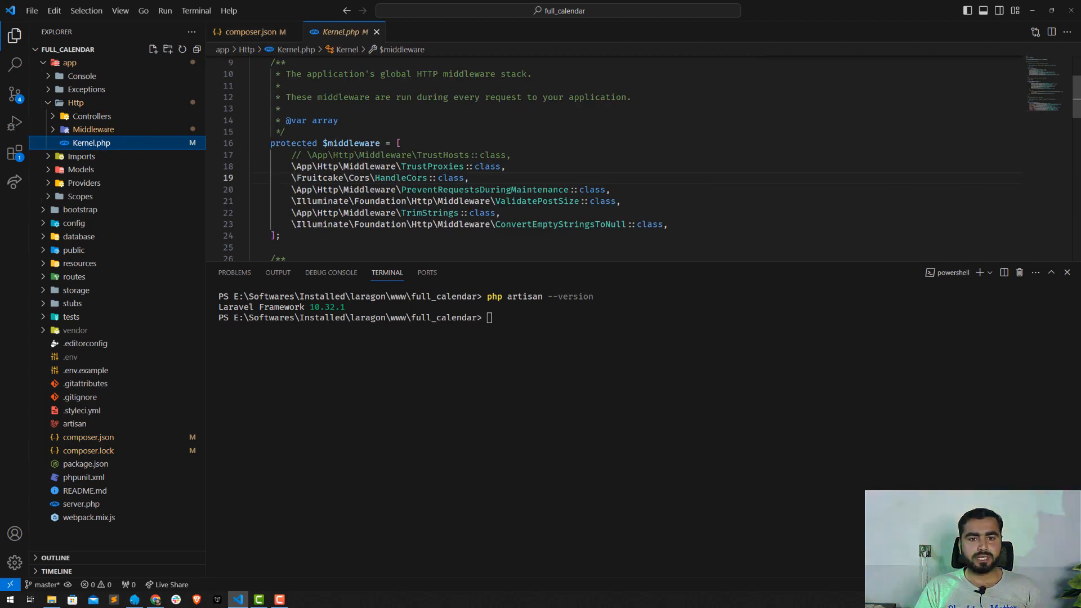
double_click(403, 176)
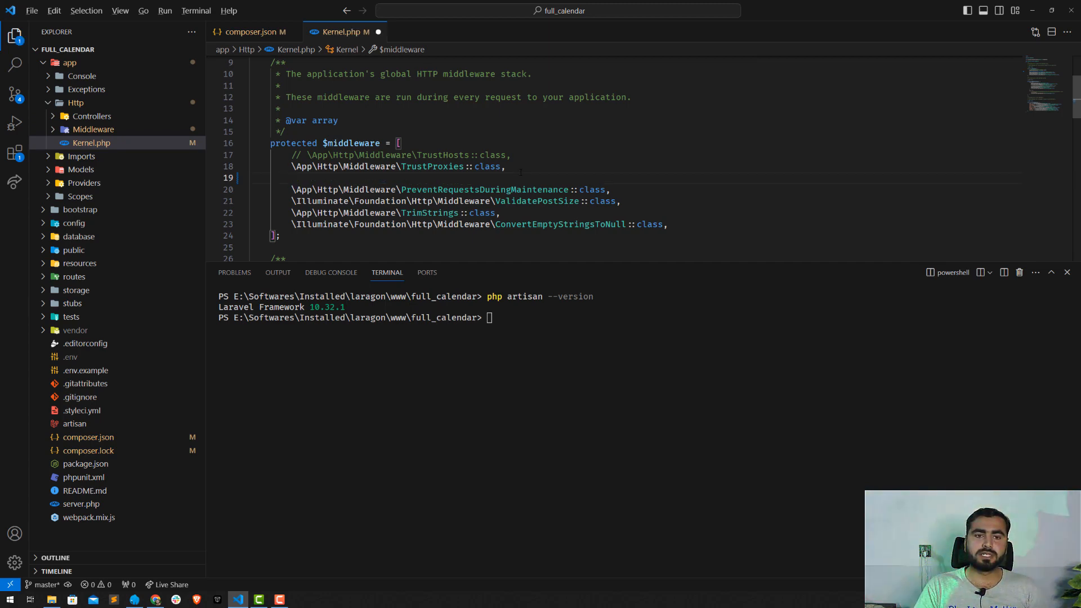
- Copy \Illuminate\Http\Middleware\HandleCors::class from the Laracasts reply to paste into Kernel.php
left_click(155, 598)
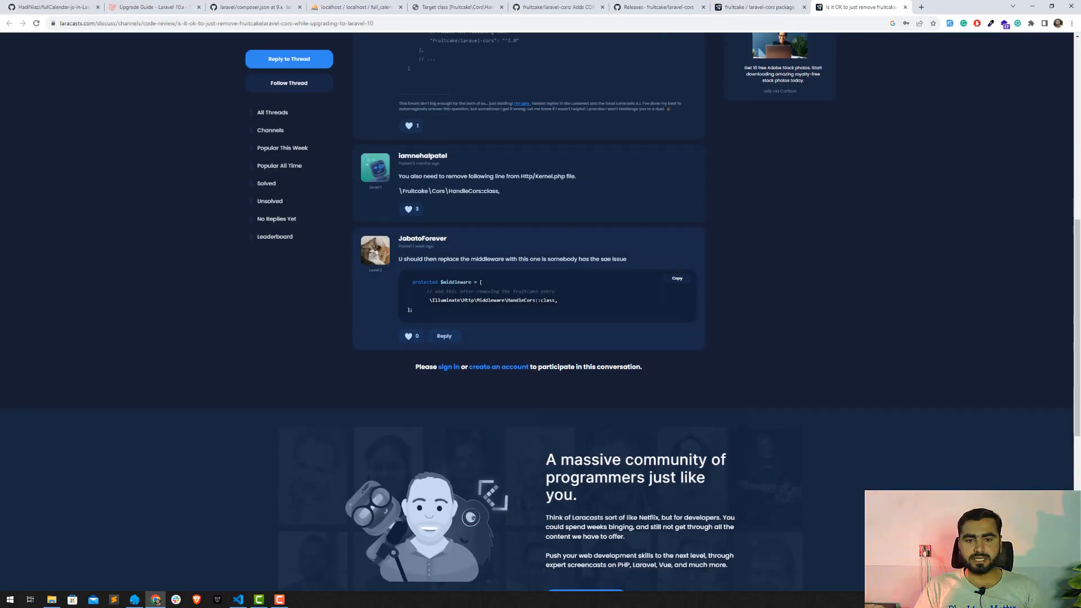
double_click(492, 300)
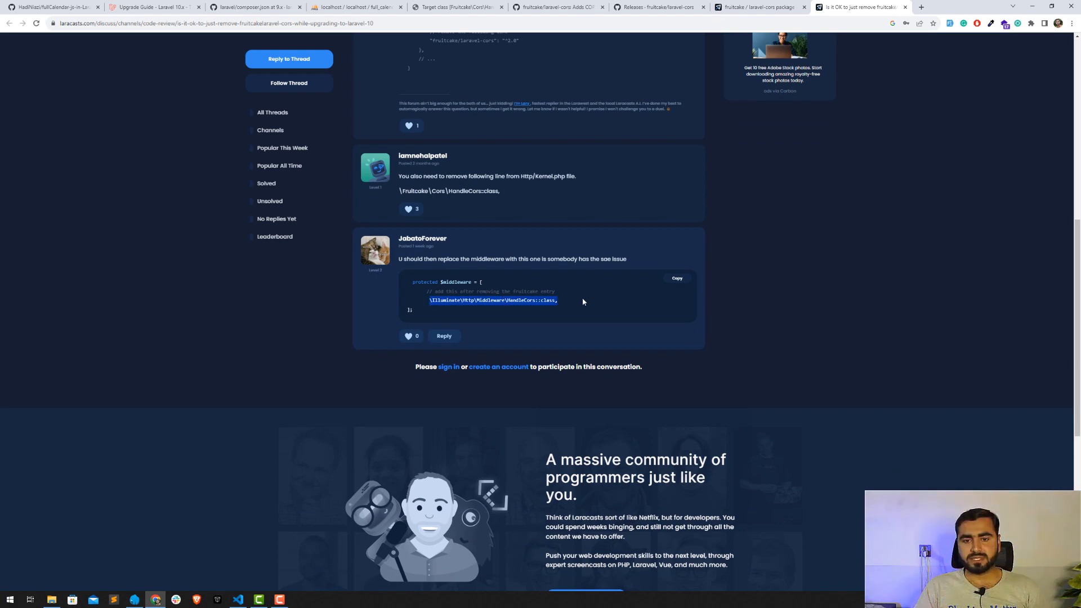
left_click(238, 598)
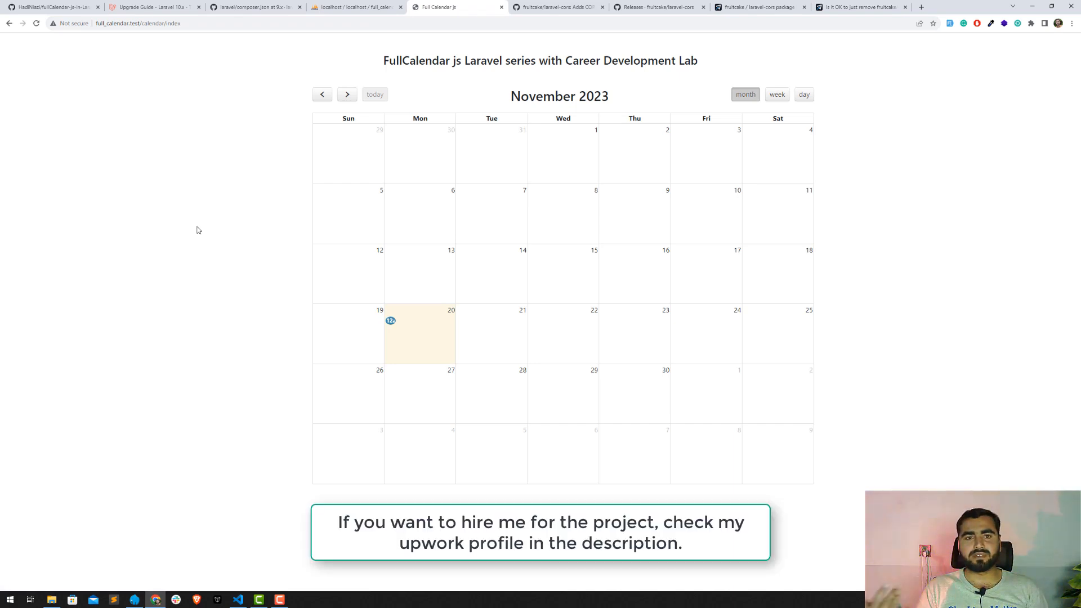
mouse_move(424, 344)
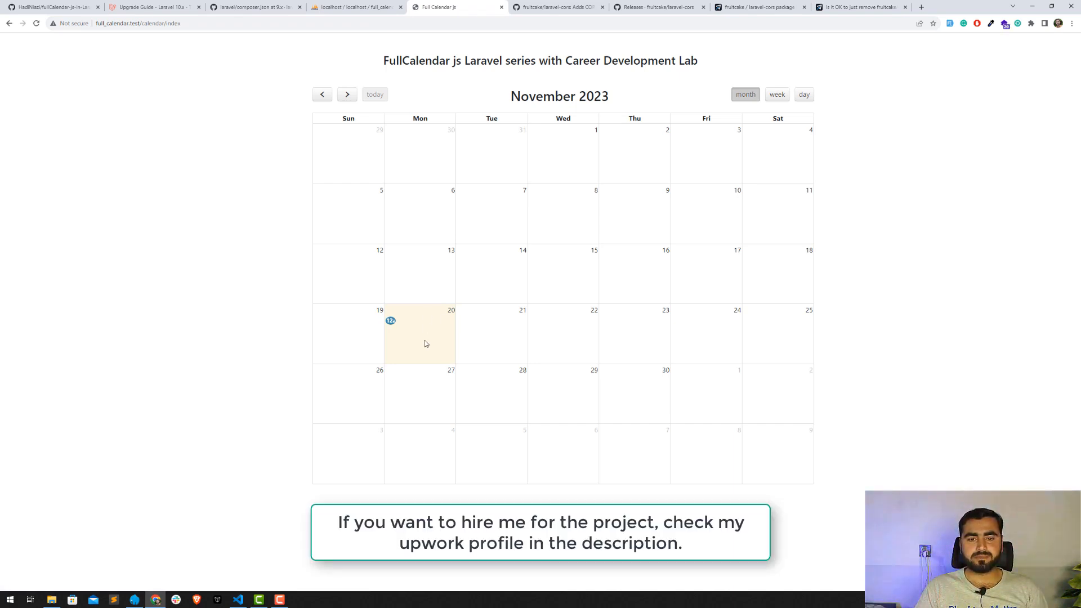
mouse_move(423, 335)
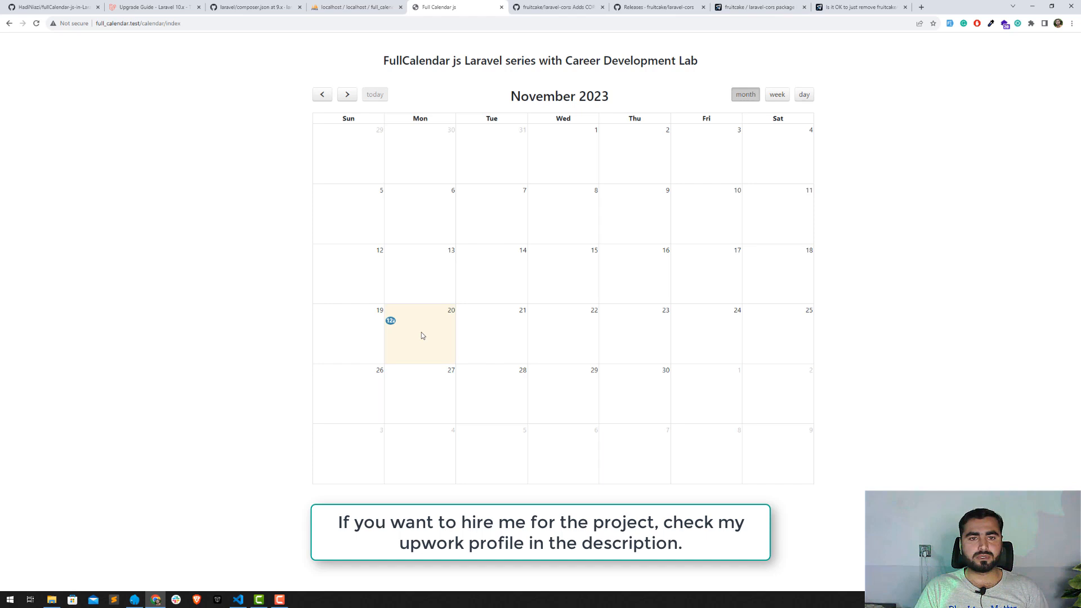
mouse_move(776, 94)
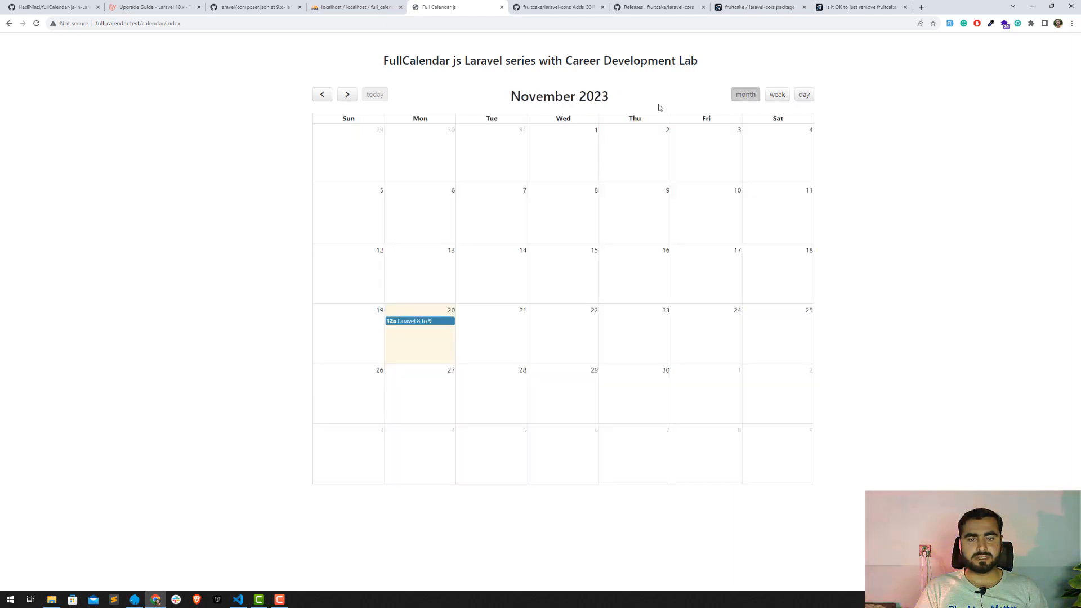
mouse_move(271, 282)
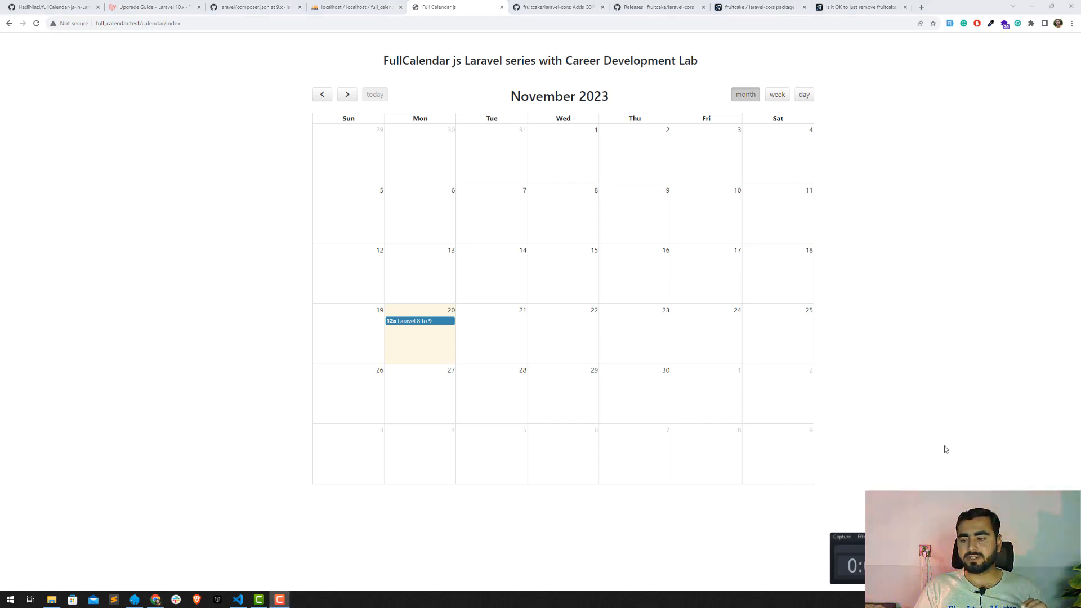
mouse_move(939, 398)
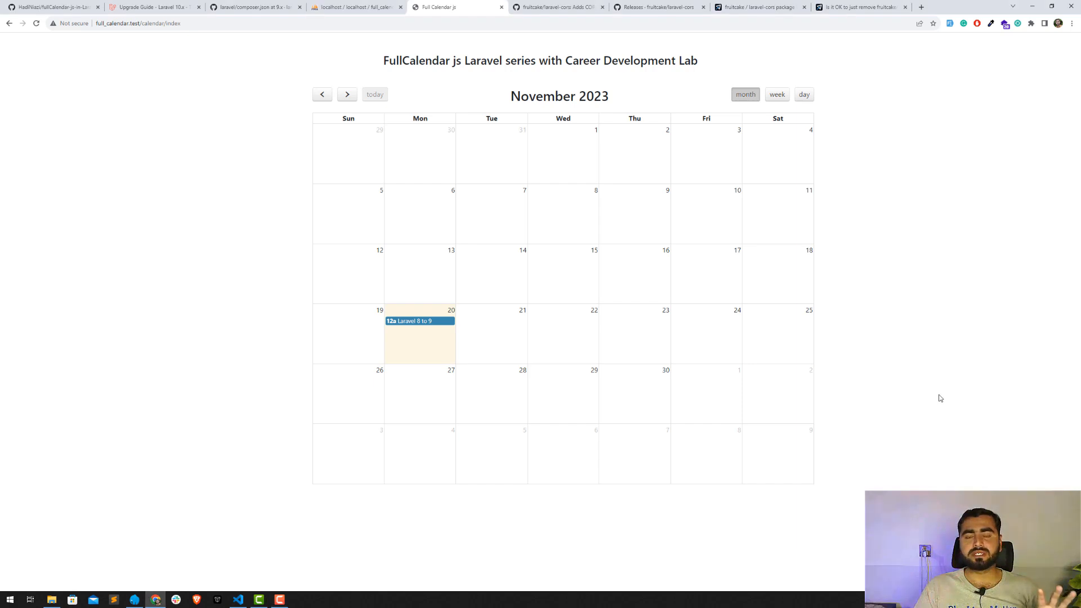